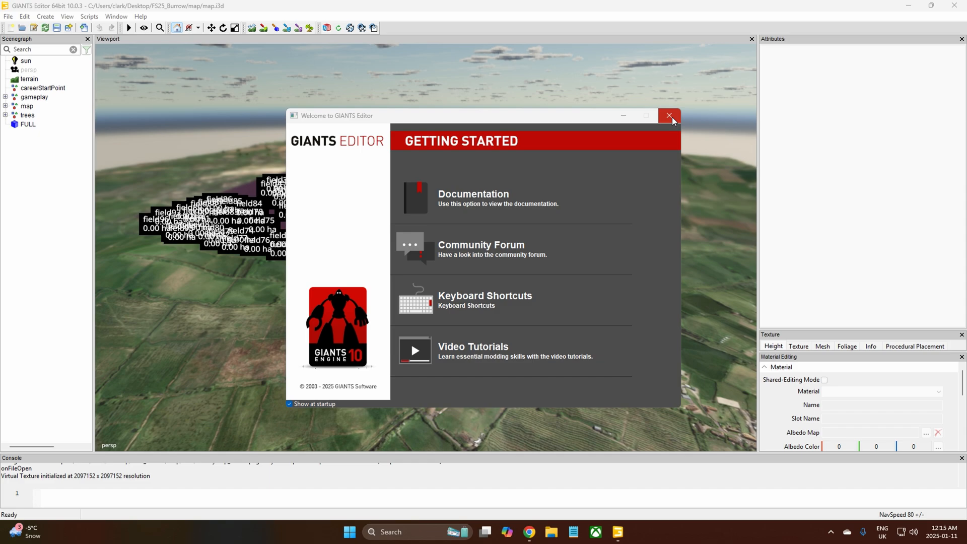
# Close the Welcome to GIANTS Editor dialog to reveal the FS25 Burrow map.
pyautogui.click(670, 116)
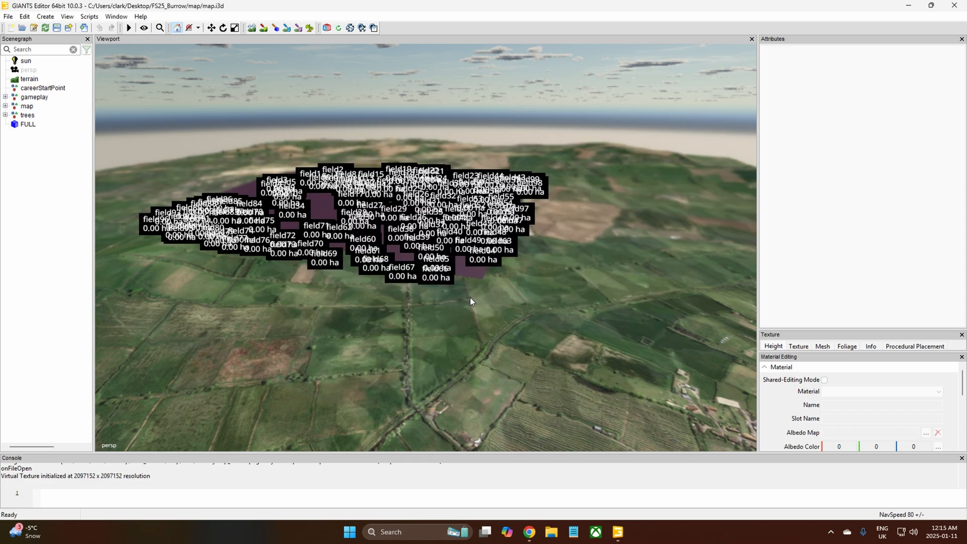
pyautogui.moveTo(157, 186)
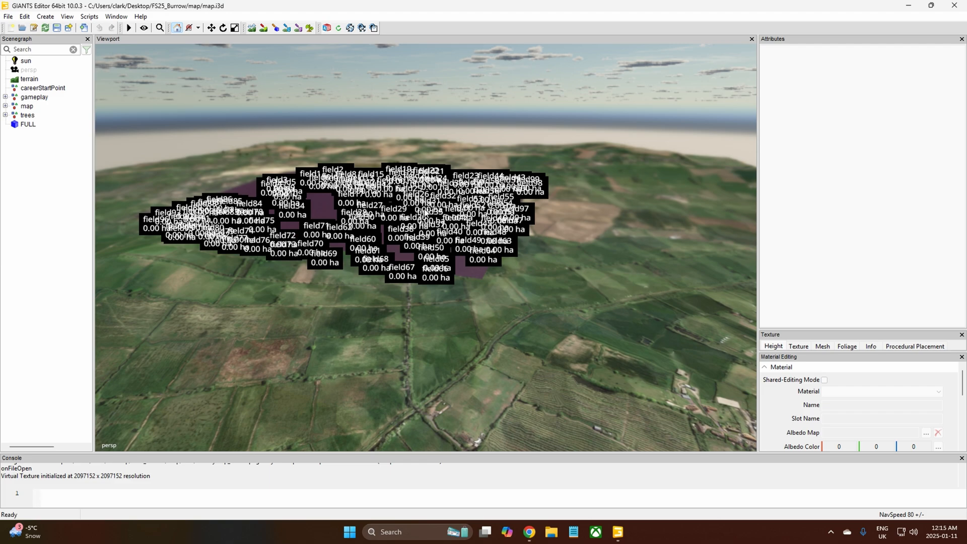
pyautogui.moveTo(456, 285)
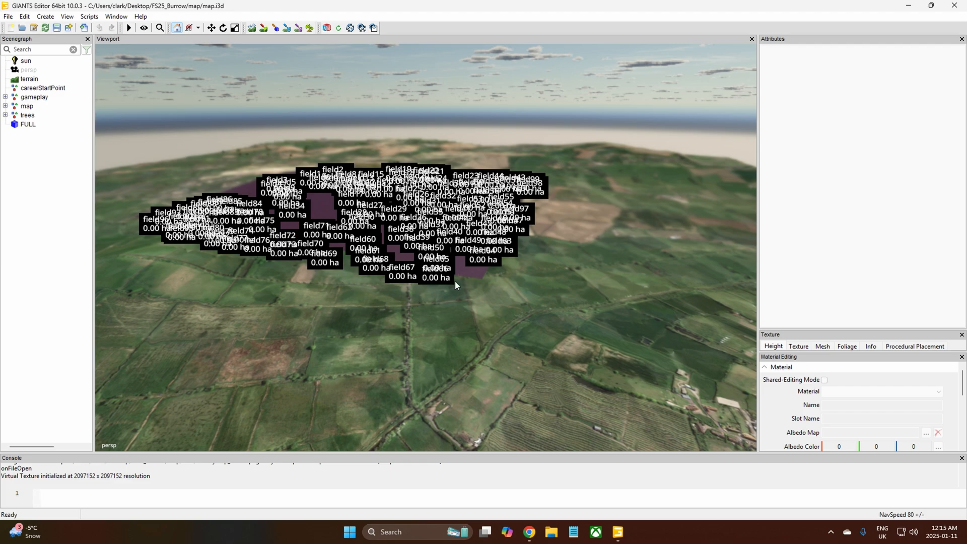
pyautogui.moveTo(410, 296)
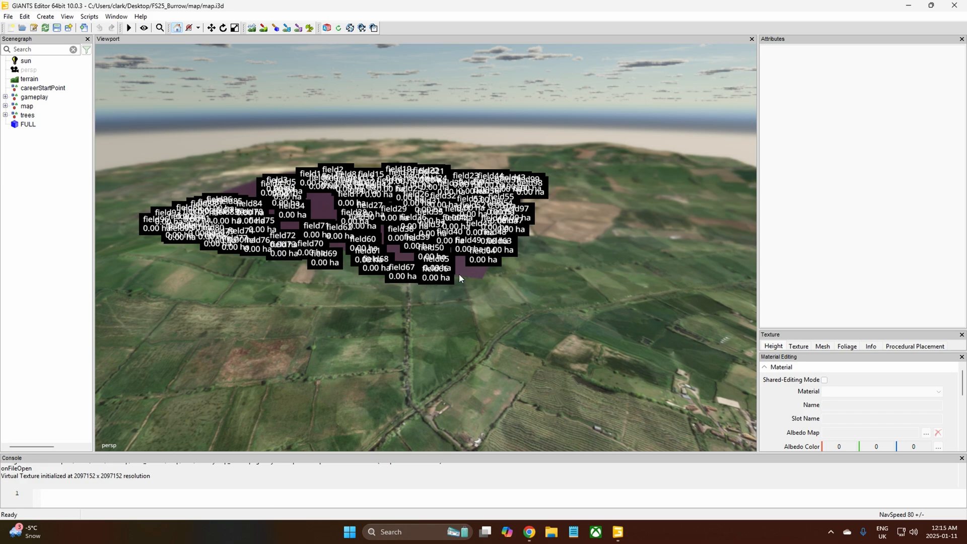
pyautogui.moveTo(431, 291)
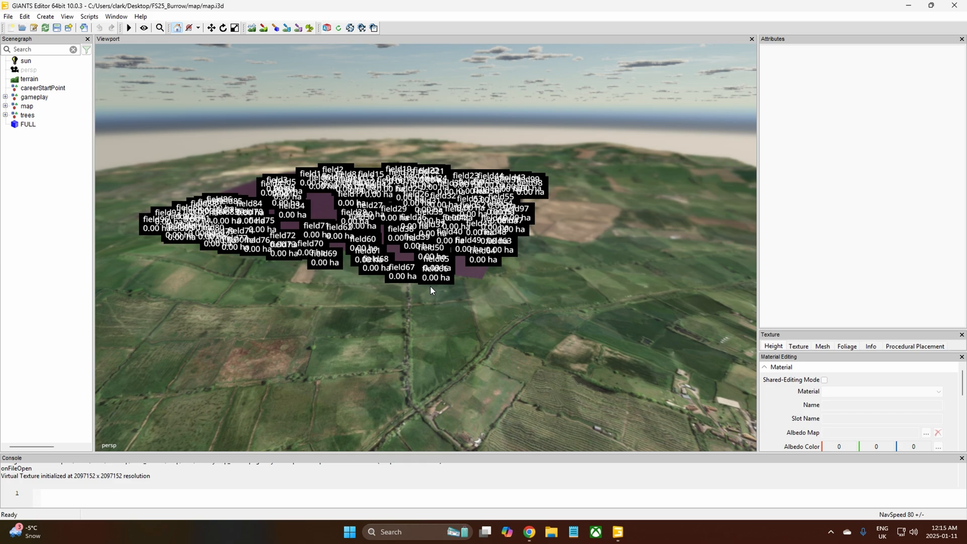
pyautogui.moveTo(428, 335)
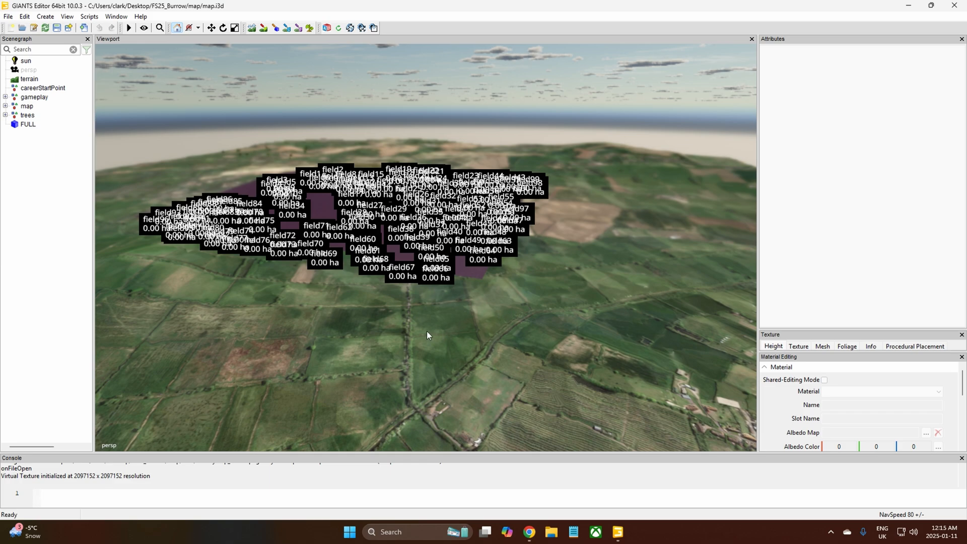
pyautogui.moveTo(319, 338)
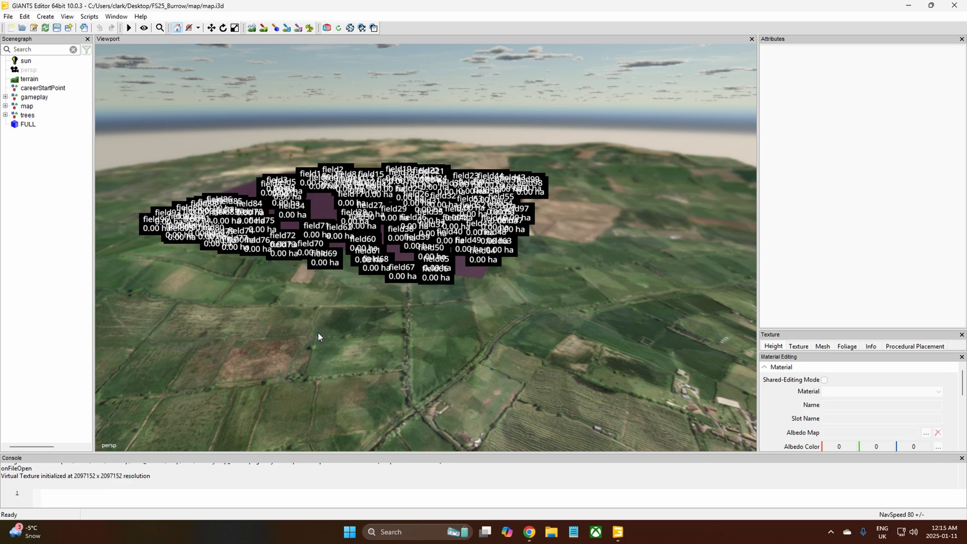
pyautogui.moveTo(527, 532)
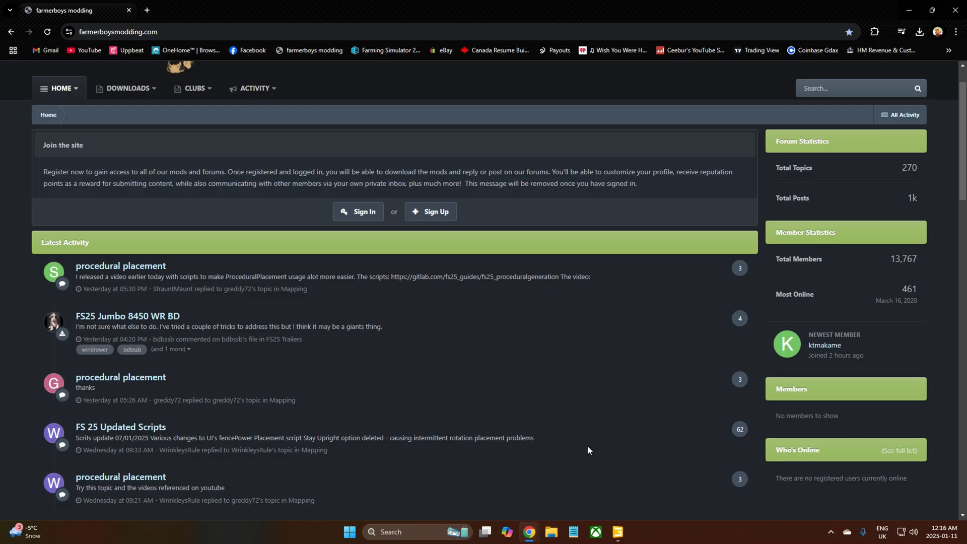
pyautogui.moveTo(464, 357)
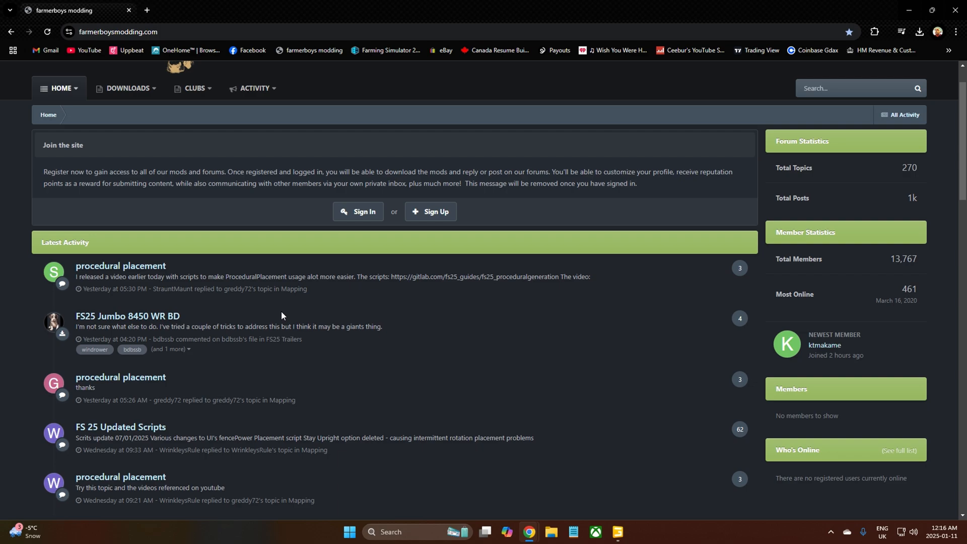
pyautogui.moveTo(206, 300)
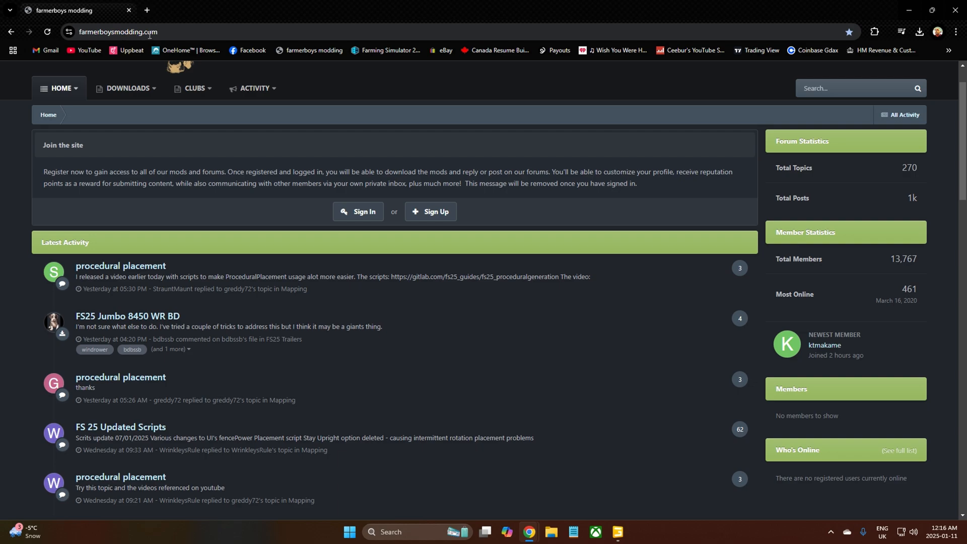
pyautogui.moveTo(571, 329)
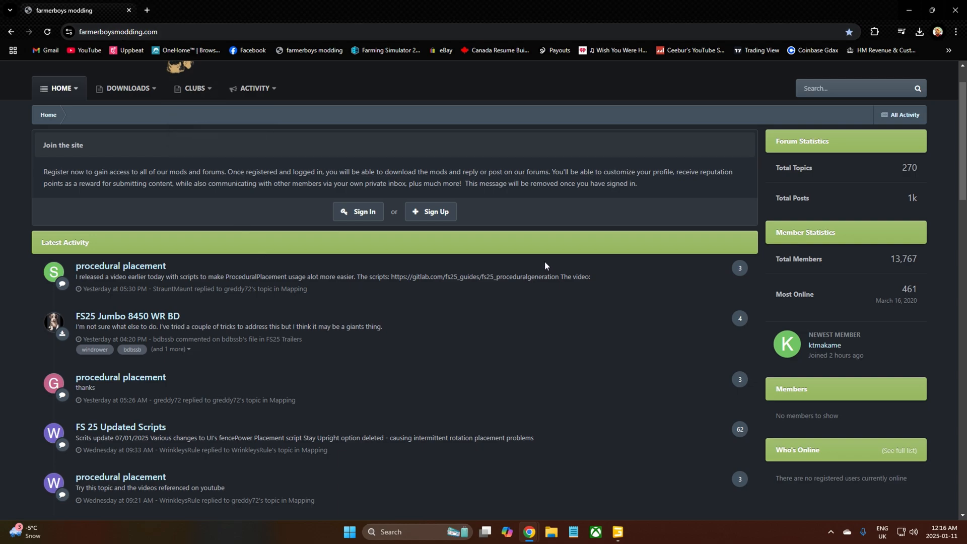
pyautogui.moveTo(536, 262)
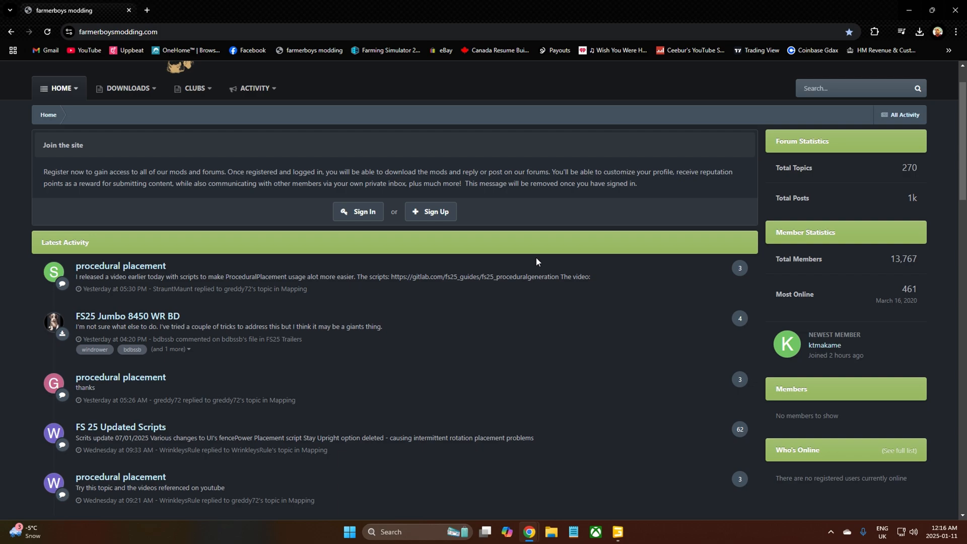
pyautogui.moveTo(407, 308)
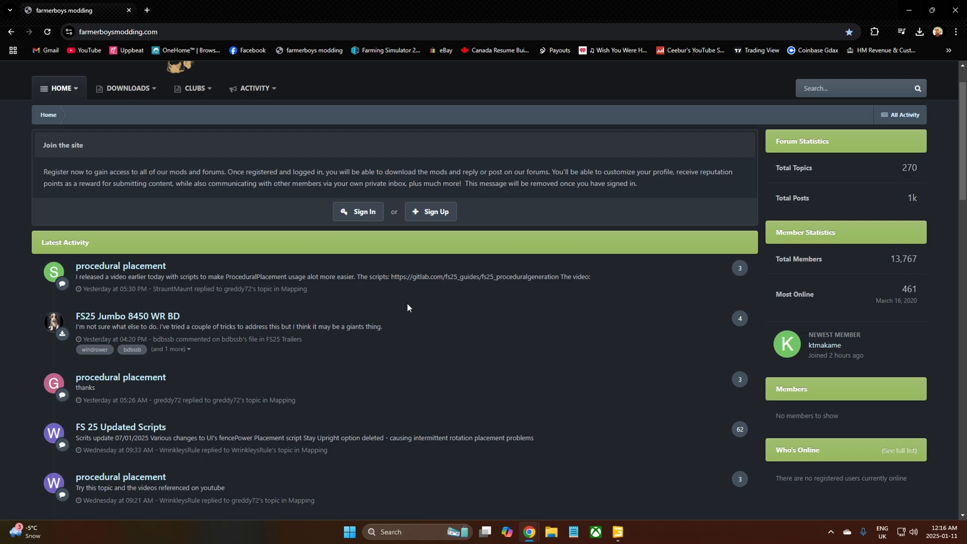
pyautogui.moveTo(491, 212)
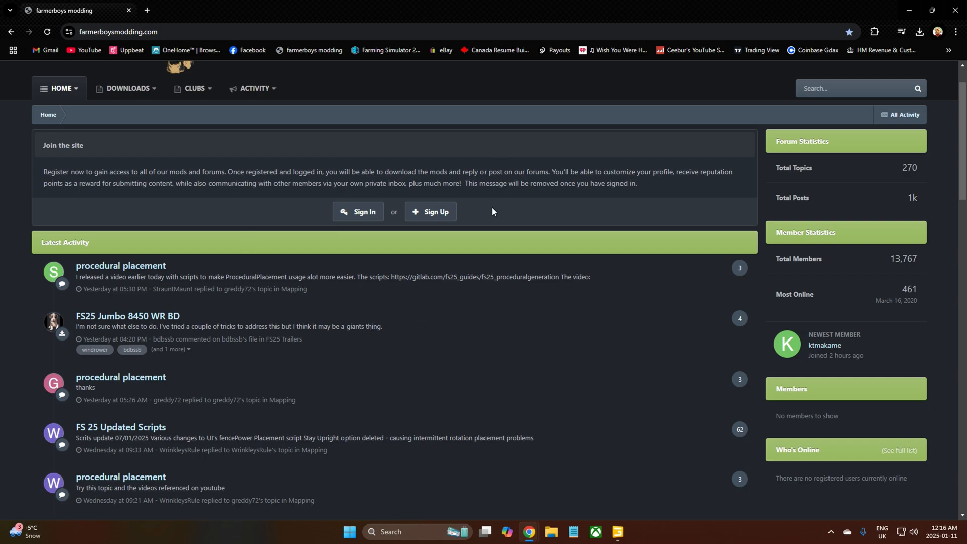
pyautogui.moveTo(500, 209)
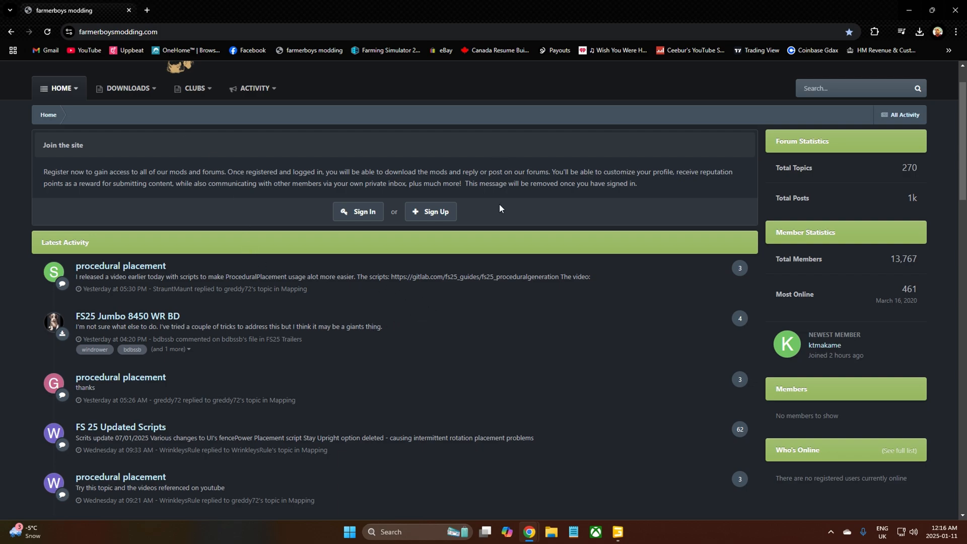
pyautogui.moveTo(223, 154)
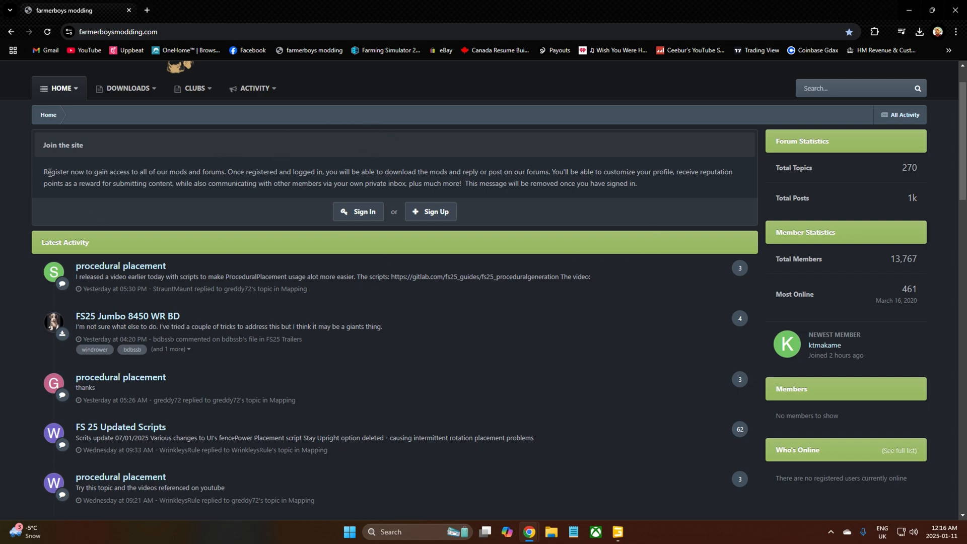
# Scroll down the farmerboysmodding.com homepage past Latest Activity to the forums list.
pyautogui.click(127, 88)
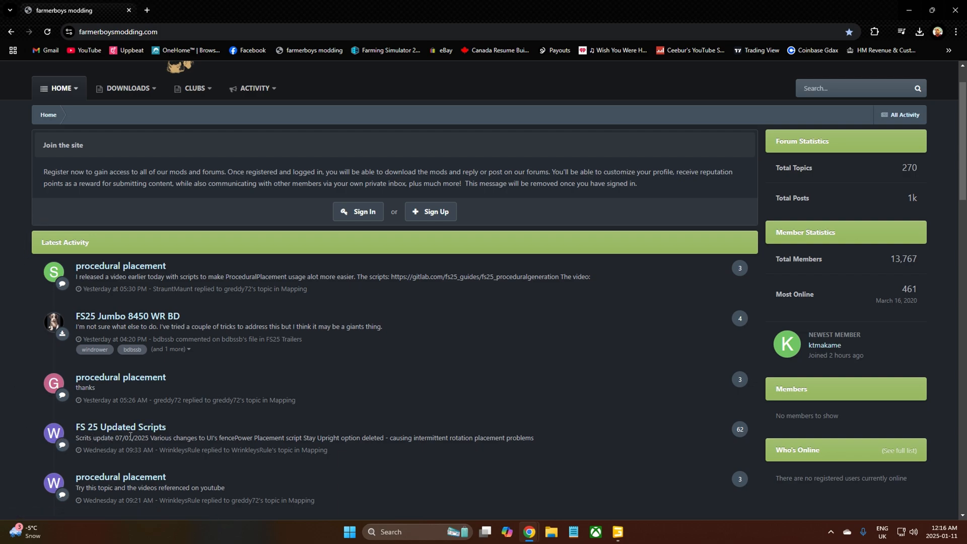
pyautogui.scroll(-3)
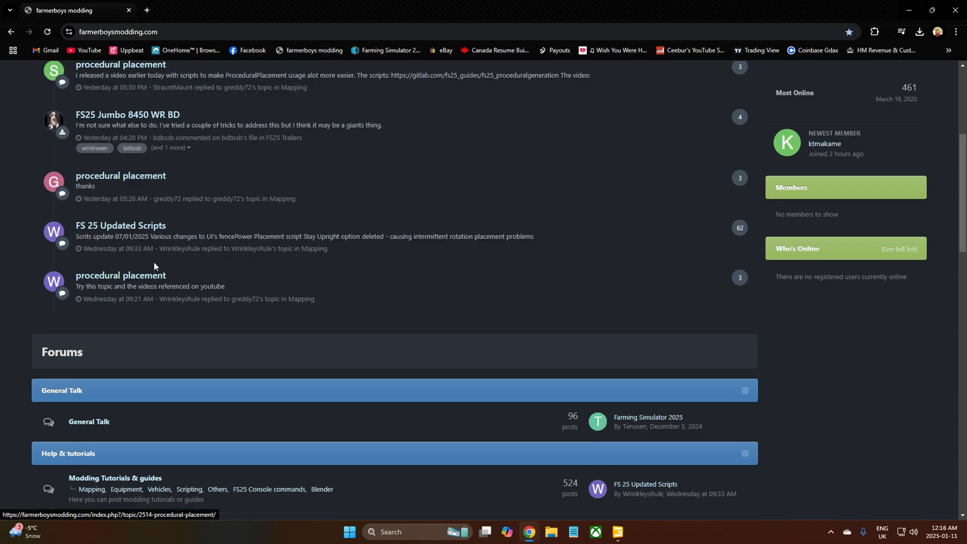
pyautogui.moveTo(120, 230)
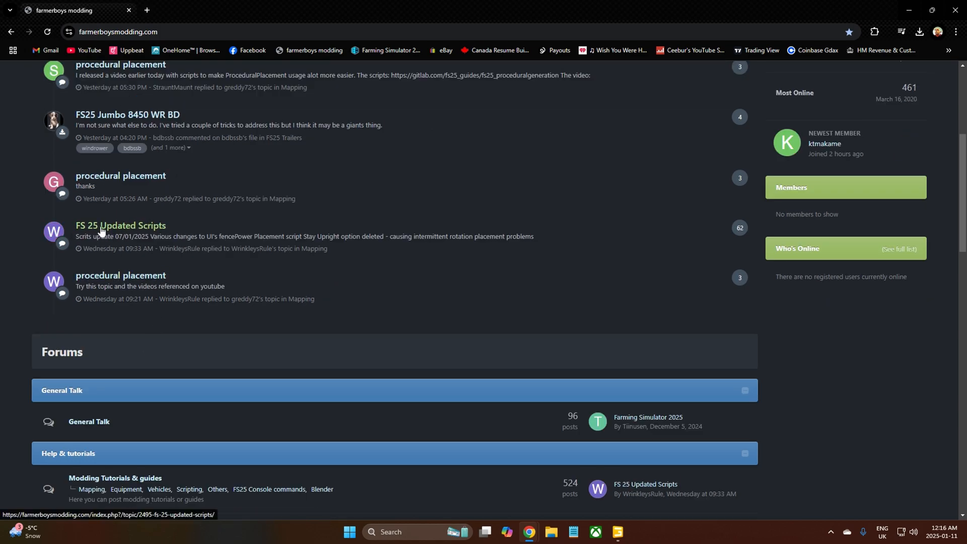
pyautogui.click(121, 226)
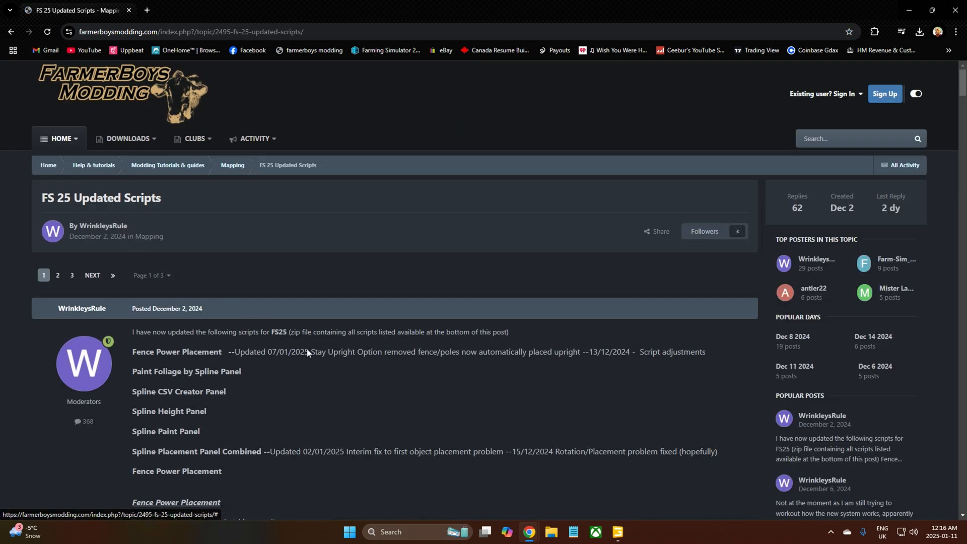
pyautogui.moveTo(382, 406)
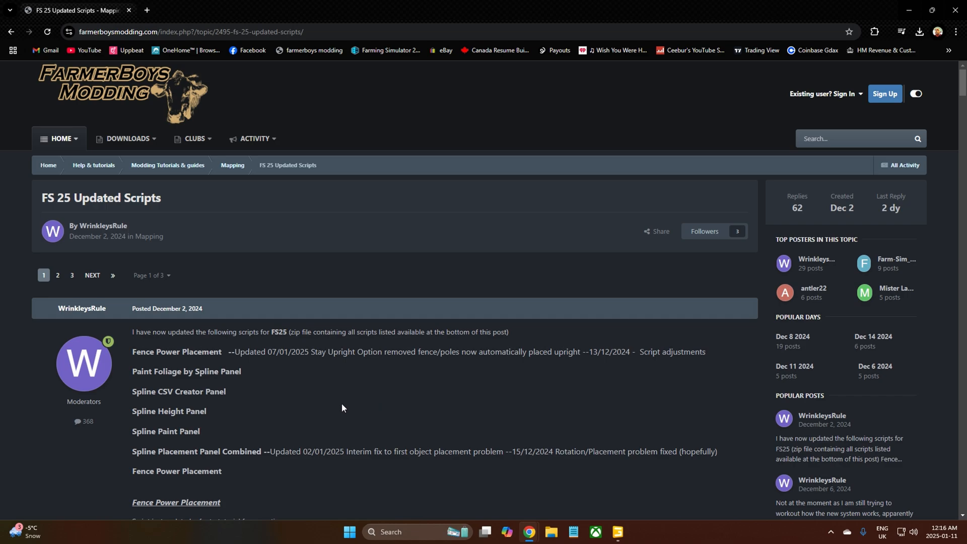
pyautogui.moveTo(20, 375)
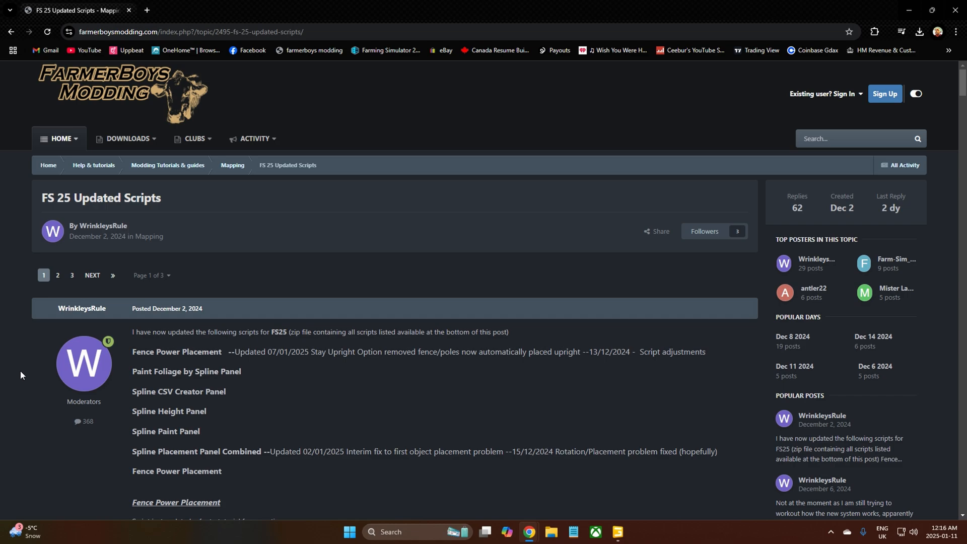
pyautogui.moveTo(28, 333)
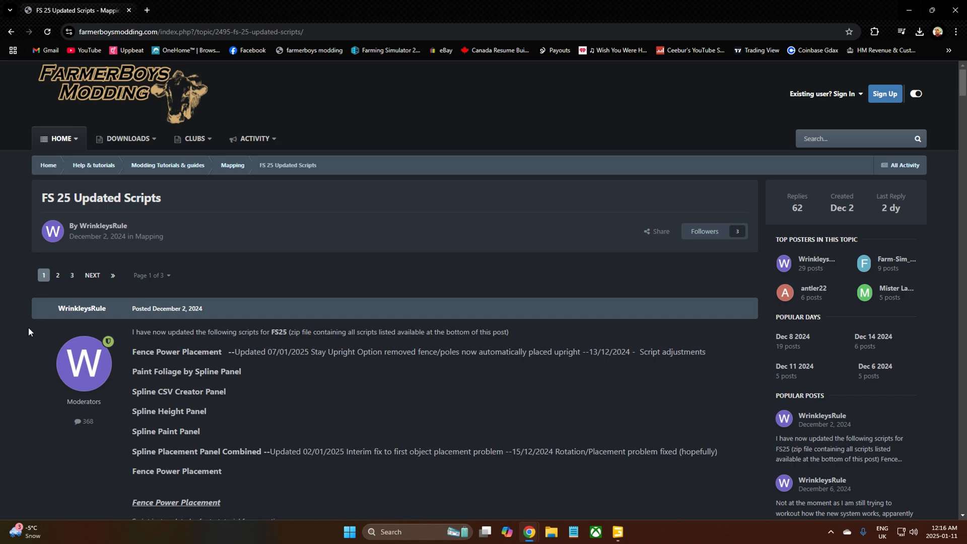
pyautogui.moveTo(176, 325)
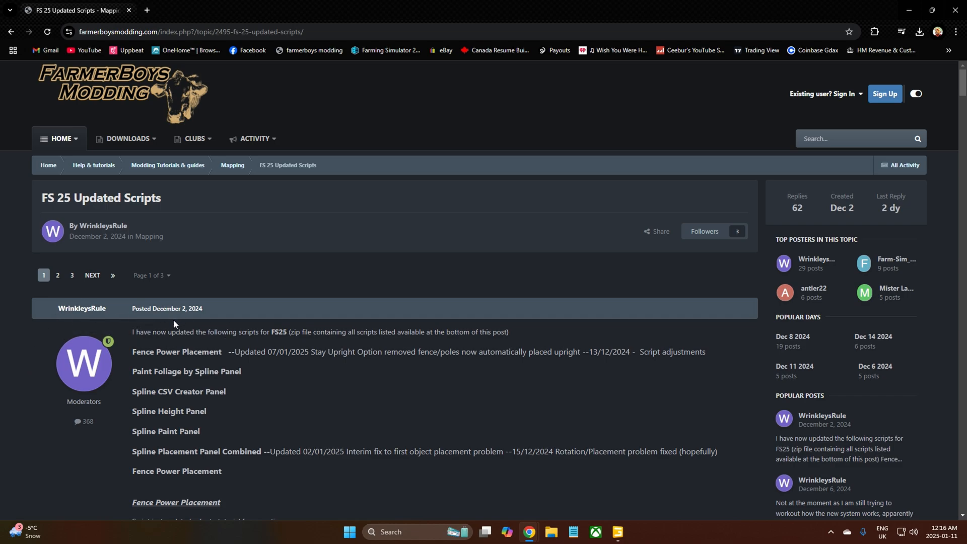
pyautogui.scroll(-3)
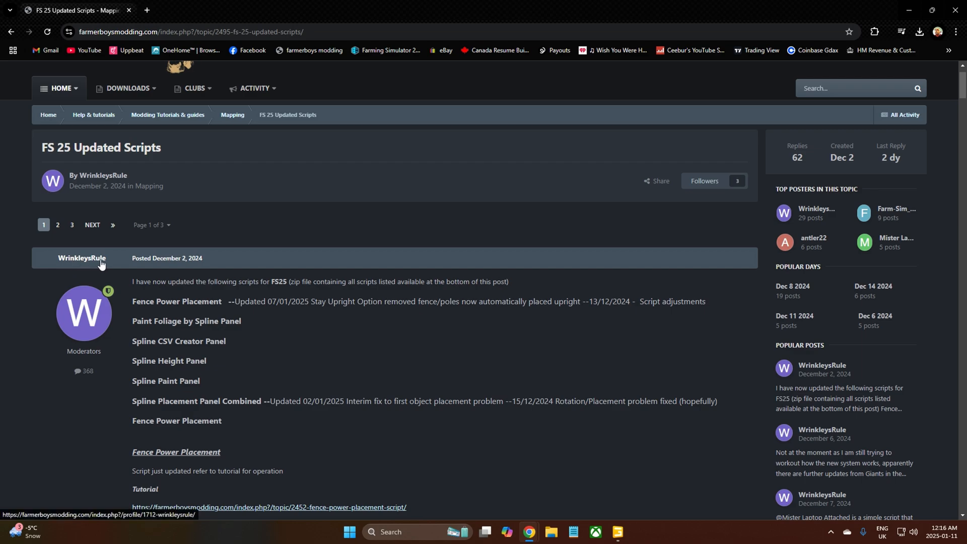
pyautogui.moveTo(245, 325)
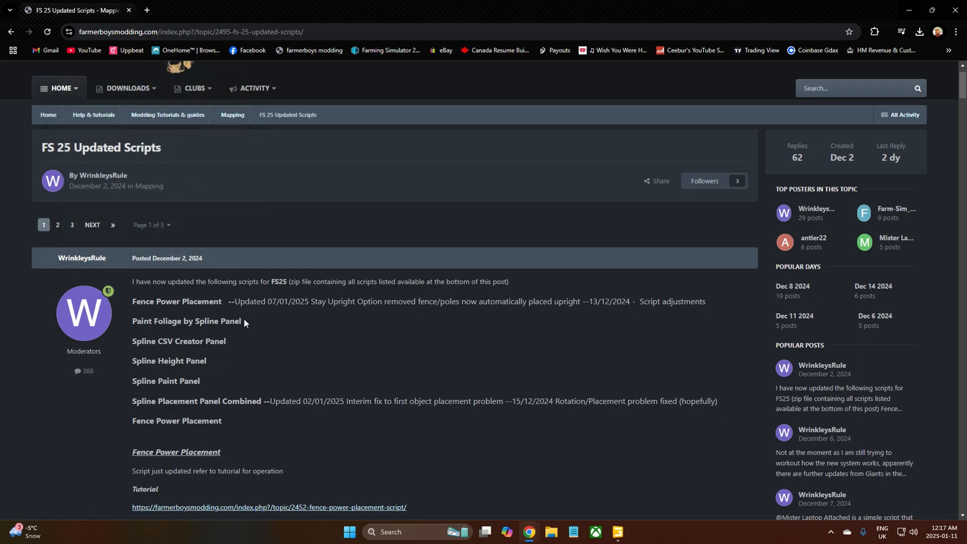
pyautogui.scroll(-3)
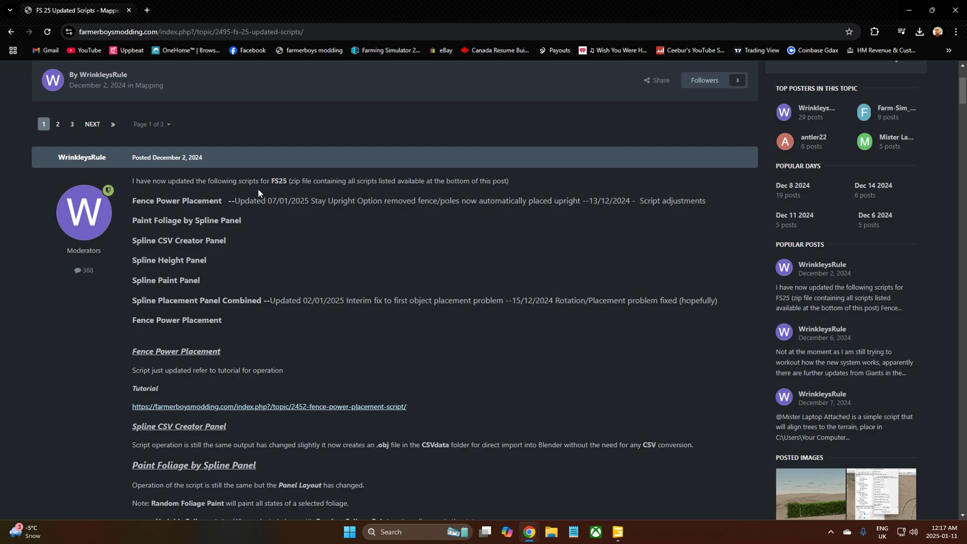
pyautogui.scroll(-3)
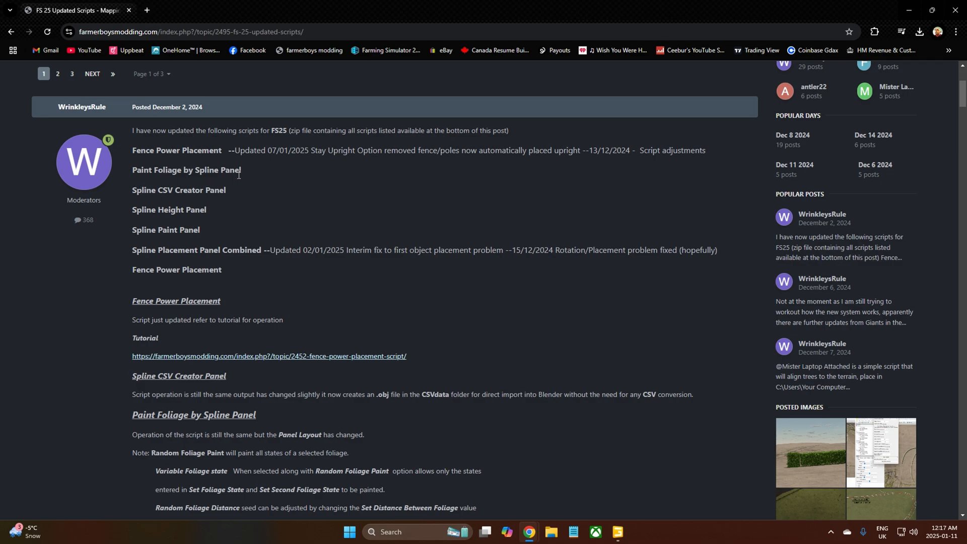
pyautogui.moveTo(176, 200)
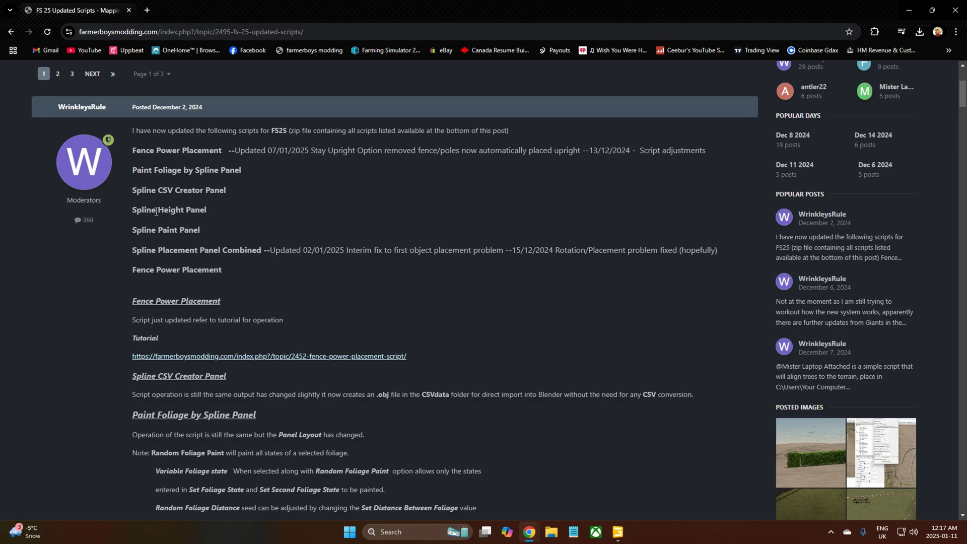
pyautogui.moveTo(151, 280)
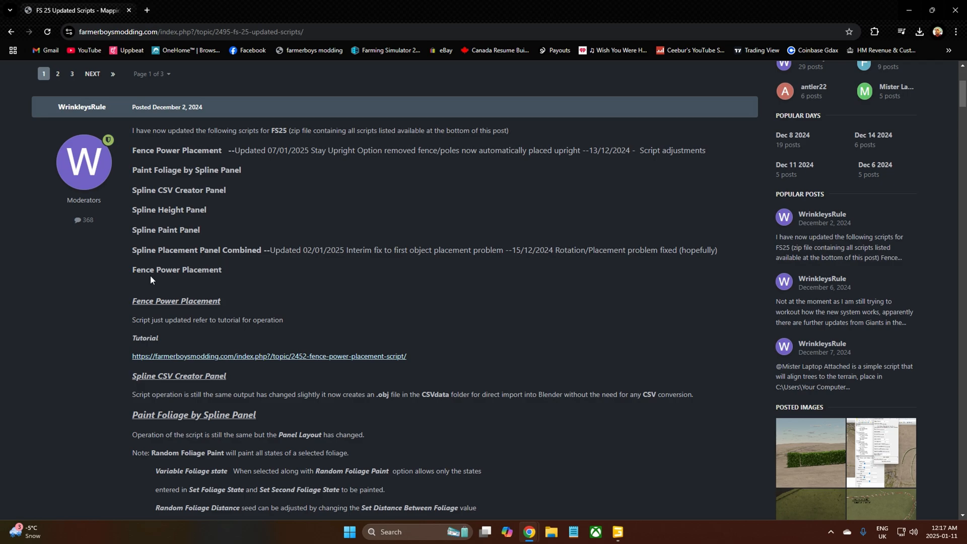
pyautogui.moveTo(239, 276)
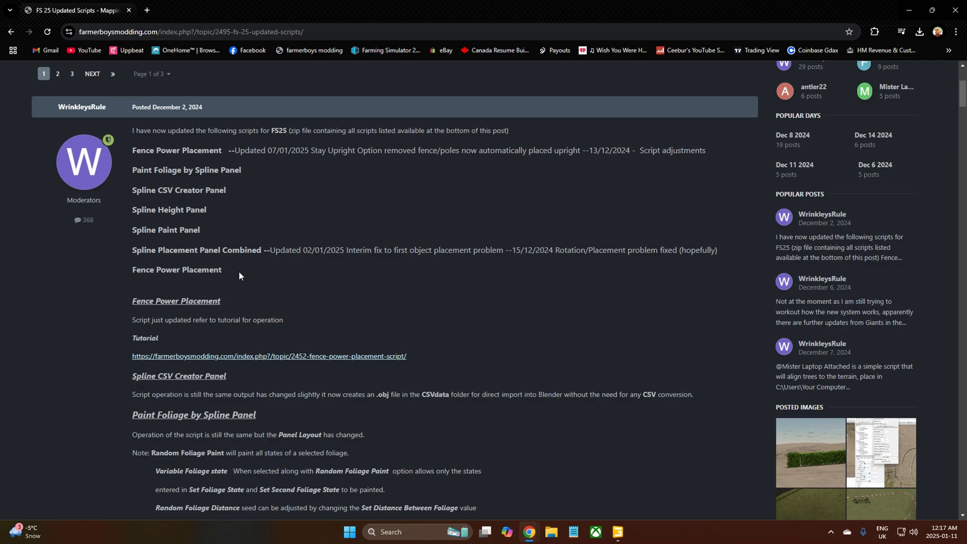
# Scroll through the FS 25 Updated Scripts topic, then return to its title and scripts list.
pyautogui.scroll(-3)
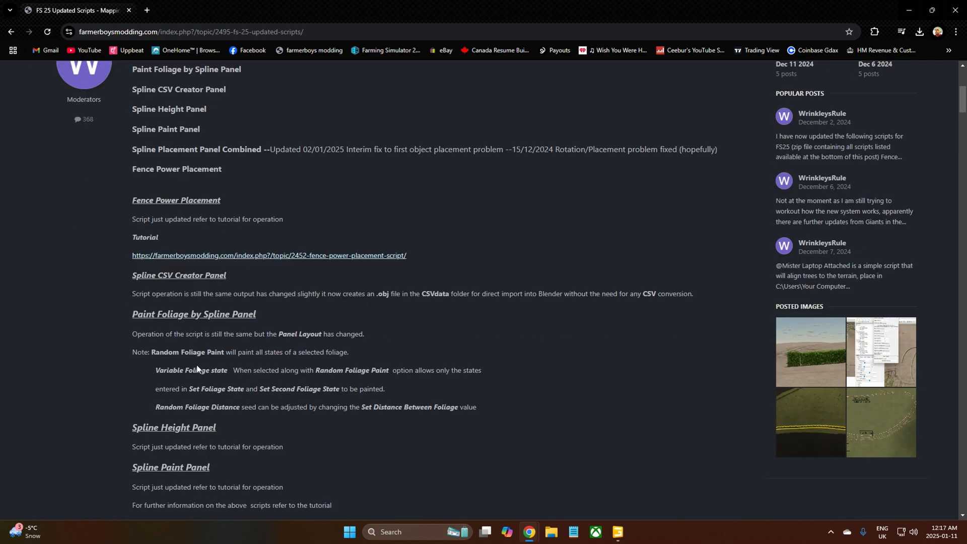
pyautogui.scroll(-3)
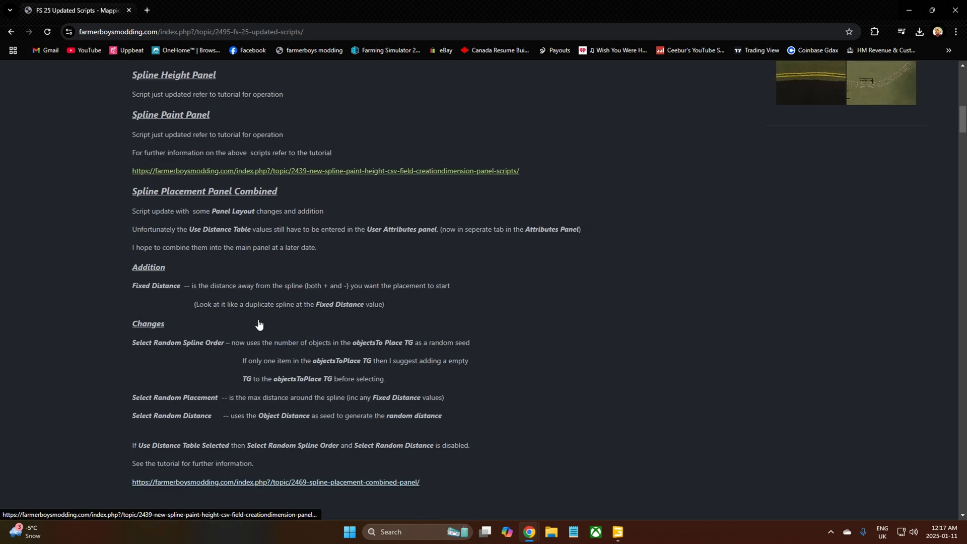
pyautogui.scroll(-3)
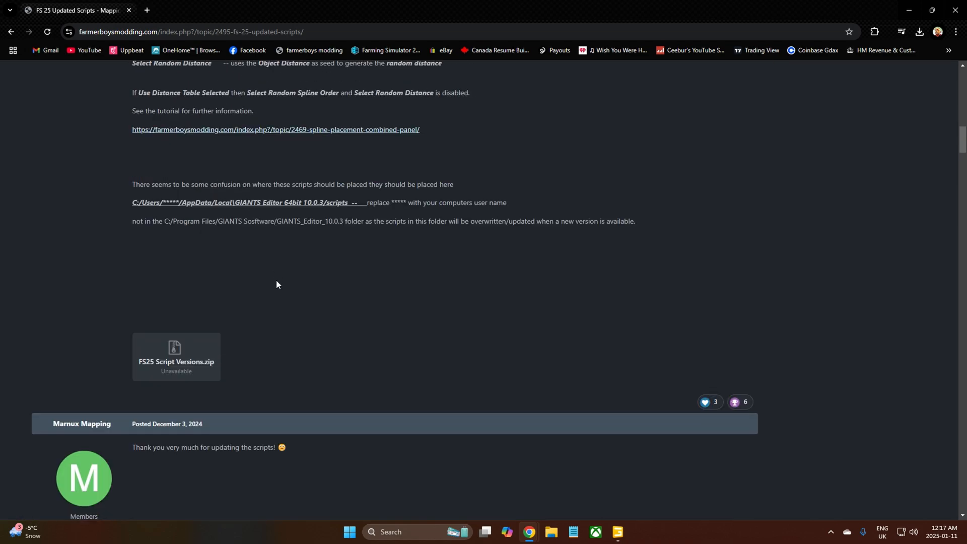
pyautogui.moveTo(199, 383)
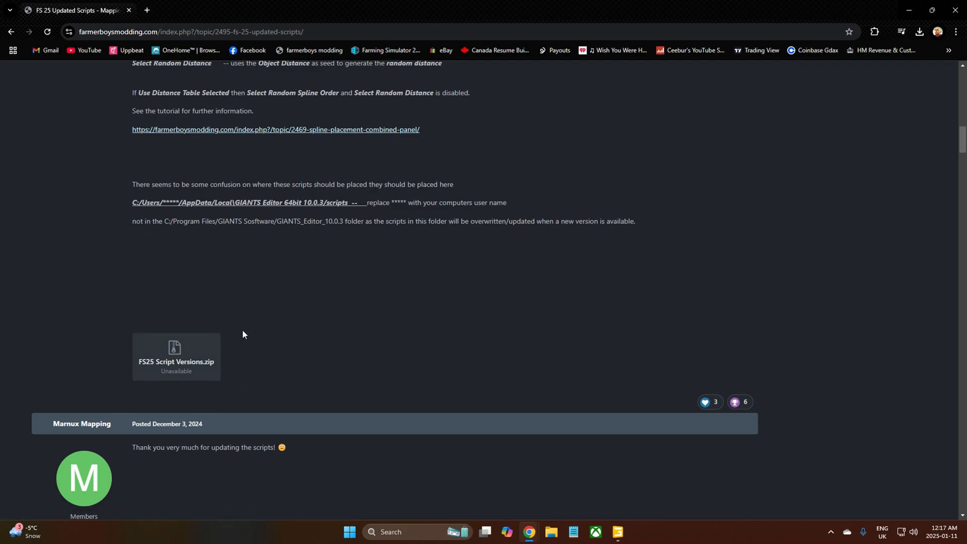
pyautogui.moveTo(206, 396)
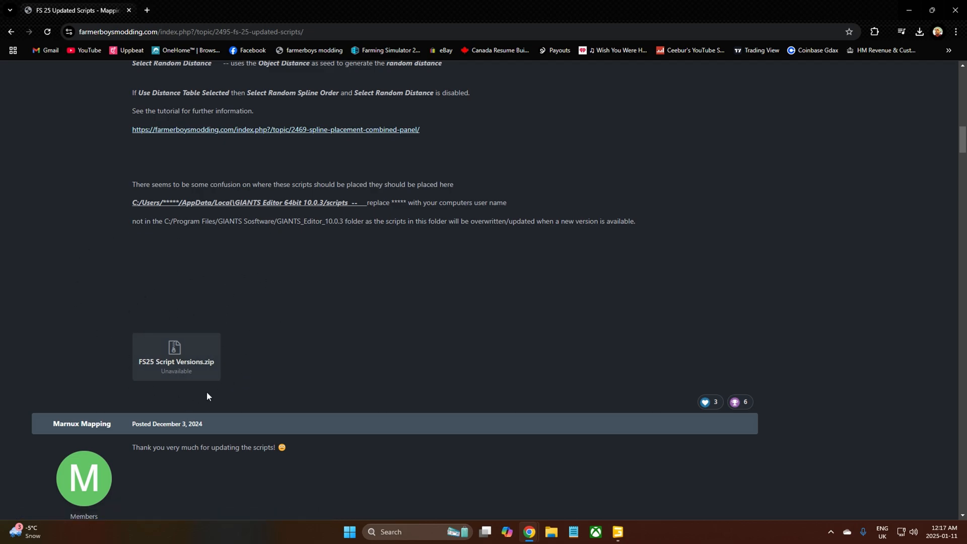
pyautogui.moveTo(230, 392)
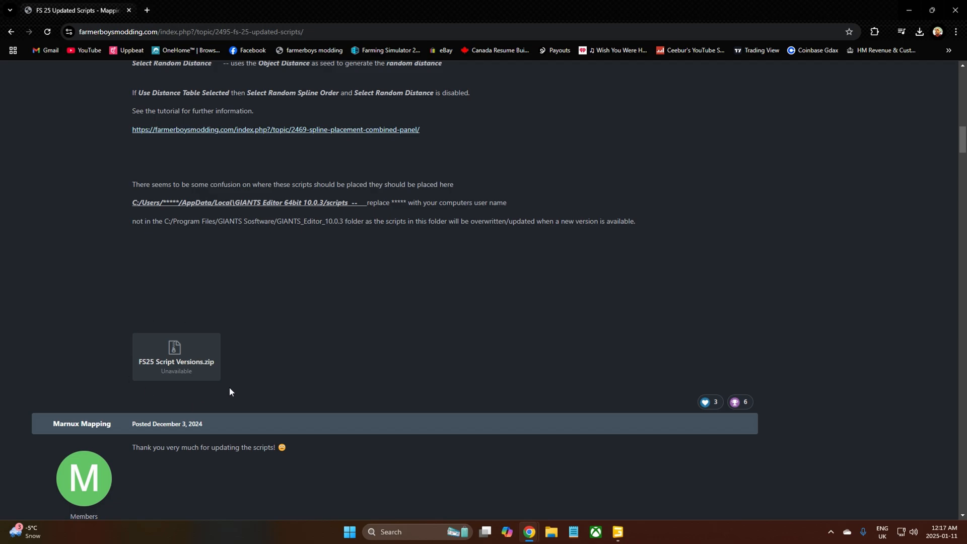
pyautogui.moveTo(78, 367)
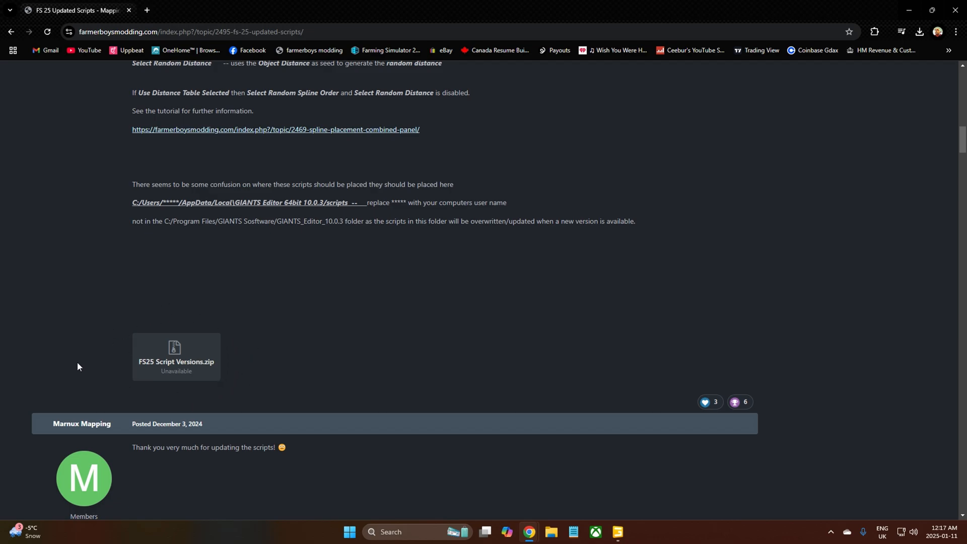
pyautogui.moveTo(176, 361)
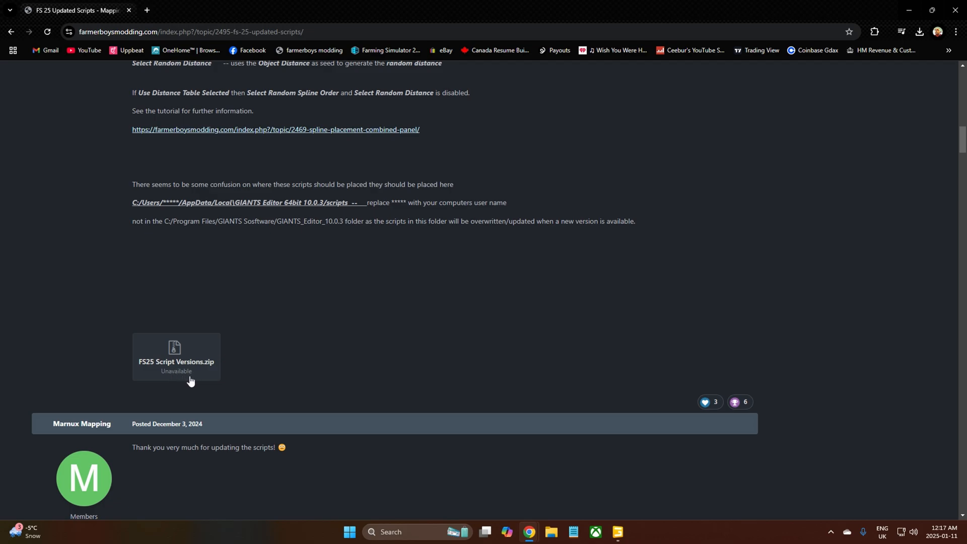
pyautogui.moveTo(296, 322)
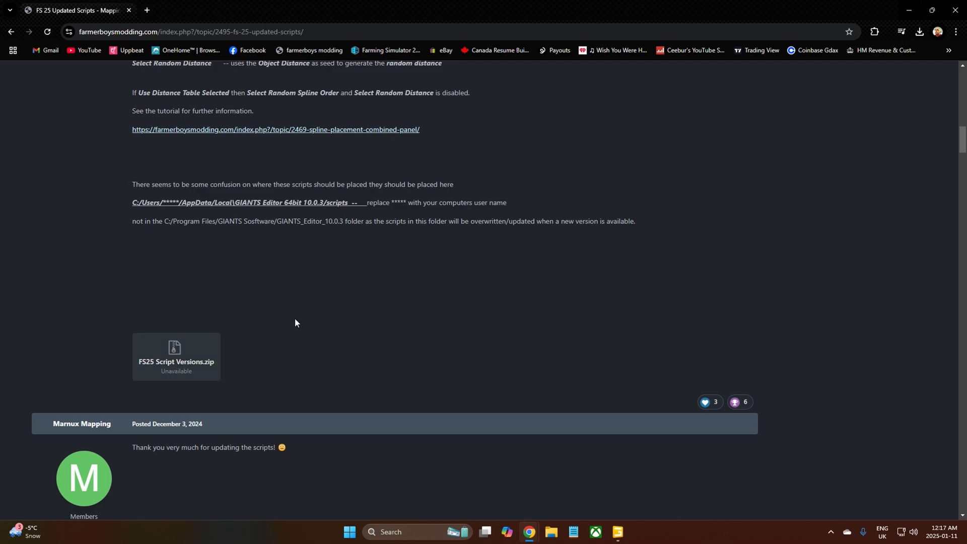
pyautogui.scroll(3)
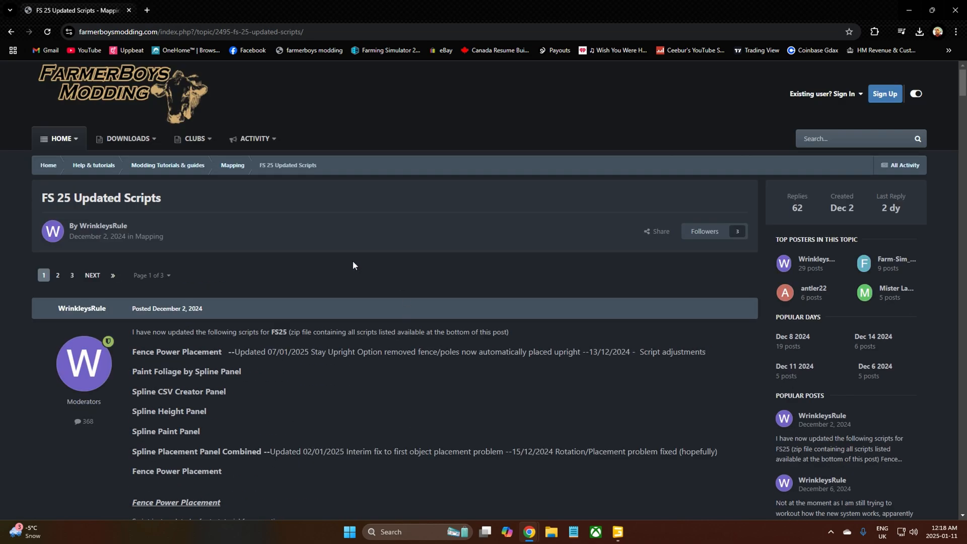
pyautogui.moveTo(9, 157)
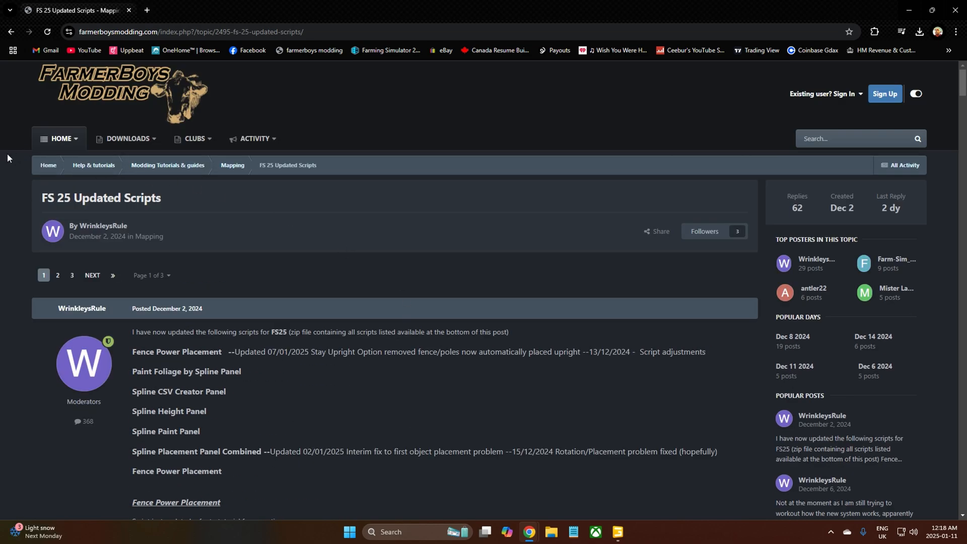
pyautogui.moveTo(401, 267)
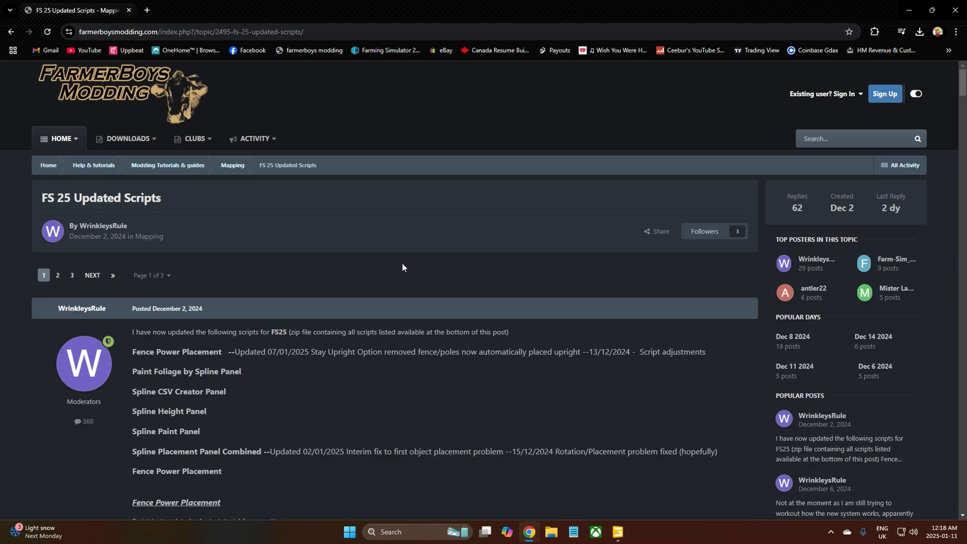
pyautogui.moveTo(414, 275)
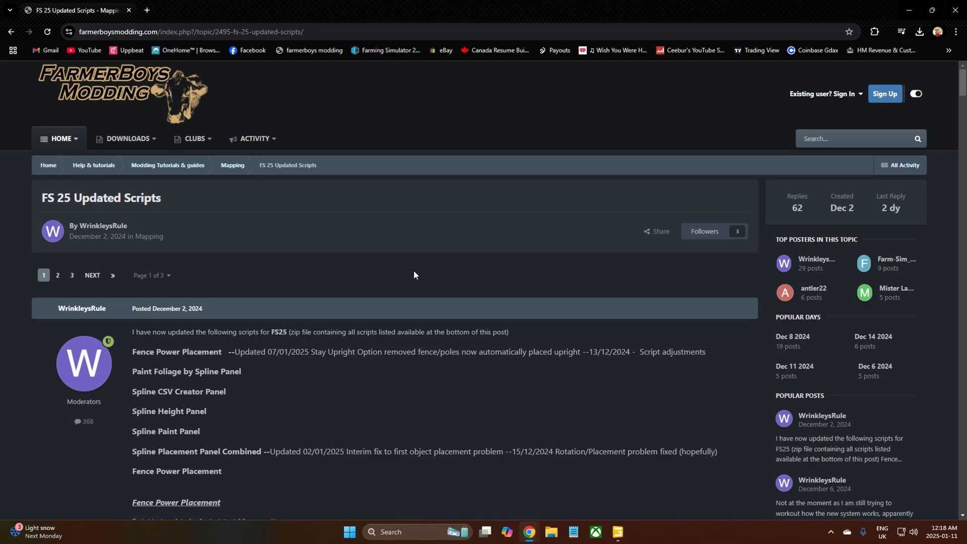
pyautogui.moveTo(395, 296)
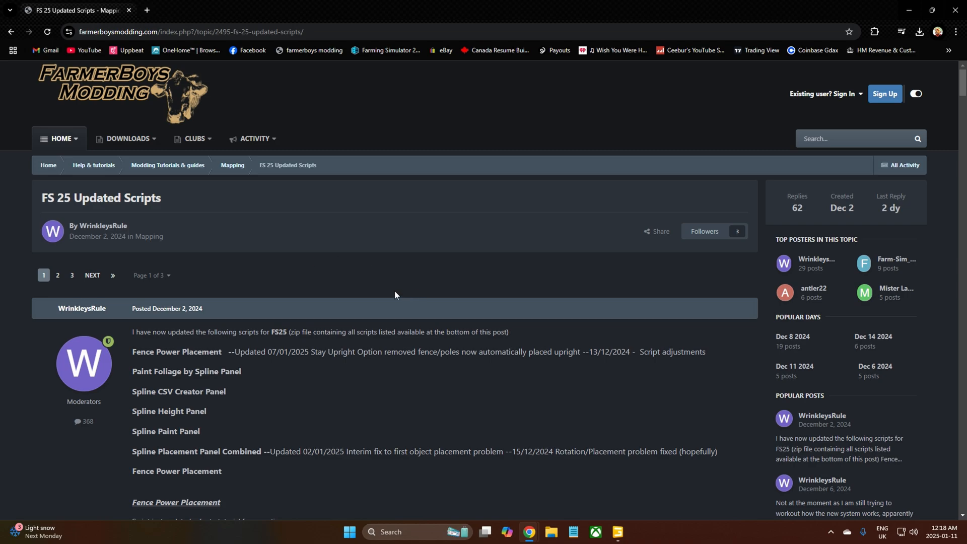
pyautogui.moveTo(302, 369)
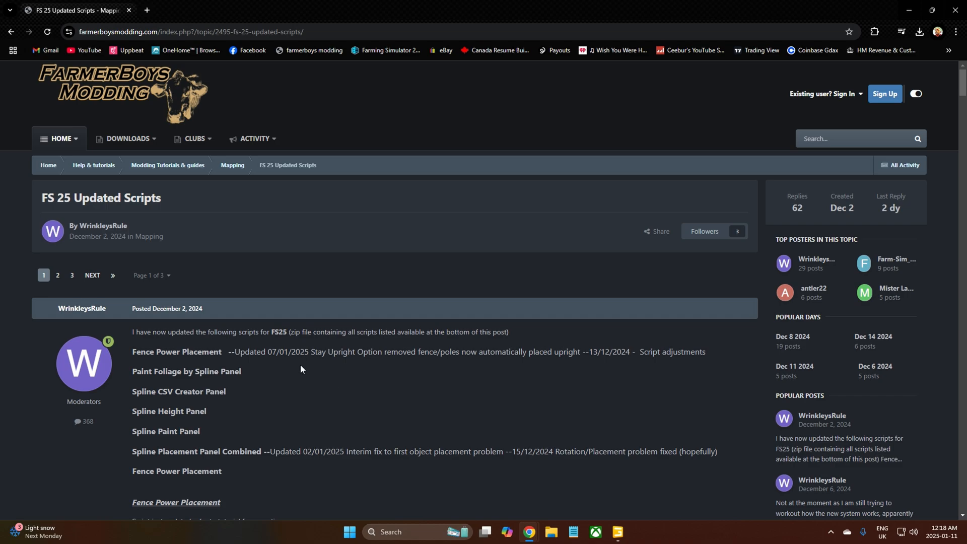
pyautogui.moveTo(290, 379)
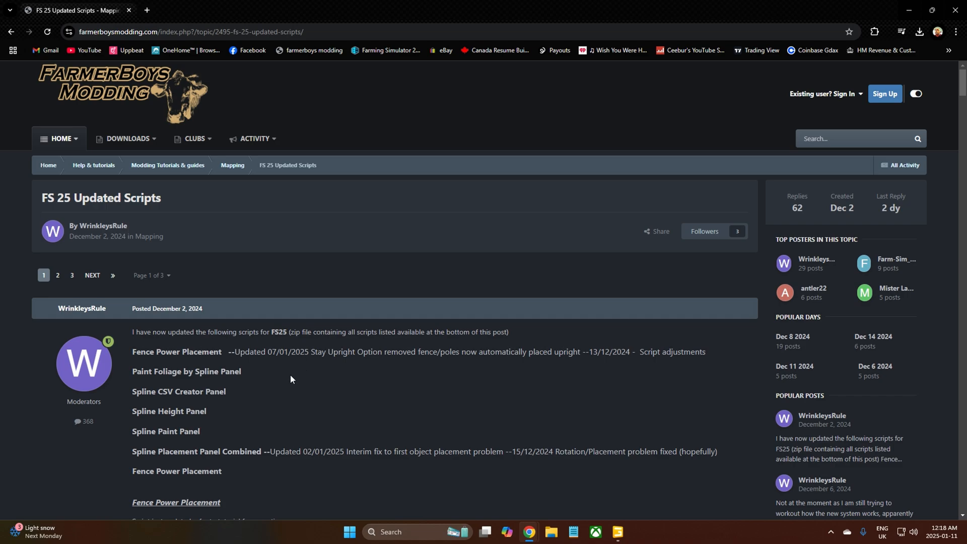
pyautogui.moveTo(282, 385)
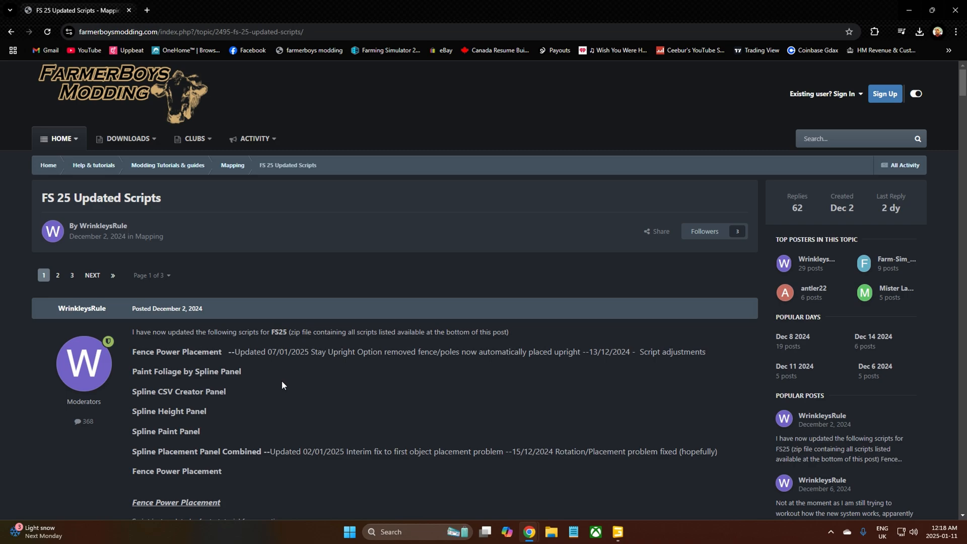
pyautogui.moveTo(282, 385)
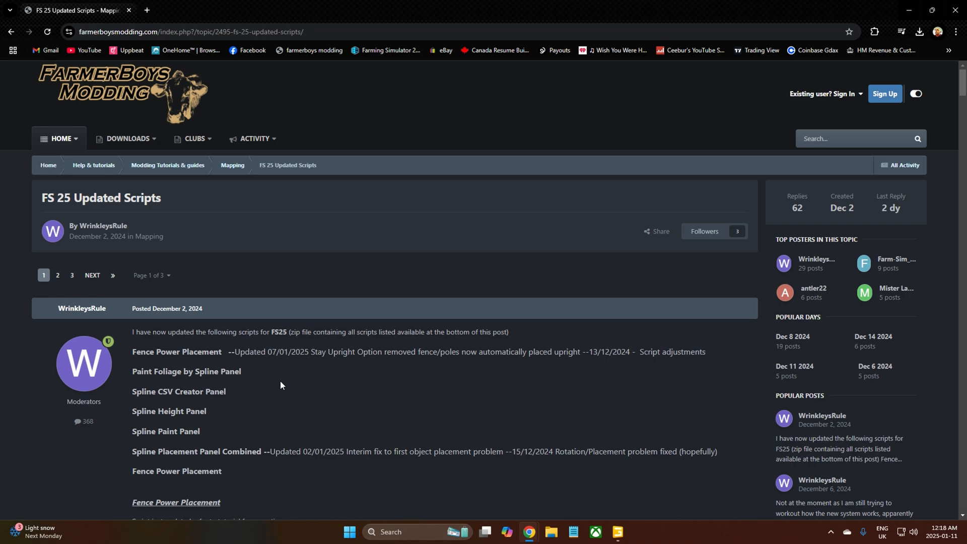
pyautogui.moveTo(279, 383)
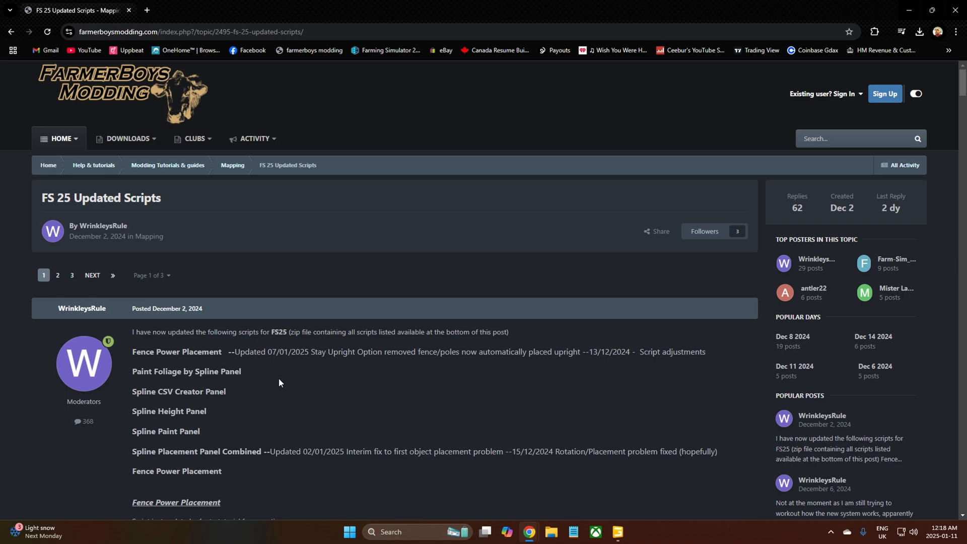
pyautogui.moveTo(448, 377)
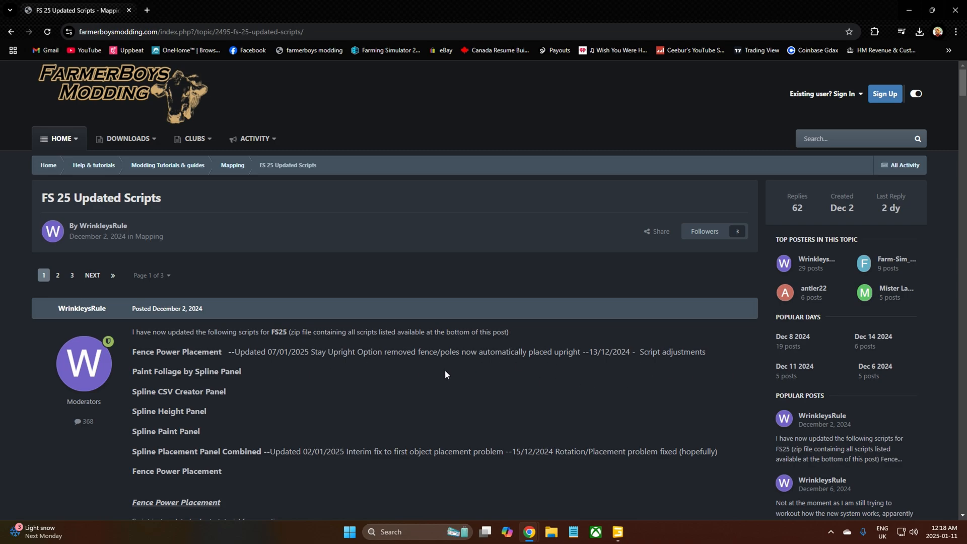
pyautogui.moveTo(211, 365)
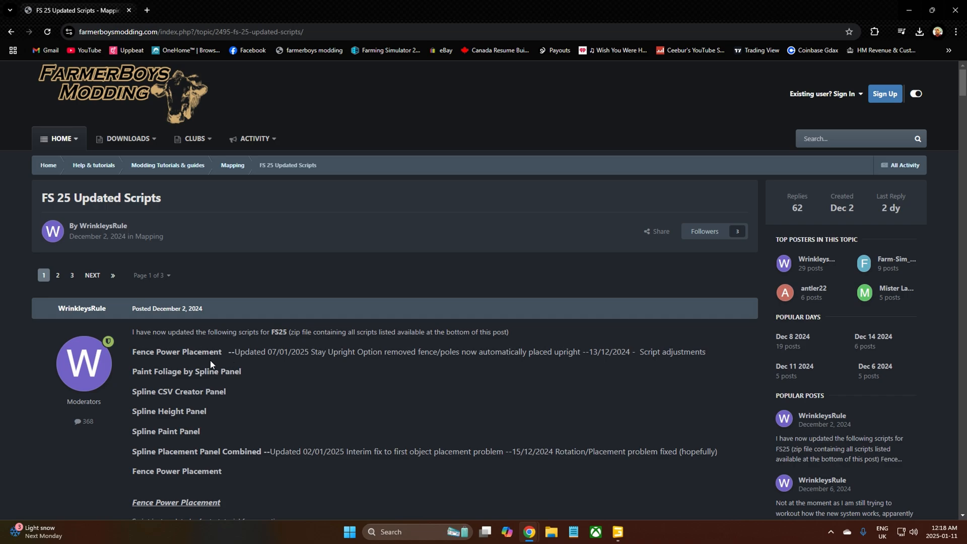
pyautogui.moveTo(266, 275)
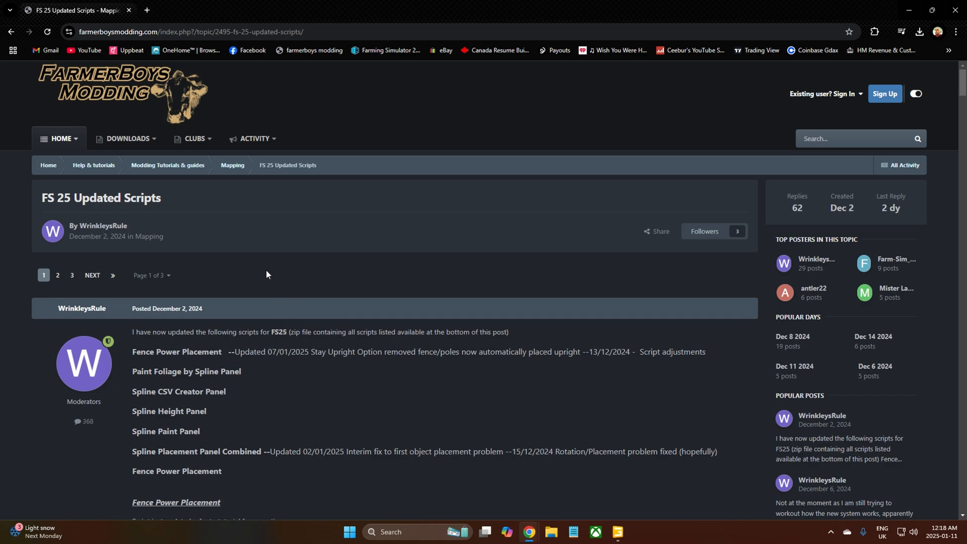
pyautogui.moveTo(269, 276)
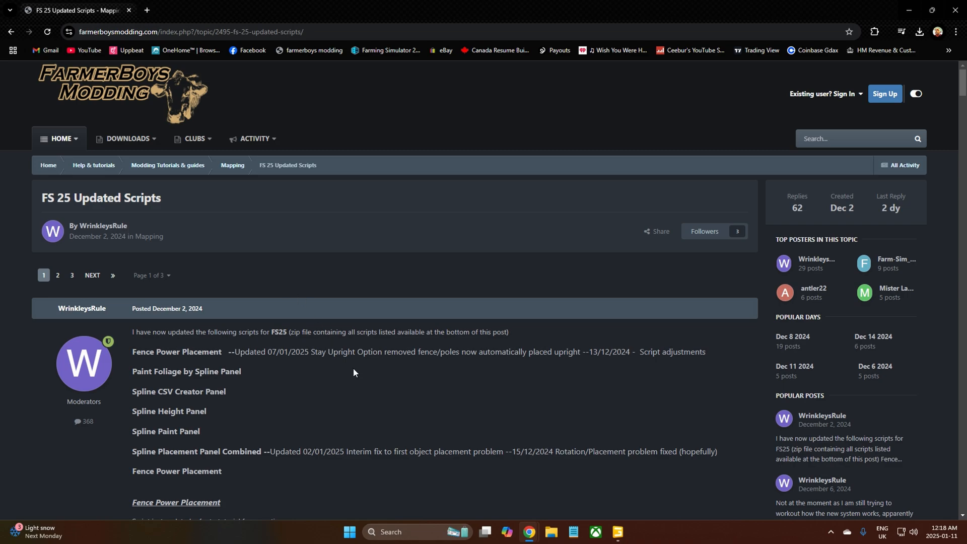
pyautogui.moveTo(420, 367)
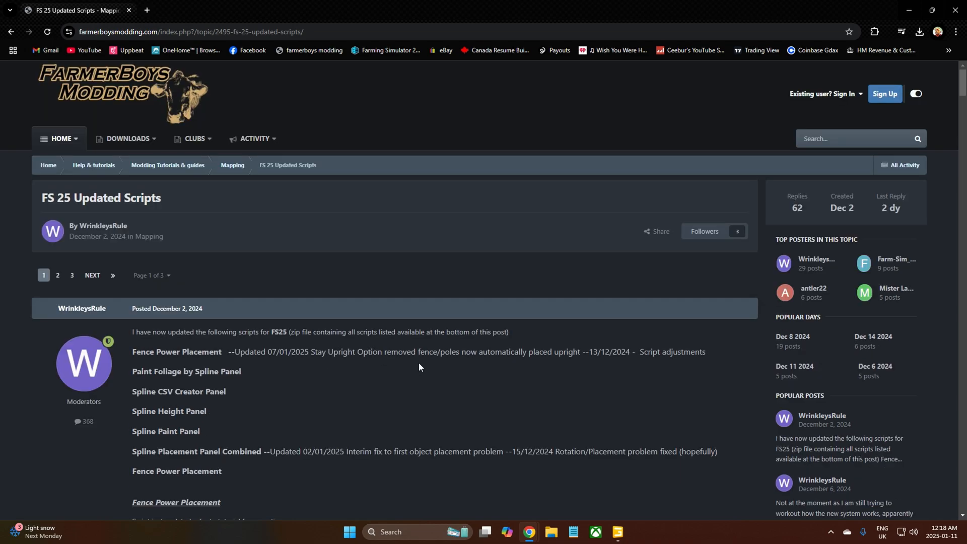
pyautogui.moveTo(375, 373)
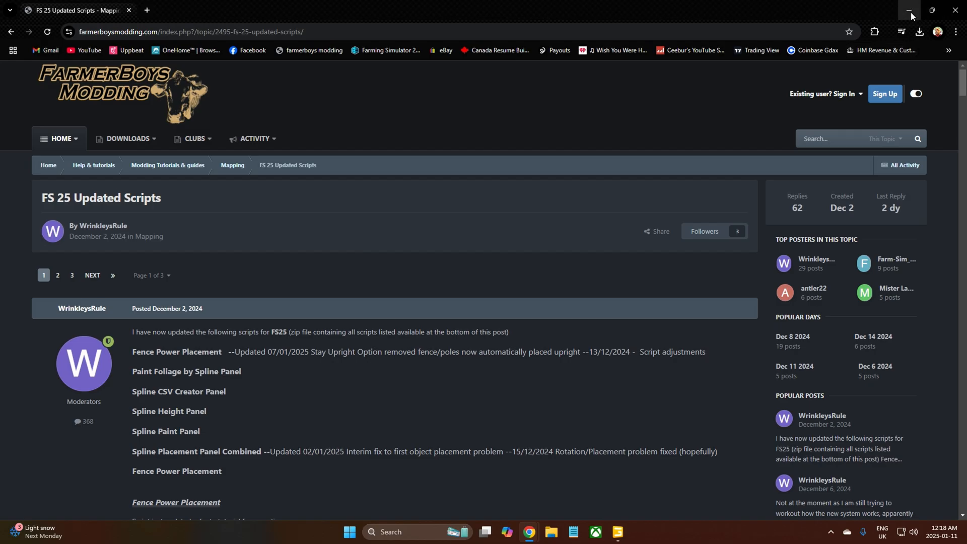
# Minimize the browser and navigate File Explorer from Local Disk (C:) through Users and clark into AppData.
pyautogui.click(910, 11)
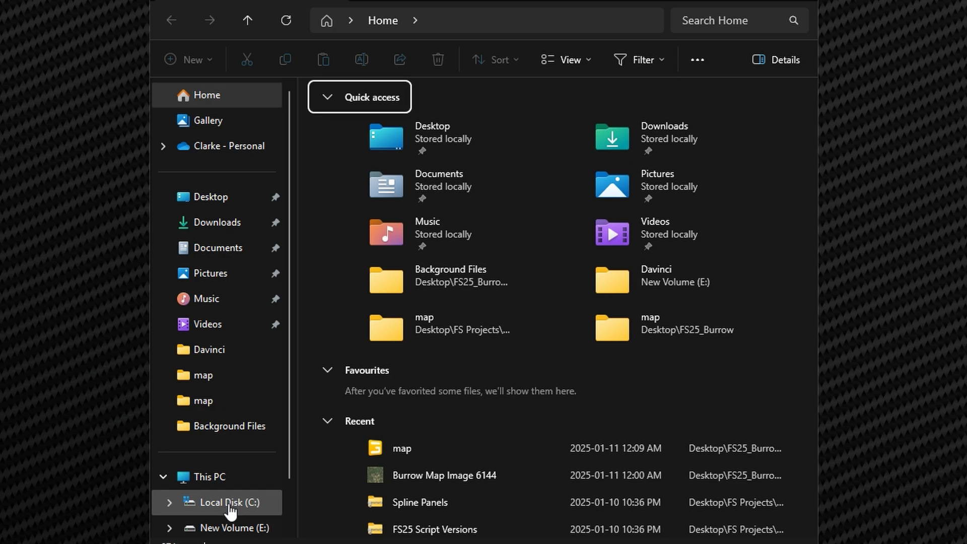
pyautogui.click(232, 503)
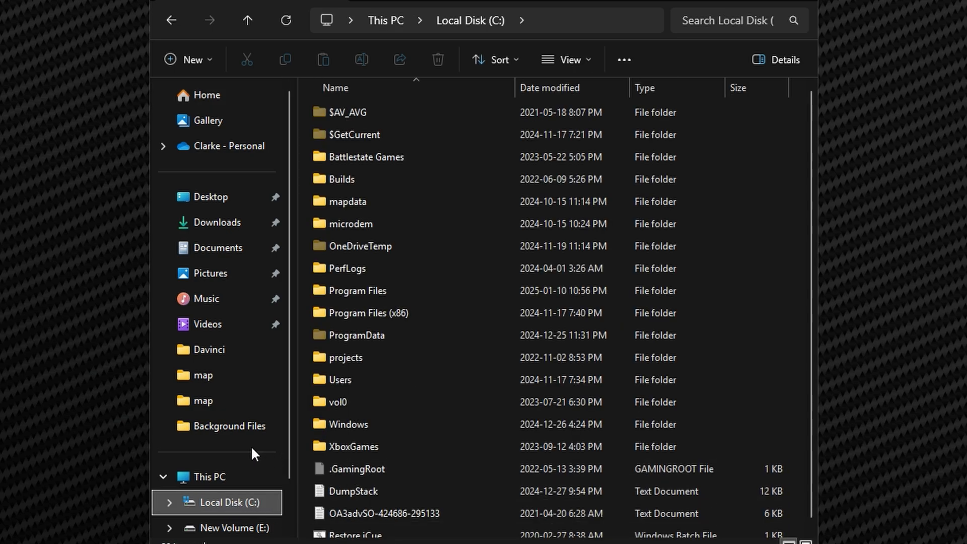
pyautogui.click(355, 446)
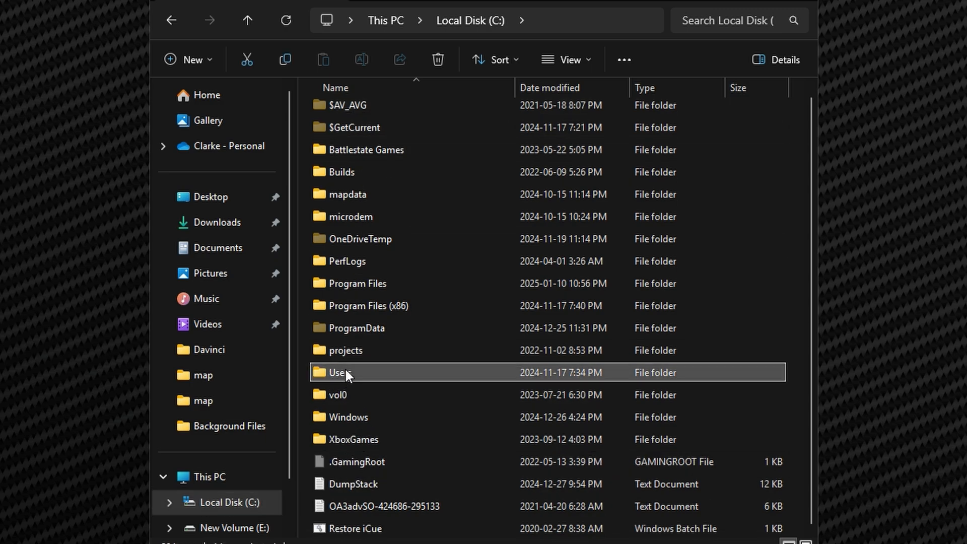
pyautogui.doubleClick(340, 371)
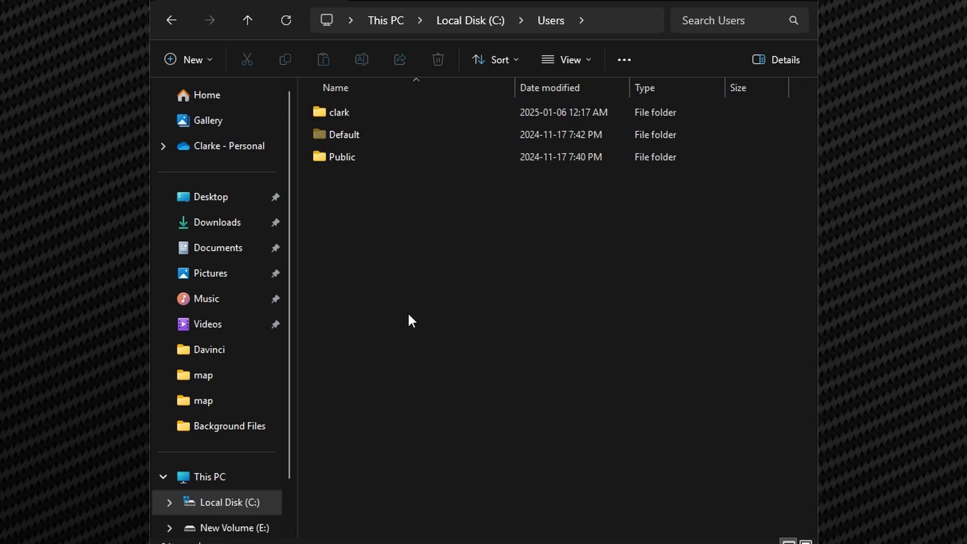
pyautogui.click(339, 112)
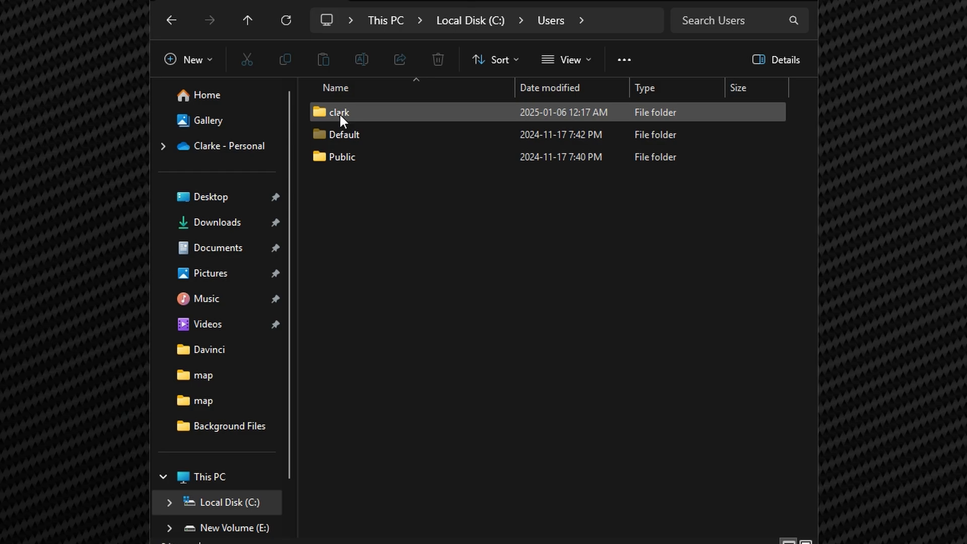
pyautogui.moveTo(339, 112)
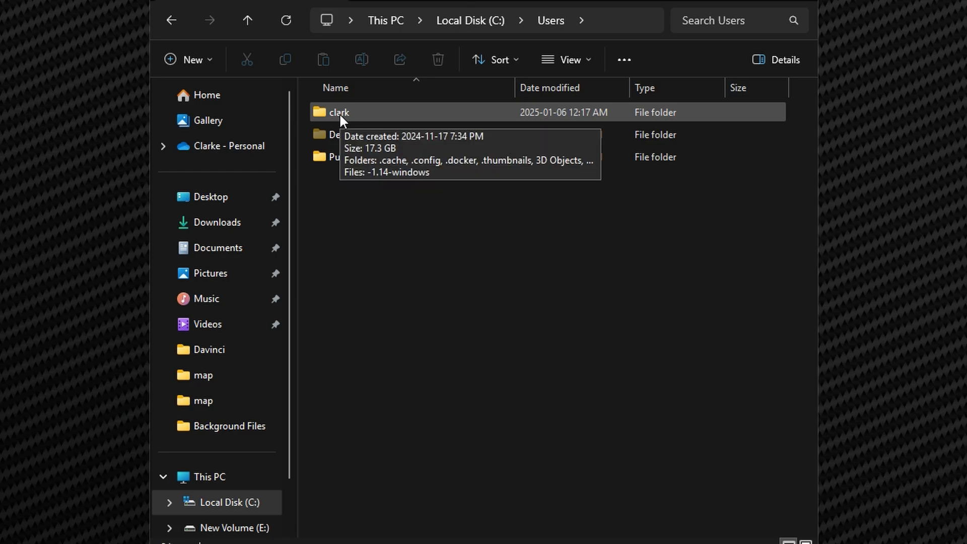
pyautogui.moveTo(344, 121)
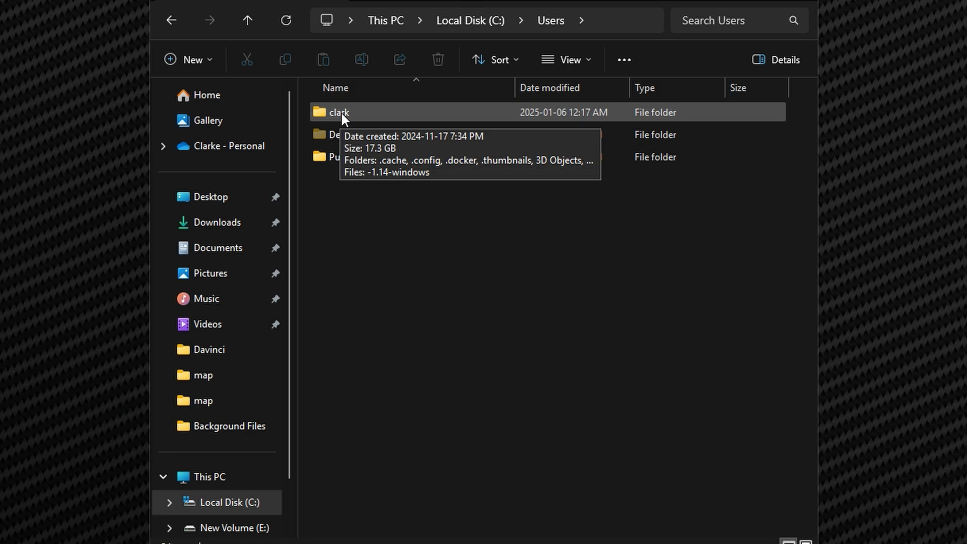
pyautogui.doubleClick(338, 112)
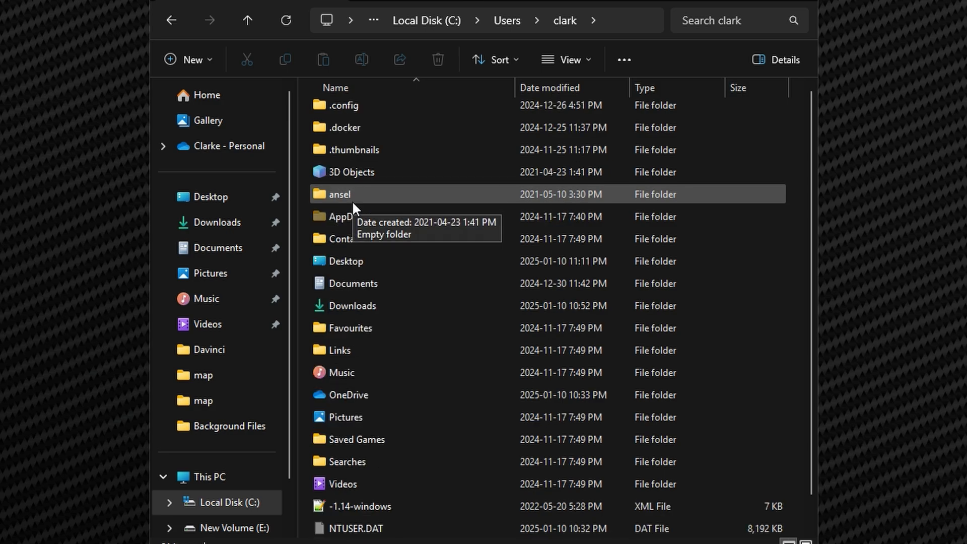
pyautogui.doubleClick(346, 217)
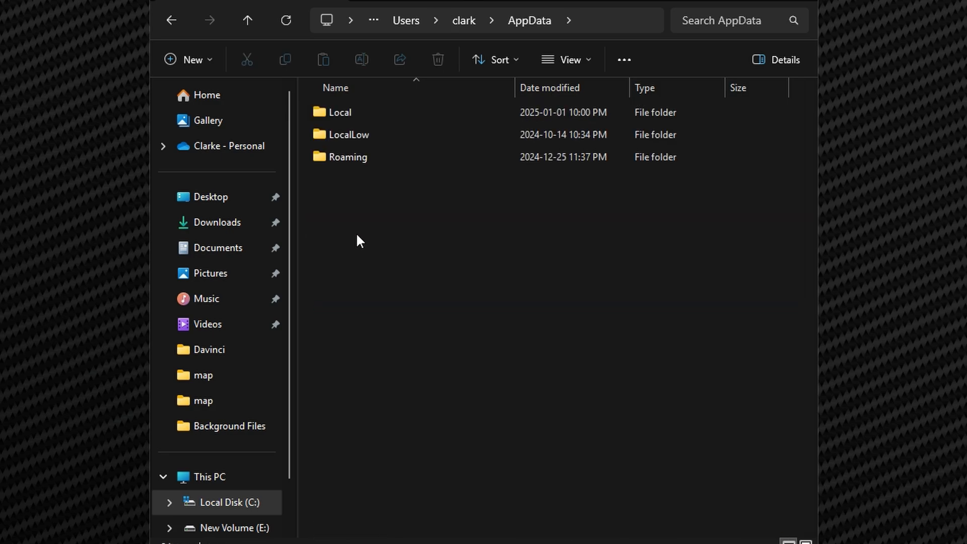
pyautogui.click(340, 112)
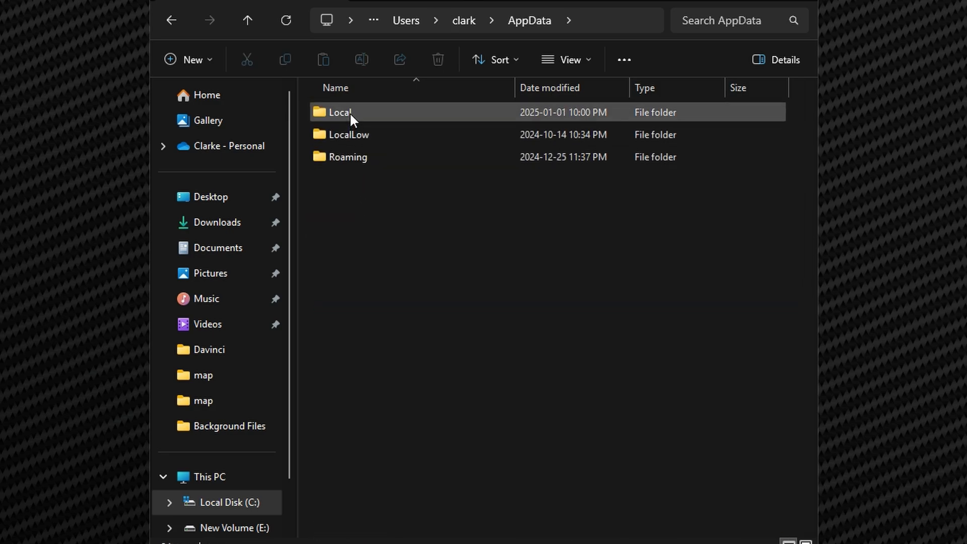
# Go through Local, GIANTS Editor 64bit 10.0.3 and scripts to FS25 Script Versions, selecting Fence_Power_Placement_25.
pyautogui.doubleClick(339, 112)
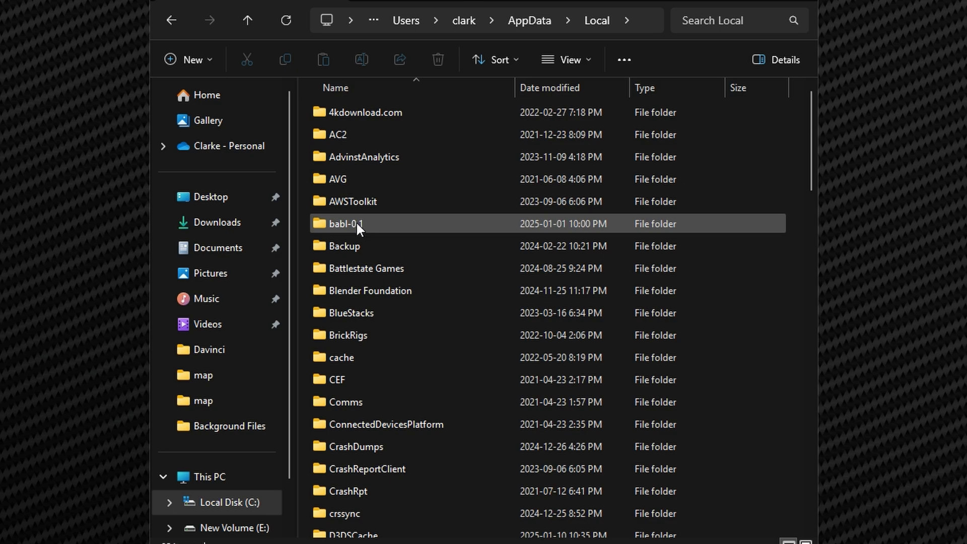
pyautogui.scroll(-3)
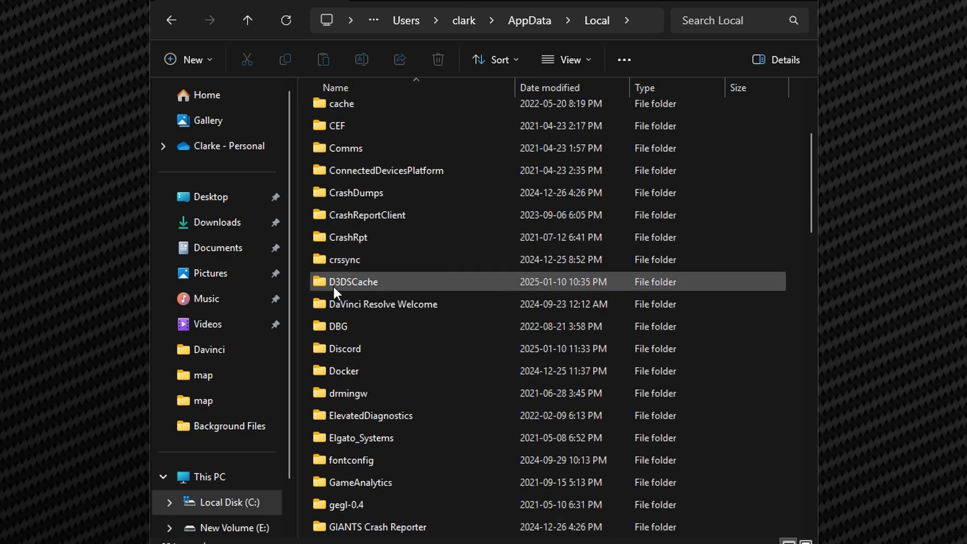
pyautogui.scroll(-3)
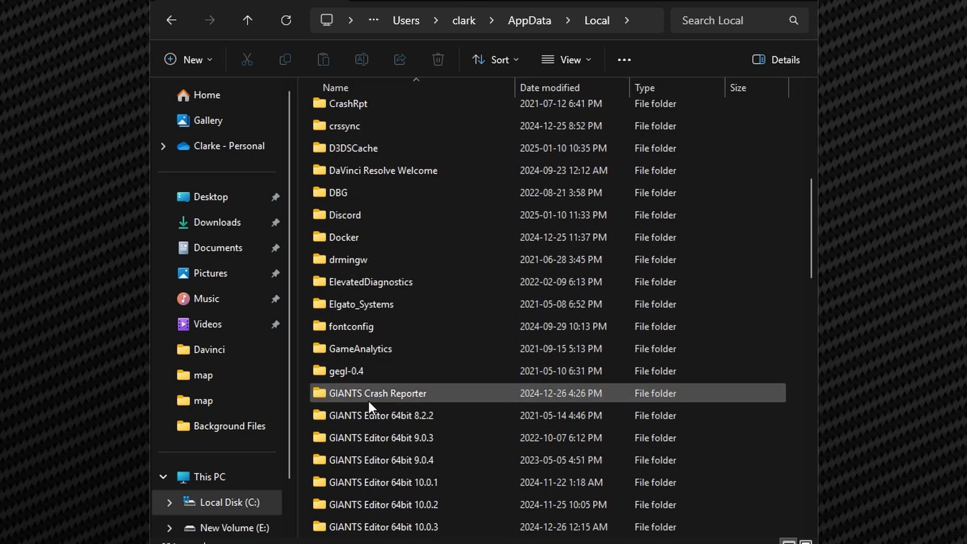
pyautogui.scroll(-3)
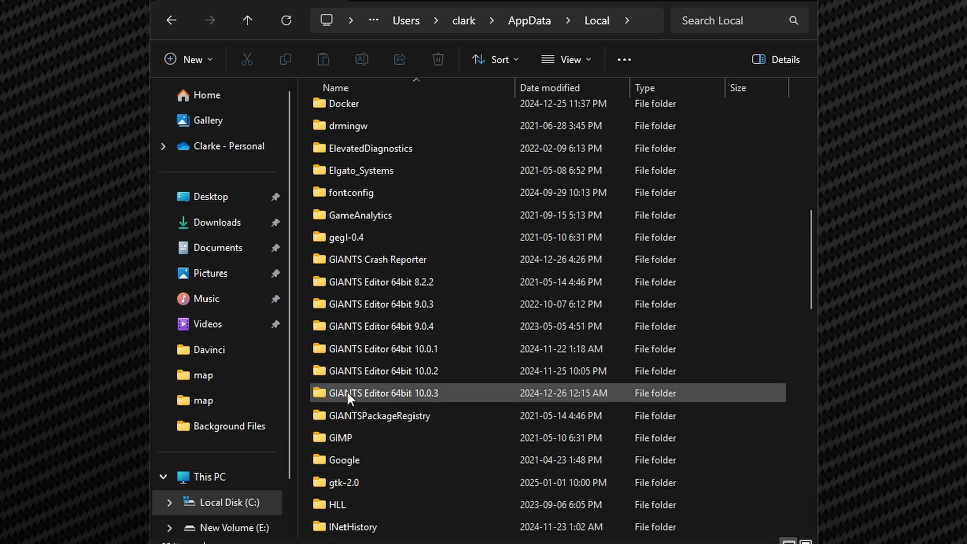
pyautogui.moveTo(399, 404)
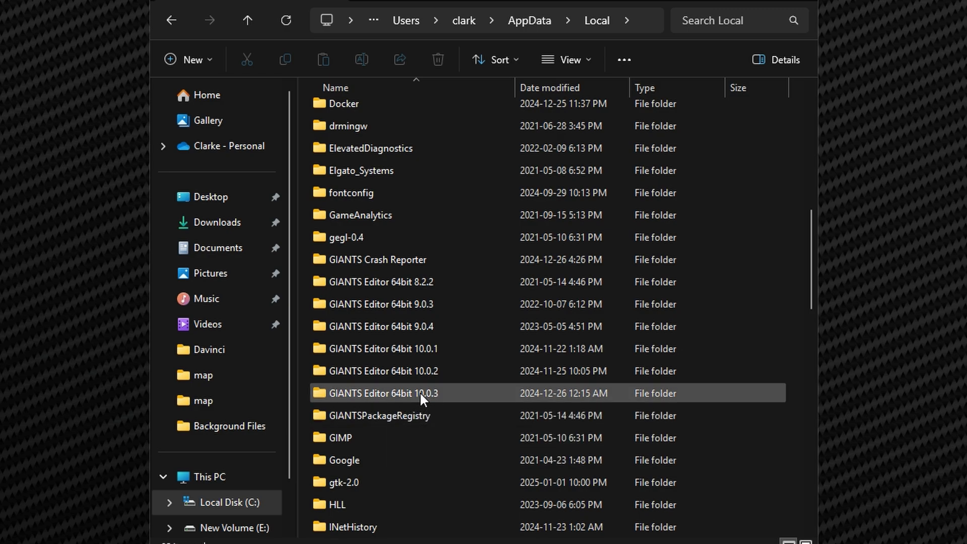
pyautogui.moveTo(442, 401)
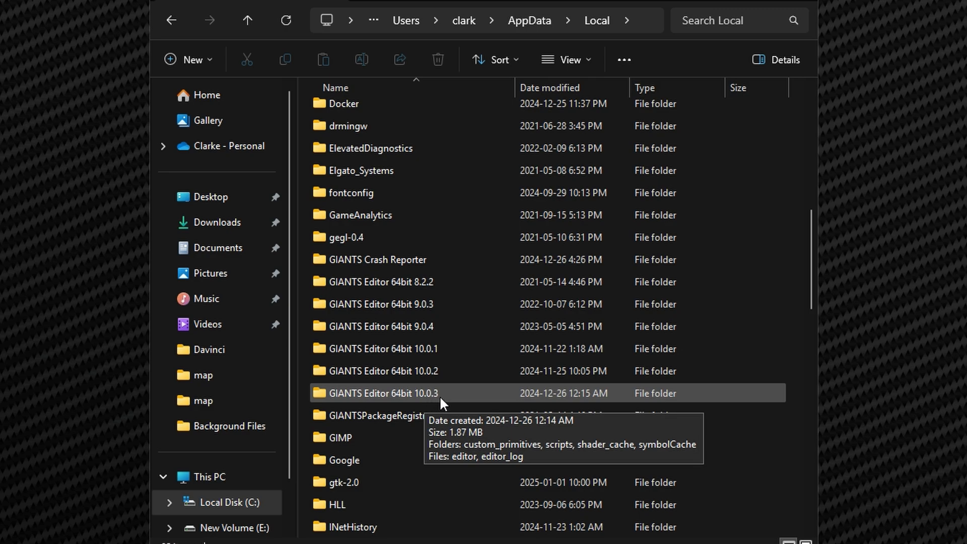
pyautogui.moveTo(370, 395)
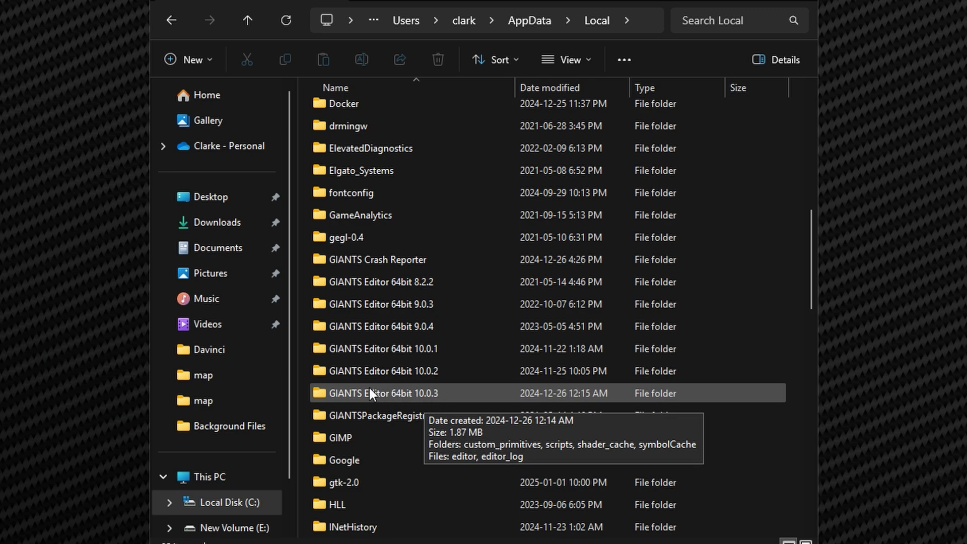
pyautogui.doubleClick(391, 393)
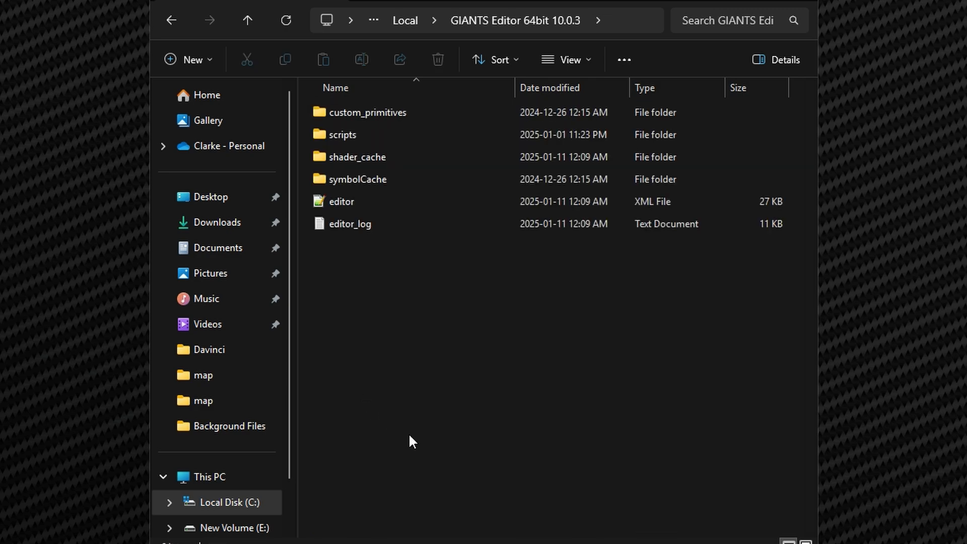
pyautogui.moveTo(432, 388)
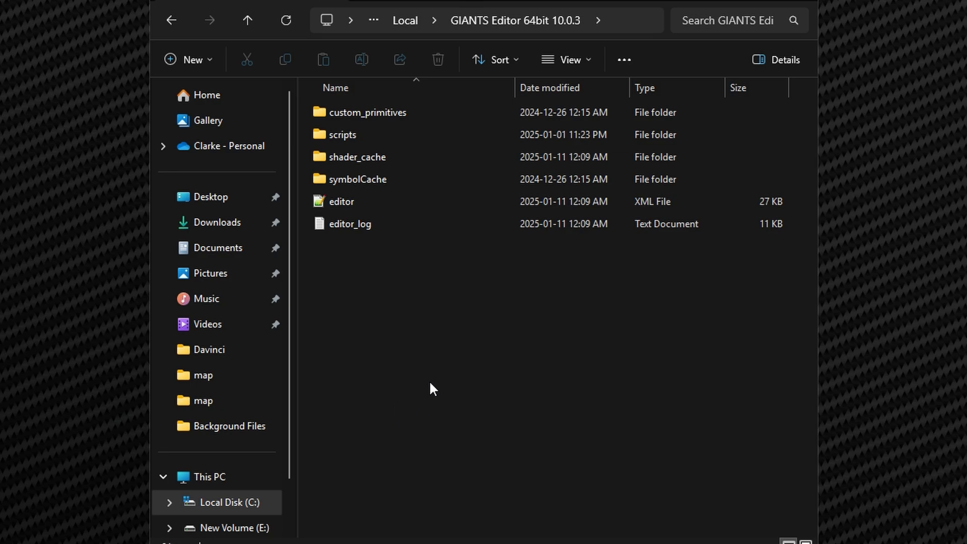
pyautogui.moveTo(351, 286)
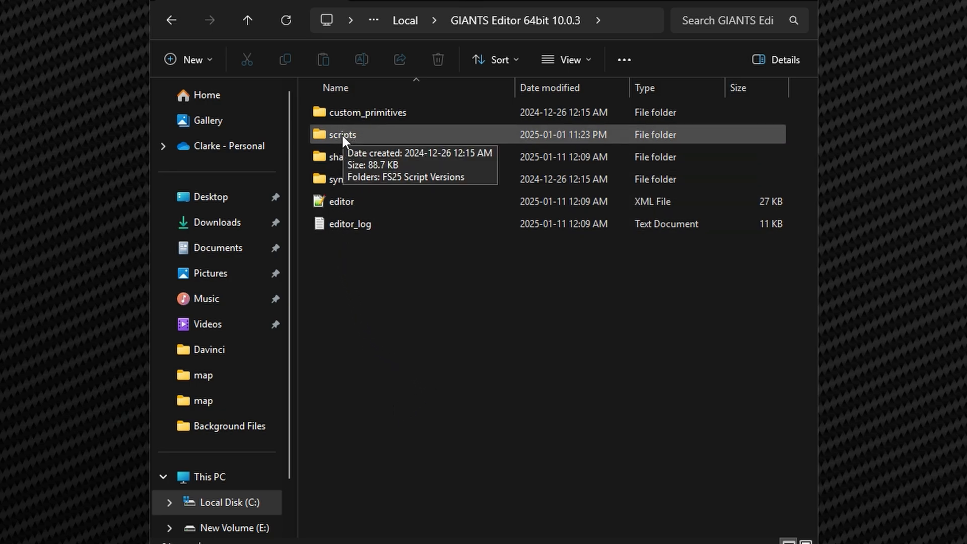
pyautogui.doubleClick(341, 134)
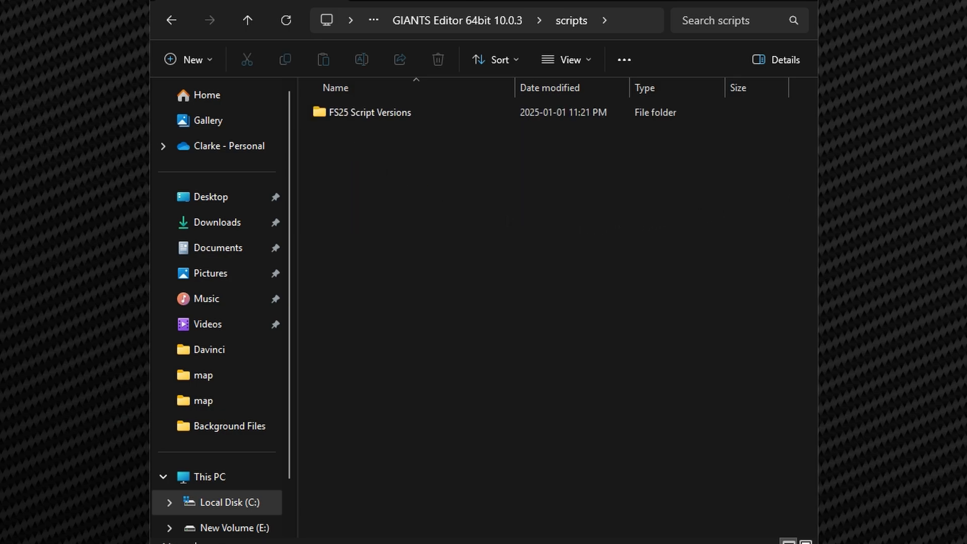
pyautogui.moveTo(401, 187)
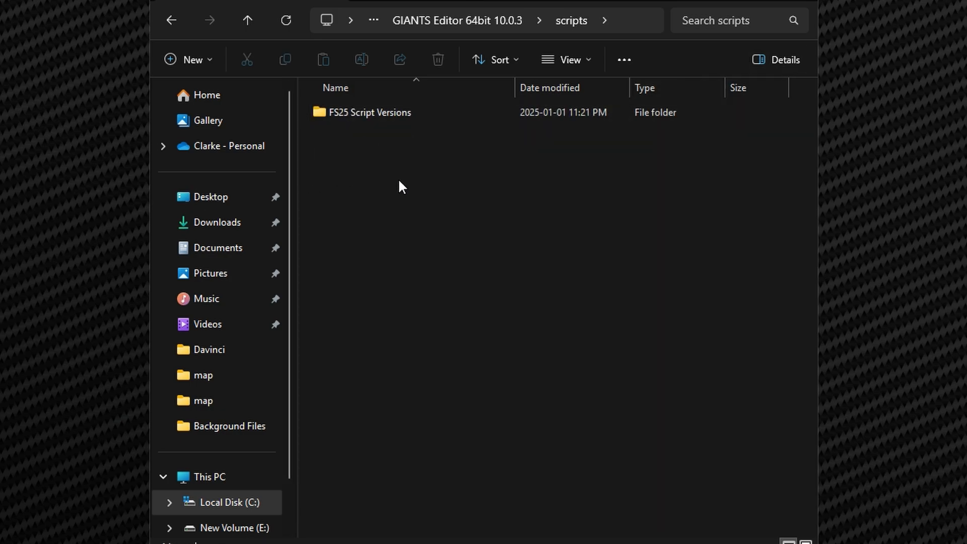
pyautogui.moveTo(353, 262)
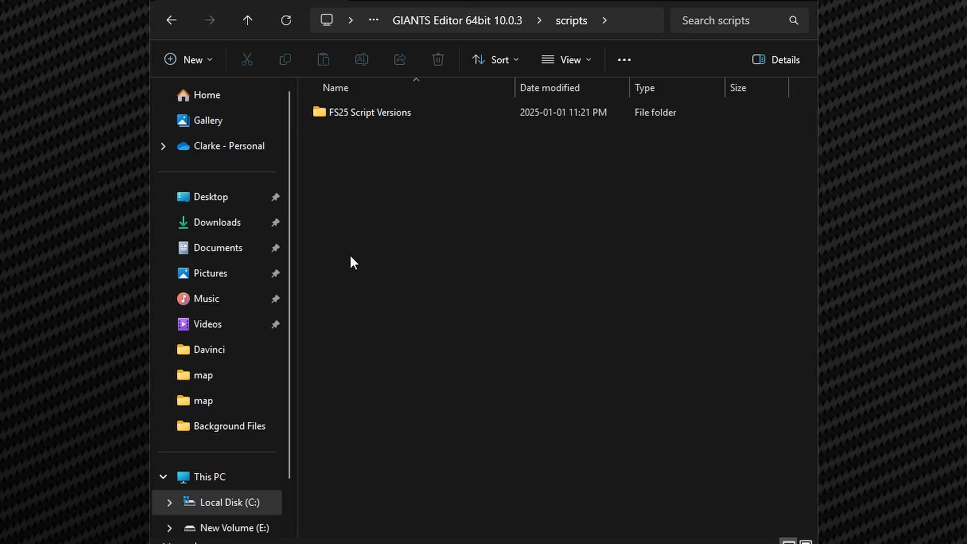
pyautogui.moveTo(448, 252)
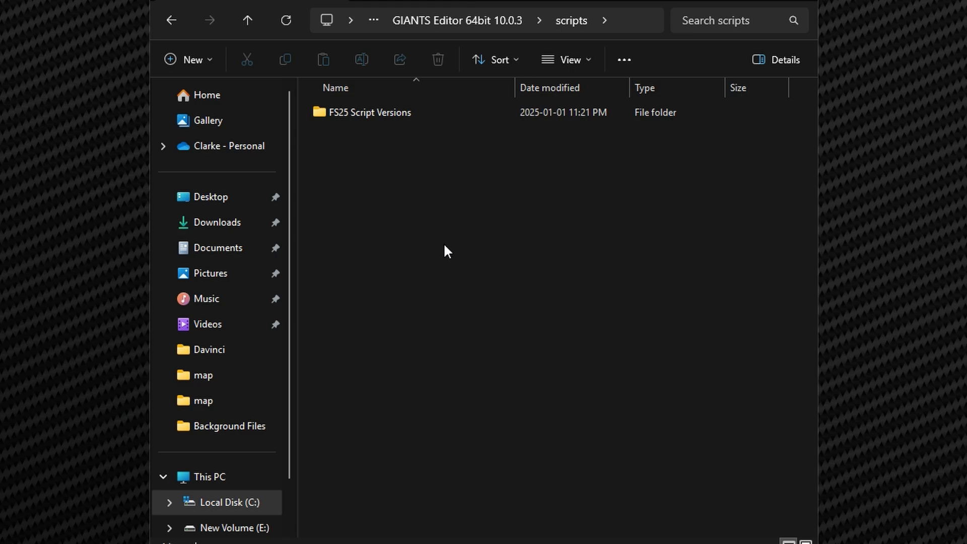
pyautogui.moveTo(366, 145)
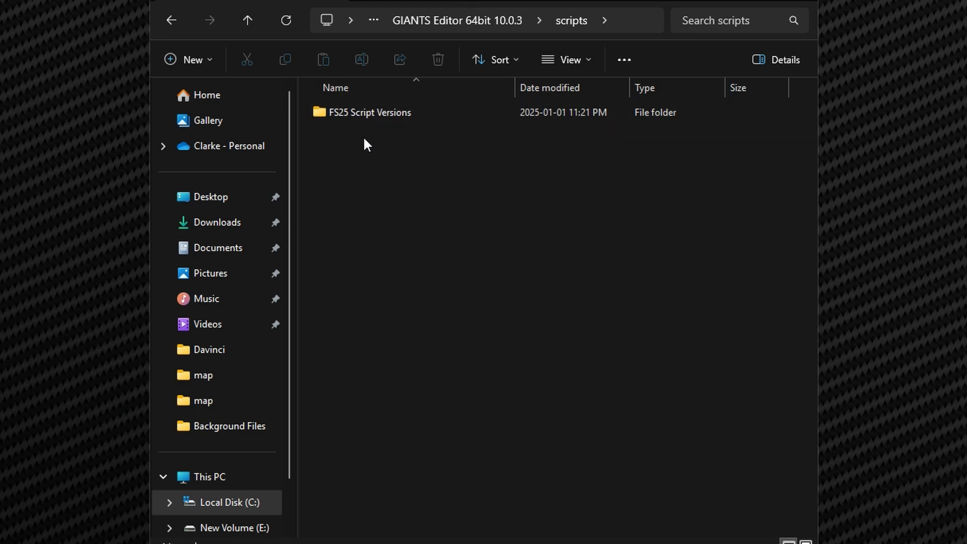
pyautogui.doubleClick(370, 112)
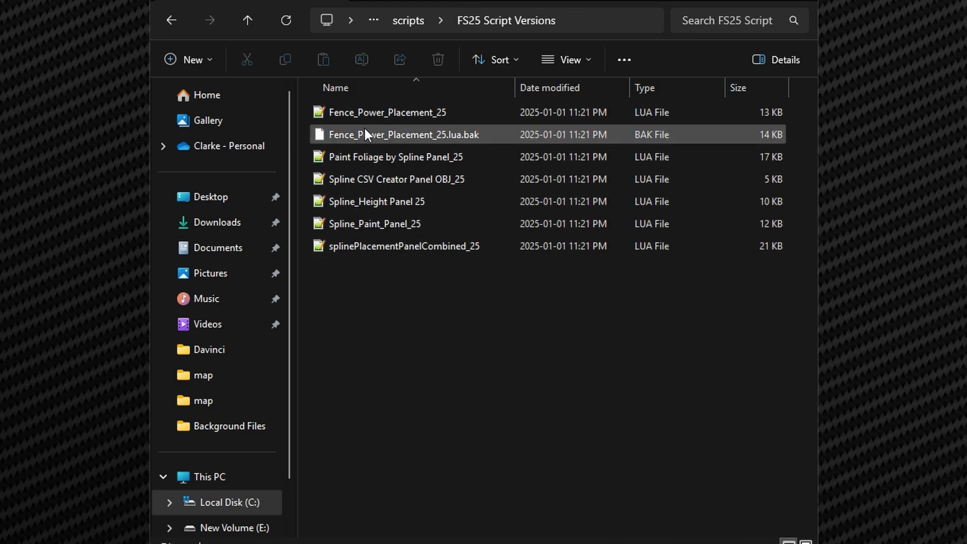
pyautogui.click(387, 112)
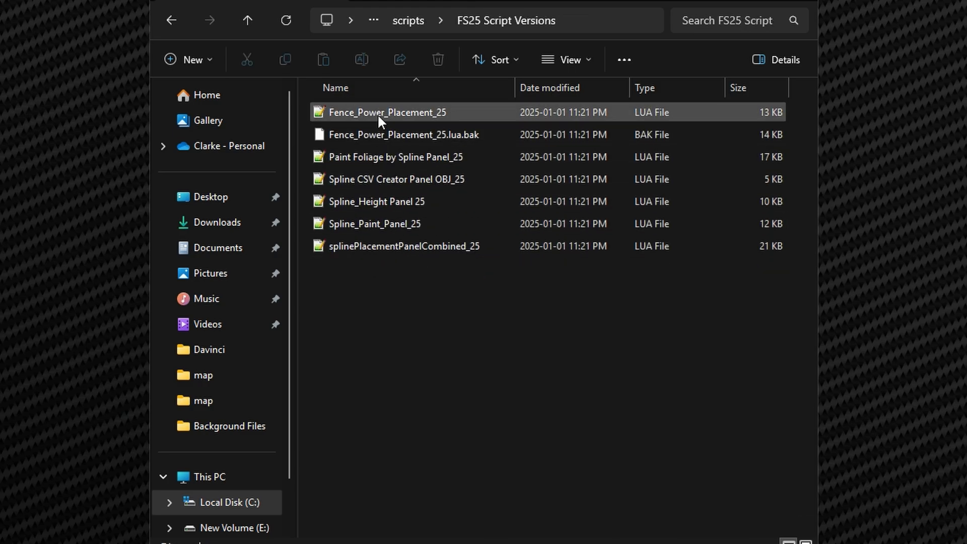
pyautogui.click(367, 273)
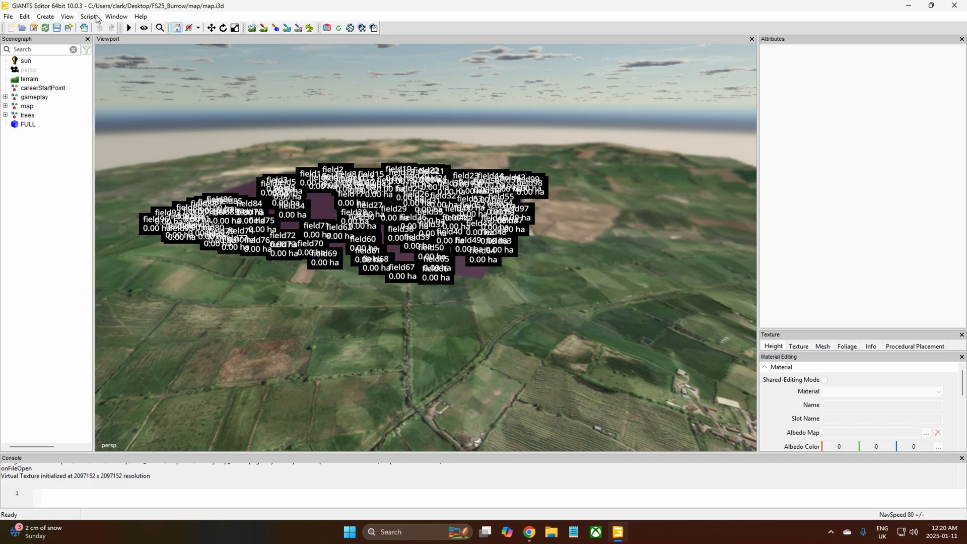
pyautogui.click(96, 17)
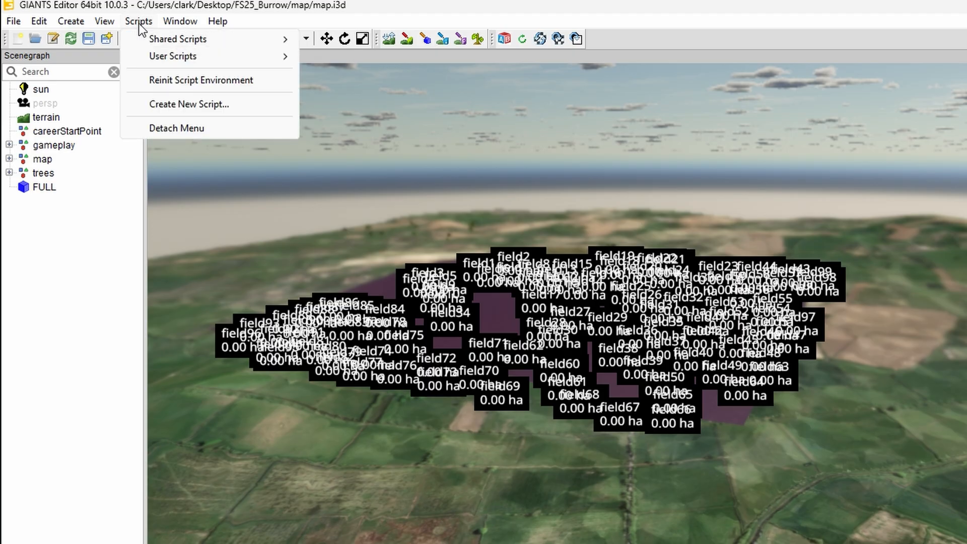
pyautogui.moveTo(179, 39)
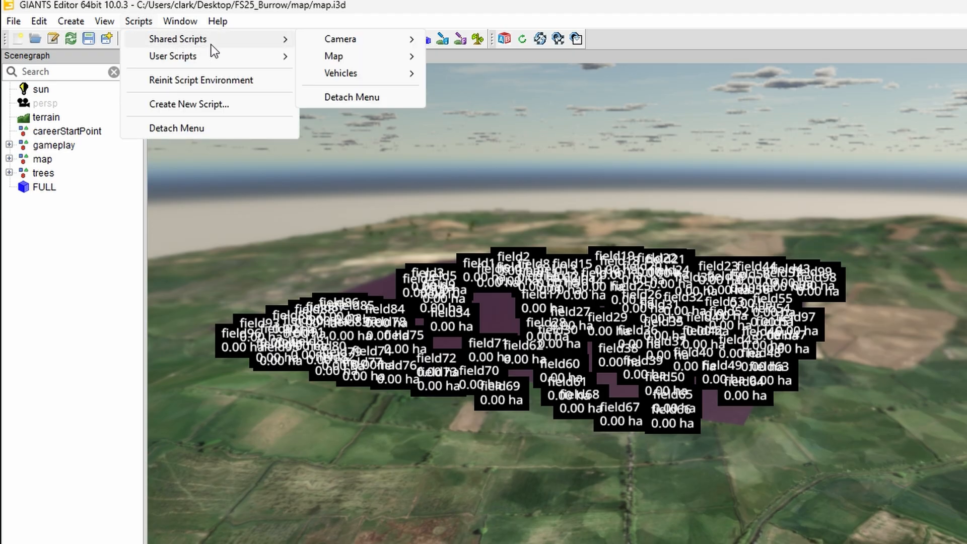
pyautogui.moveTo(173, 56)
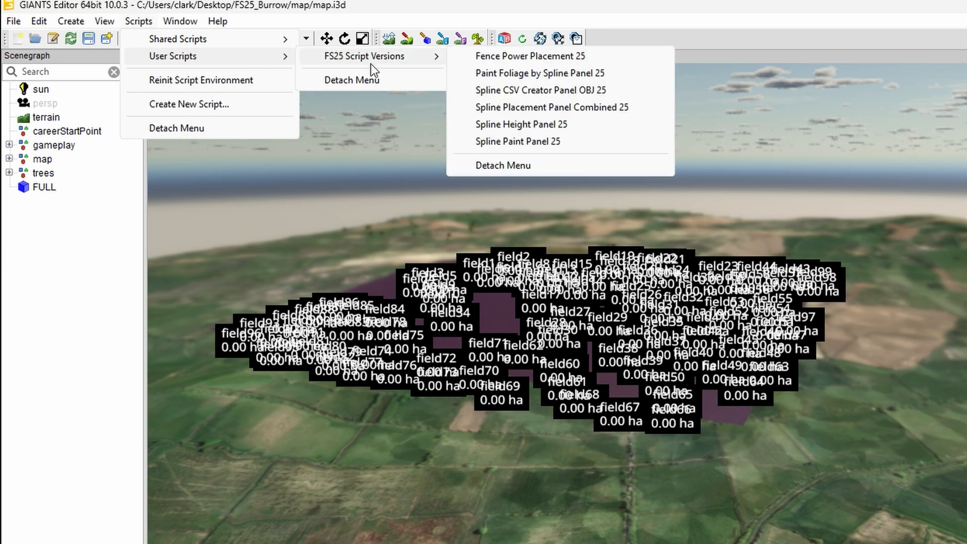
pyautogui.moveTo(530, 56)
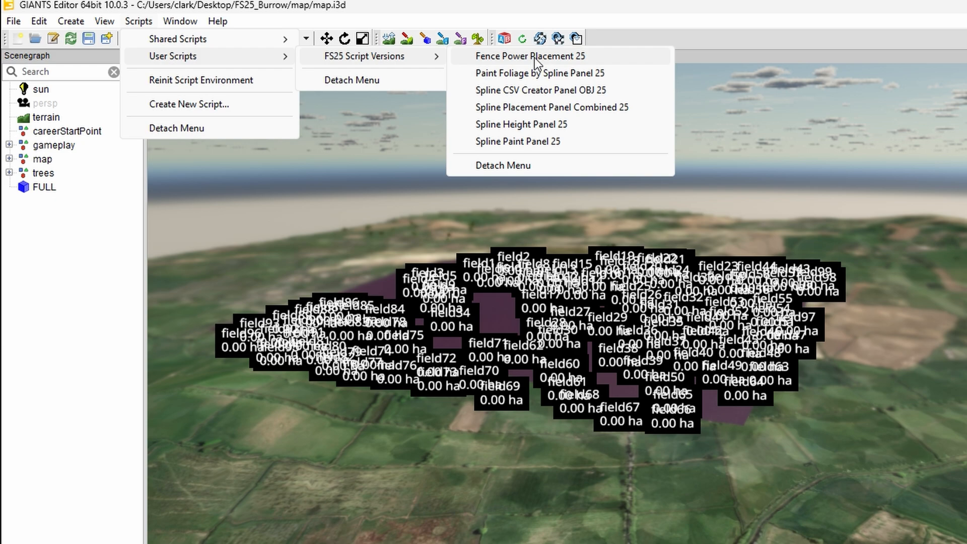
pyautogui.moveTo(528, 124)
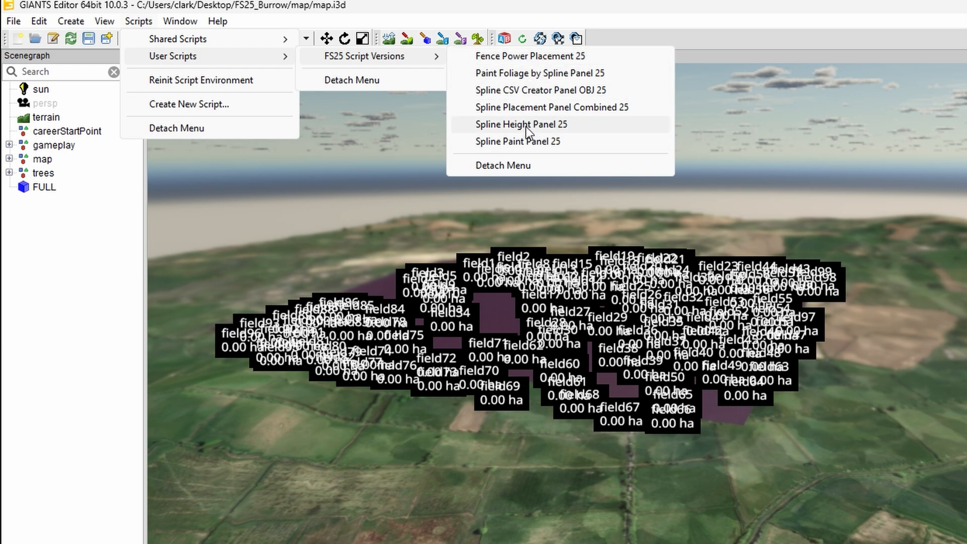
pyautogui.moveTo(538, 56)
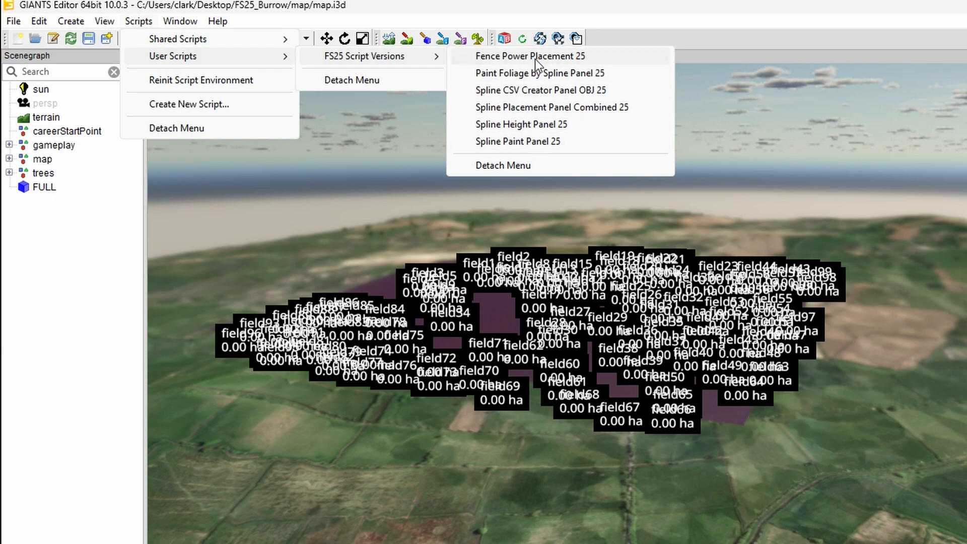
pyautogui.moveTo(528, 73)
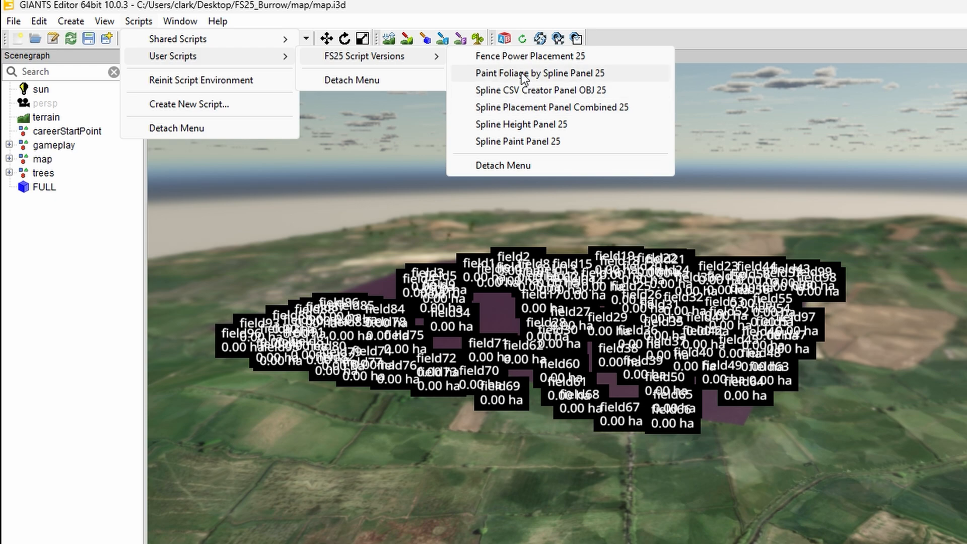
pyautogui.moveTo(530, 55)
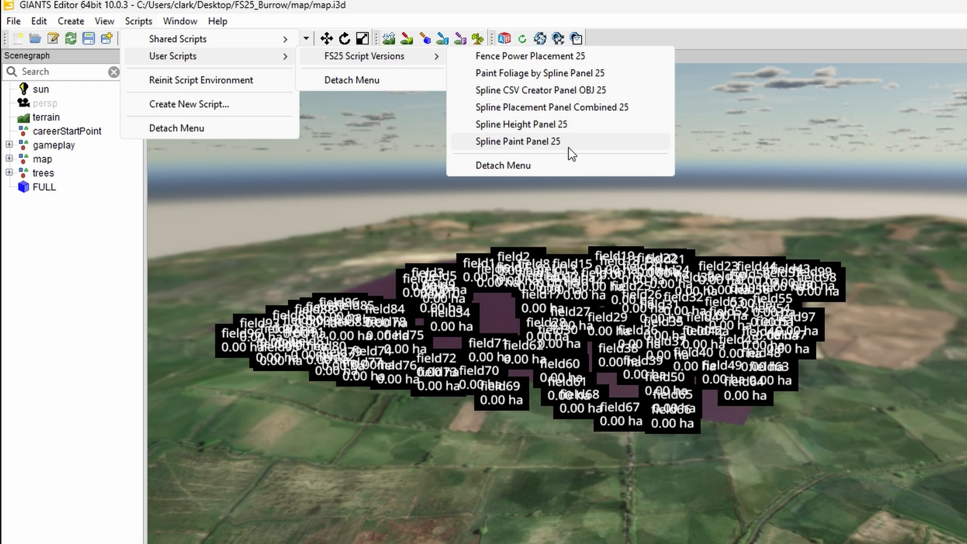
pyautogui.click(519, 141)
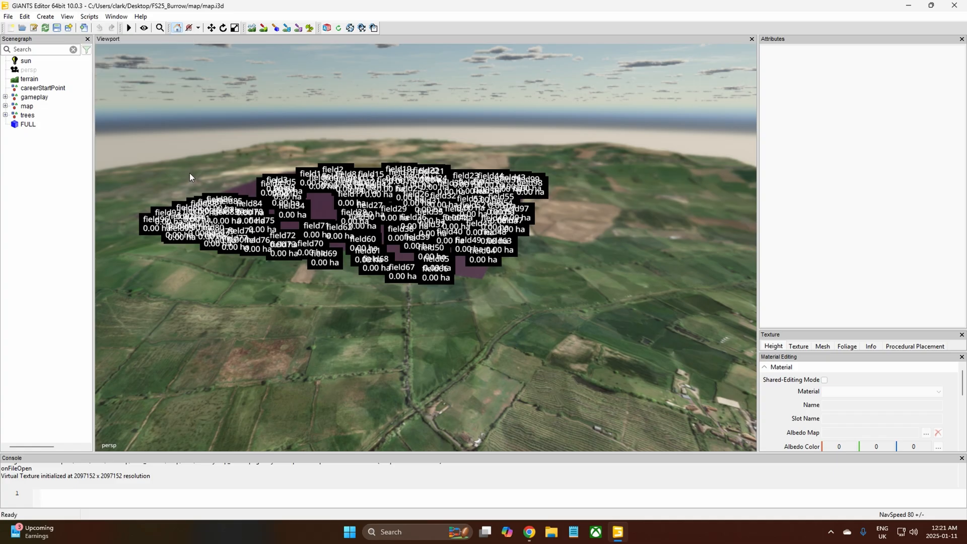
pyautogui.moveTo(337, 325)
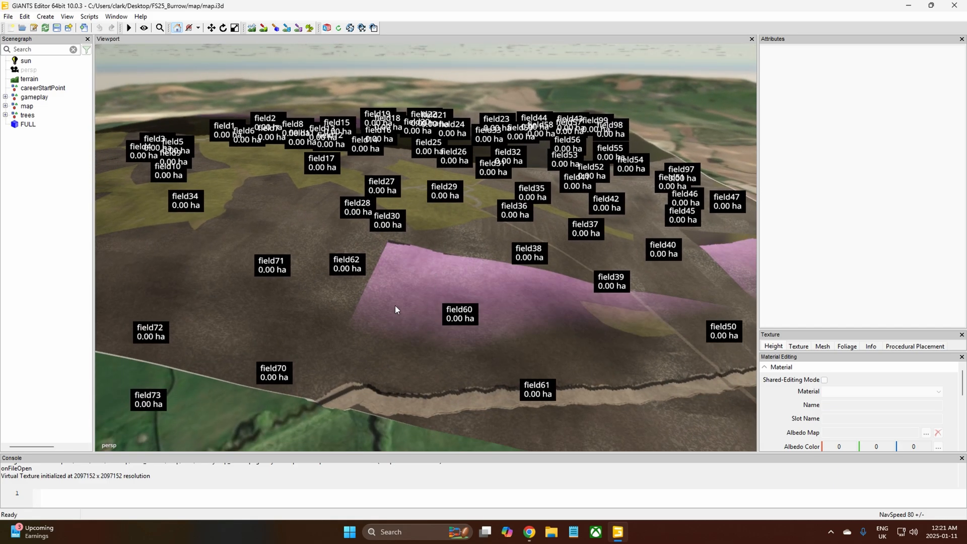
pyautogui.moveTo(384, 267)
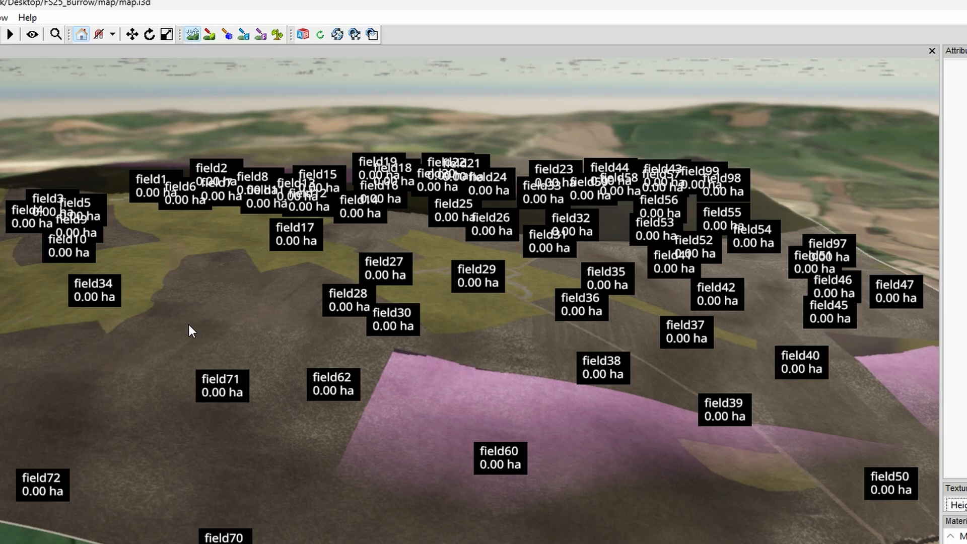
pyautogui.moveTo(256, 333)
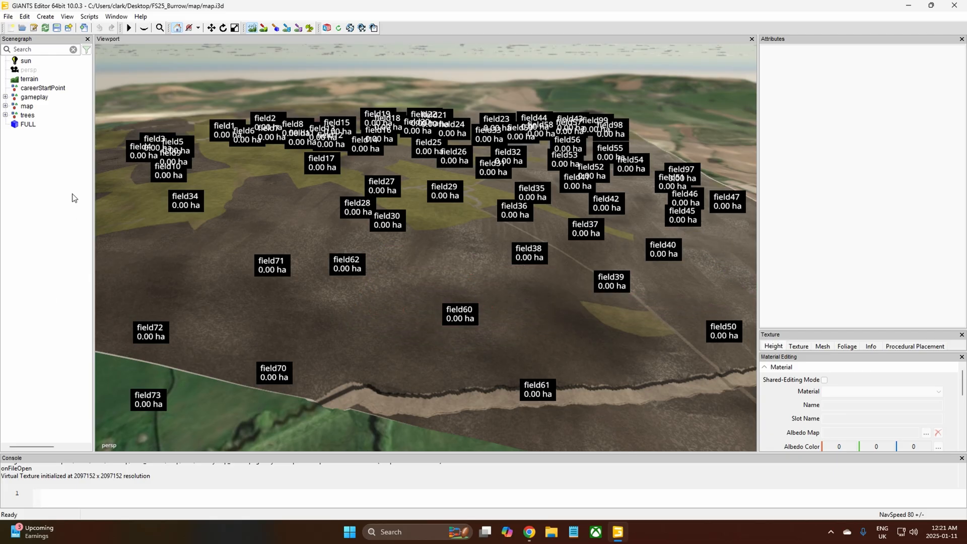
pyautogui.moveTo(53, 178)
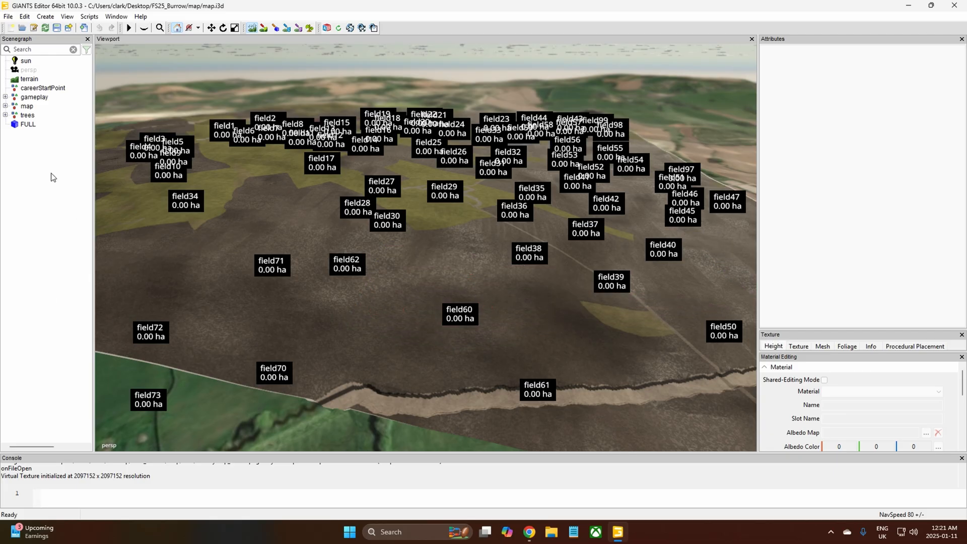
pyautogui.moveTo(387, 140)
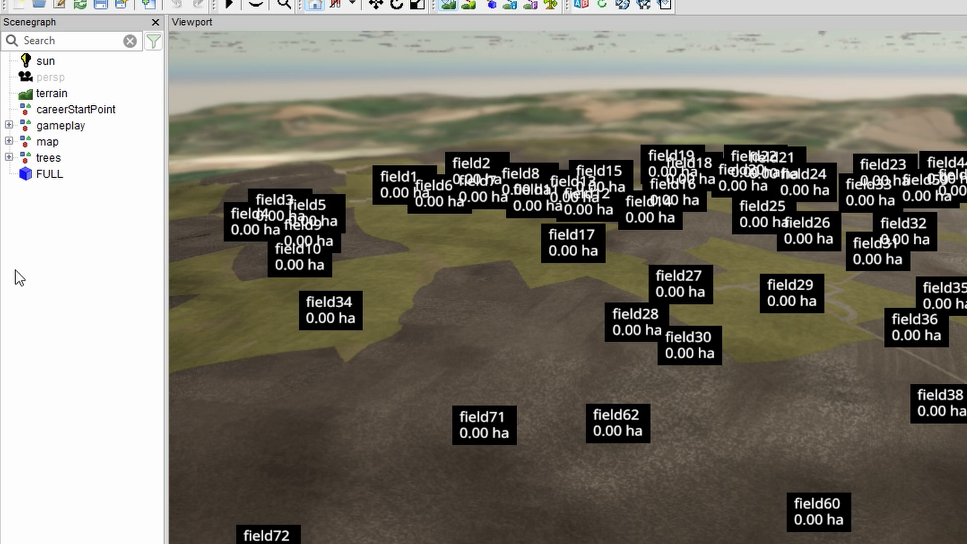
# Turn off Visibility on the gameplay > fields node, then collapse gameplay.
pyautogui.click(60, 126)
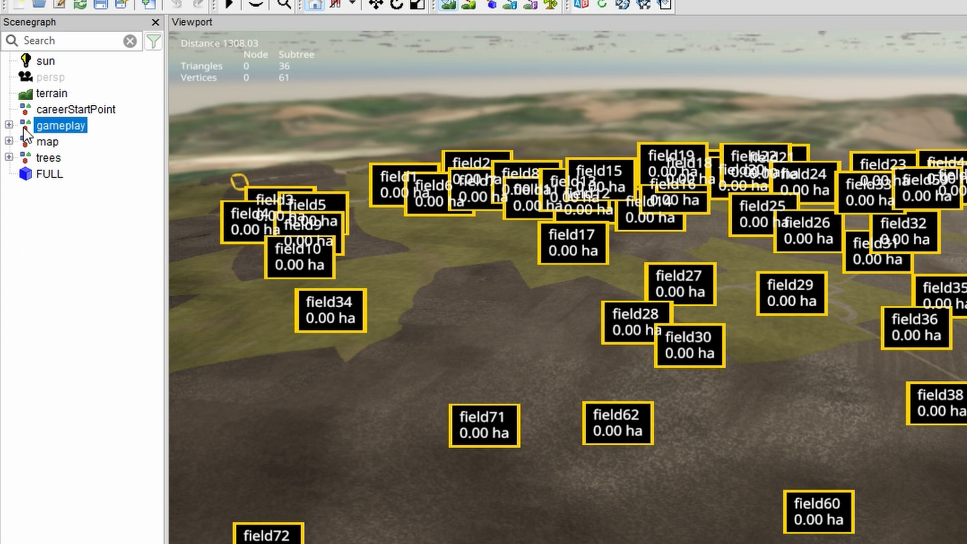
pyautogui.click(8, 126)
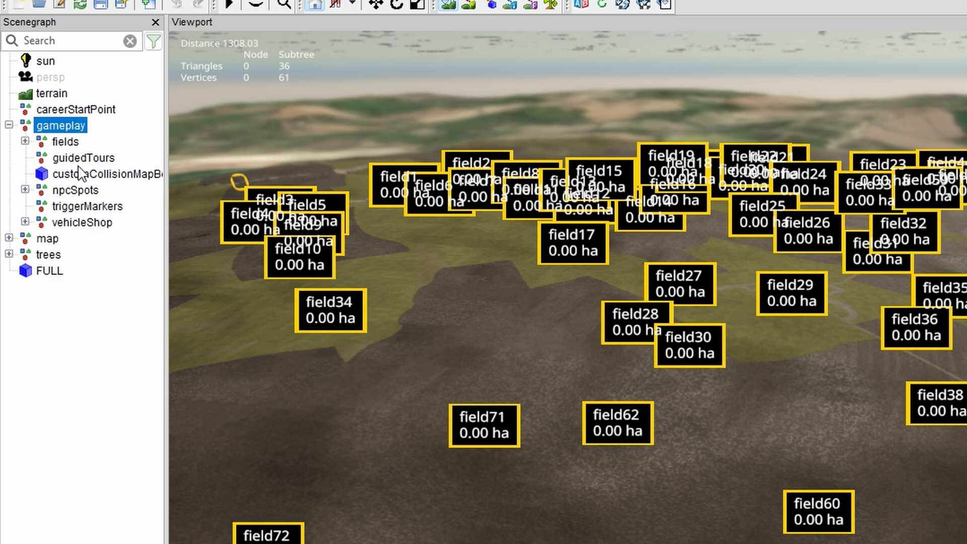
pyautogui.click(65, 141)
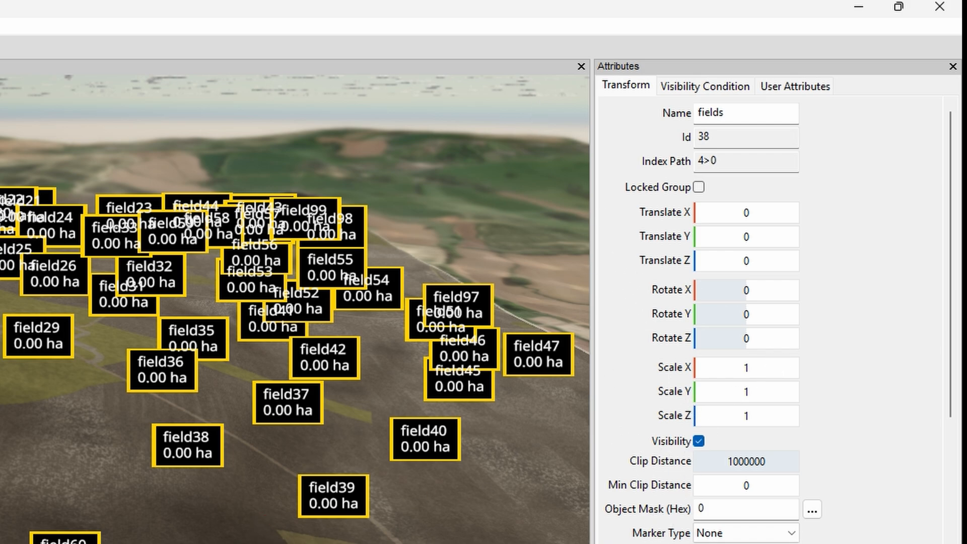
pyautogui.moveTo(388, 472)
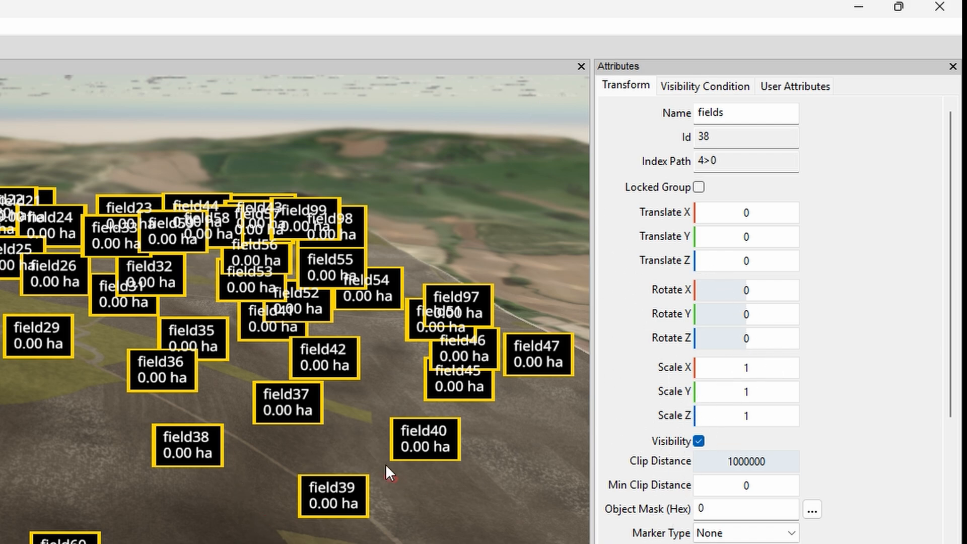
pyautogui.moveTo(660, 371)
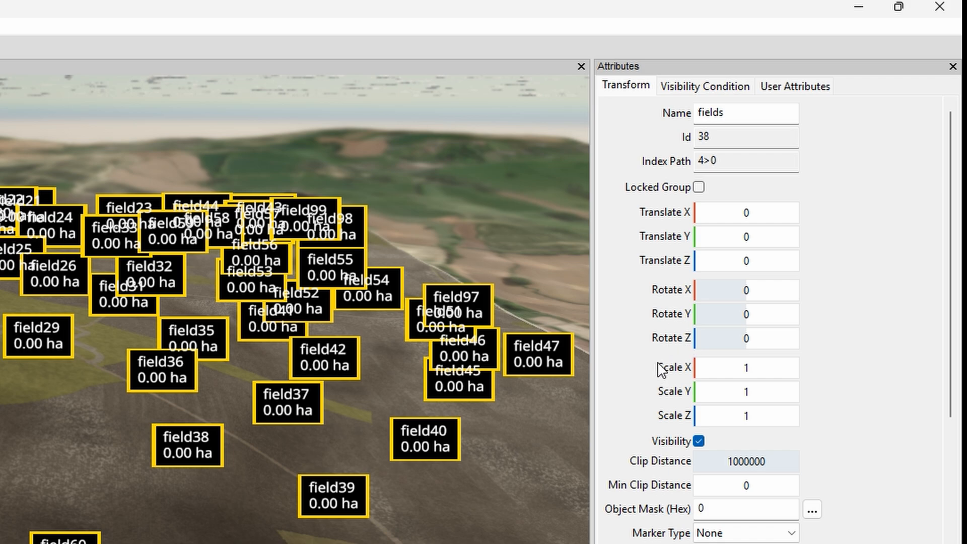
pyautogui.moveTo(660, 357)
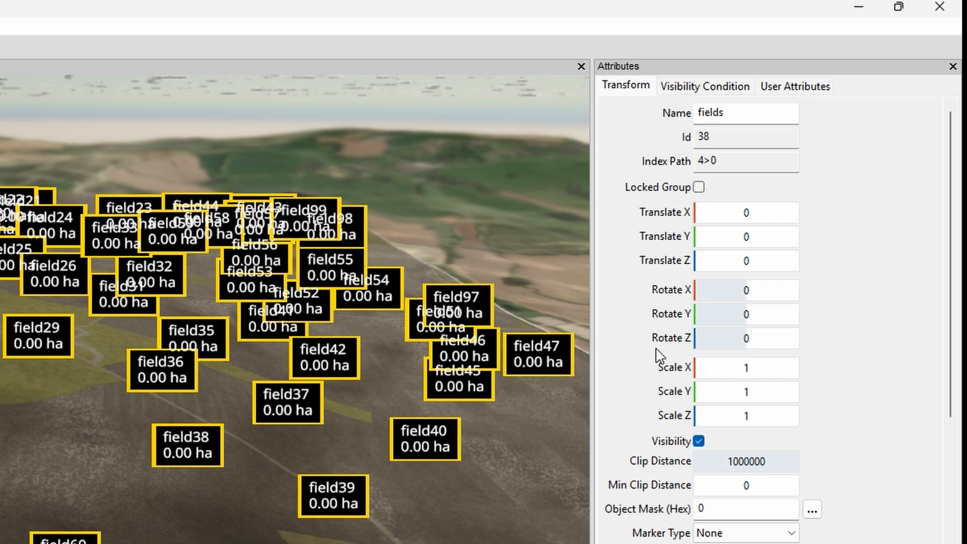
pyautogui.moveTo(636, 150)
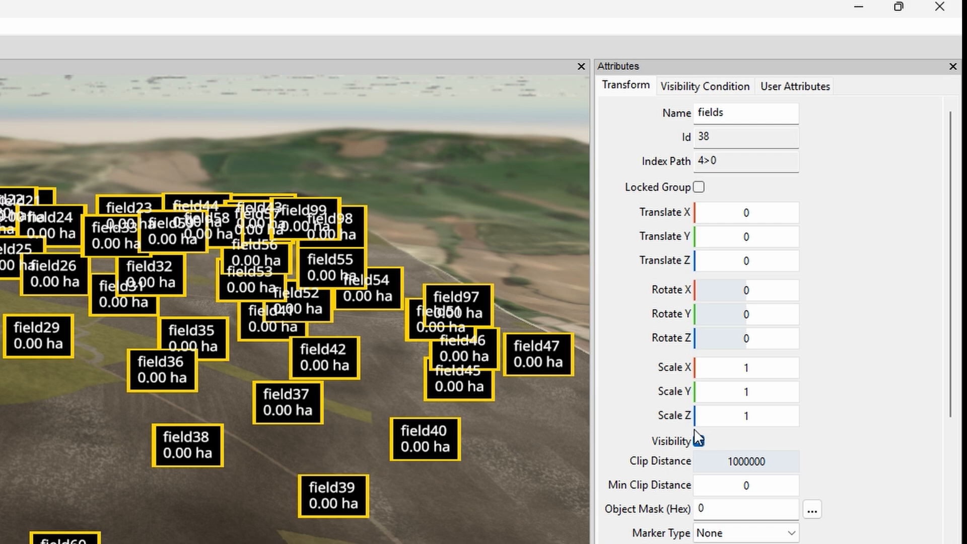
pyautogui.click(698, 442)
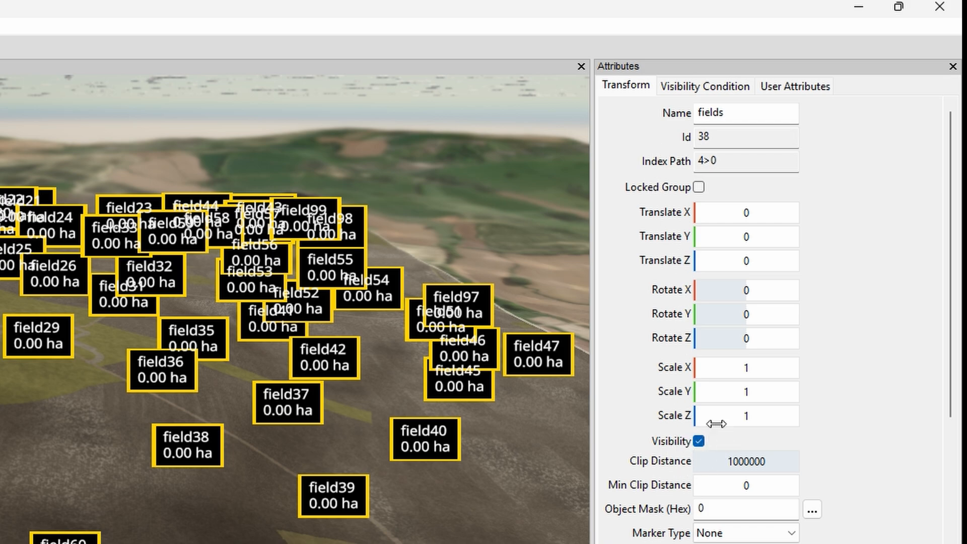
pyautogui.moveTo(634, 109)
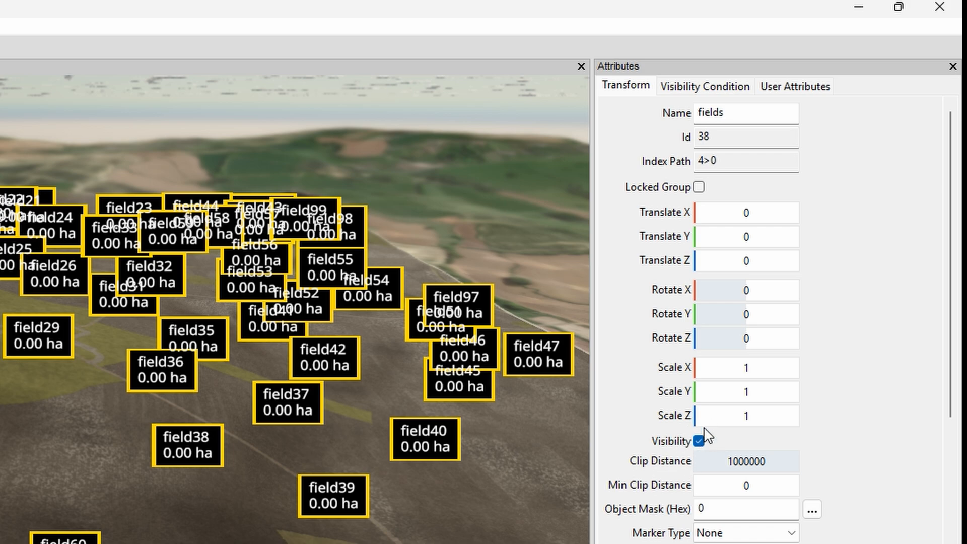
pyautogui.click(698, 441)
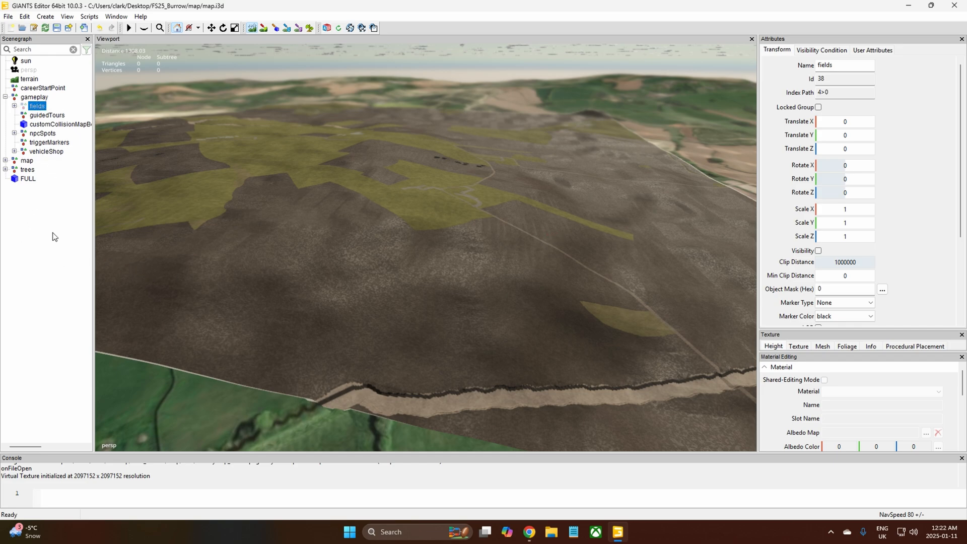
pyautogui.click(5, 96)
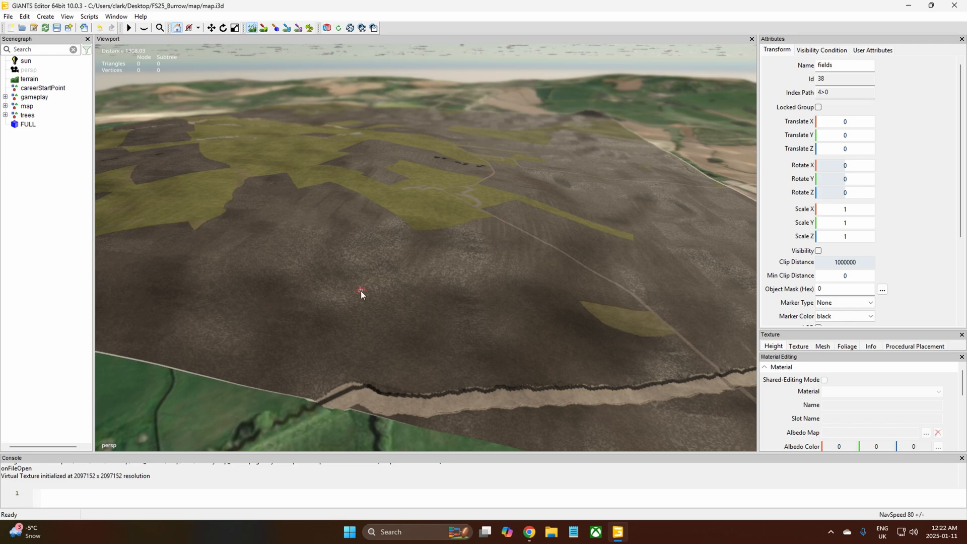
pyautogui.moveTo(91, 224)
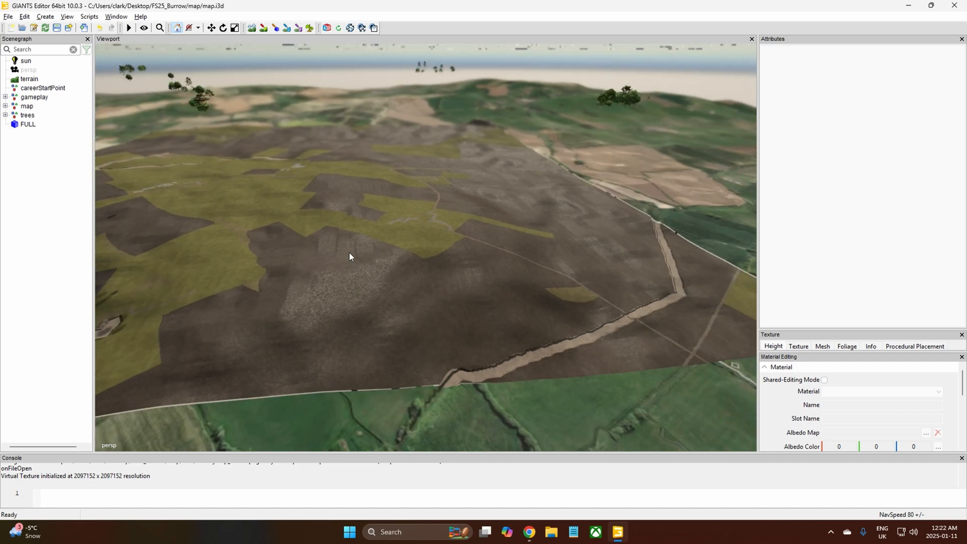
# Orbit over the fields and create a Plane primitive in the scene.
pyautogui.moveTo(349, 256); pyautogui.dragTo(438, 257)
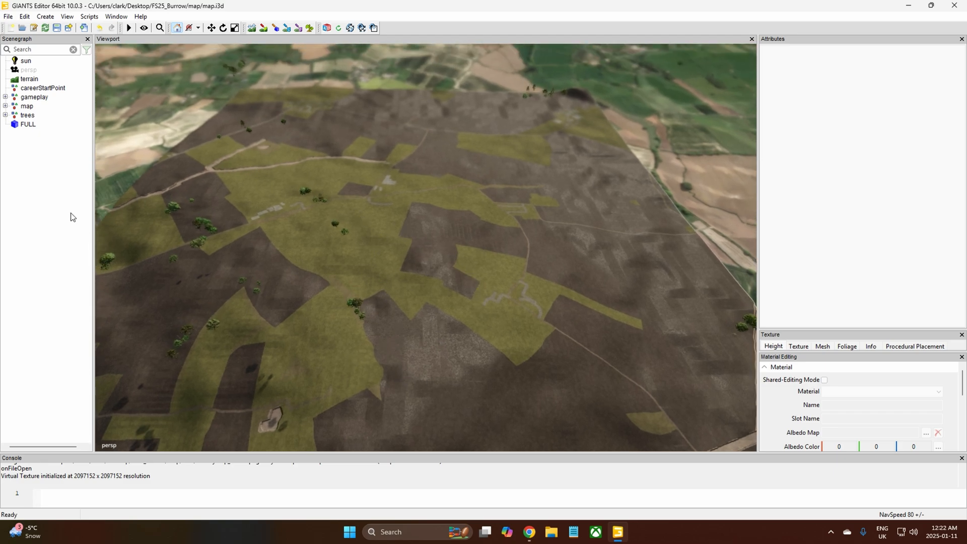
pyautogui.moveTo(38, 152)
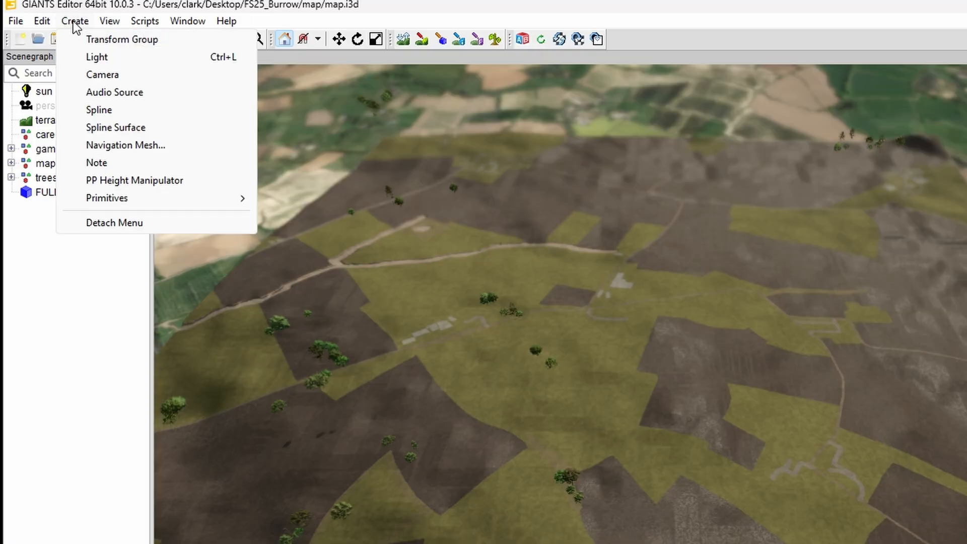
pyautogui.moveTo(107, 198)
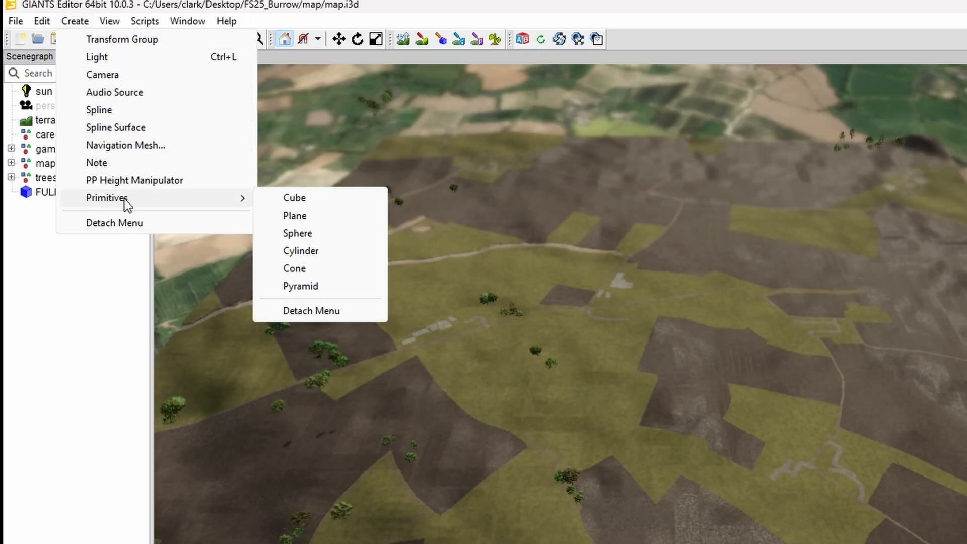
pyautogui.moveTo(295, 215)
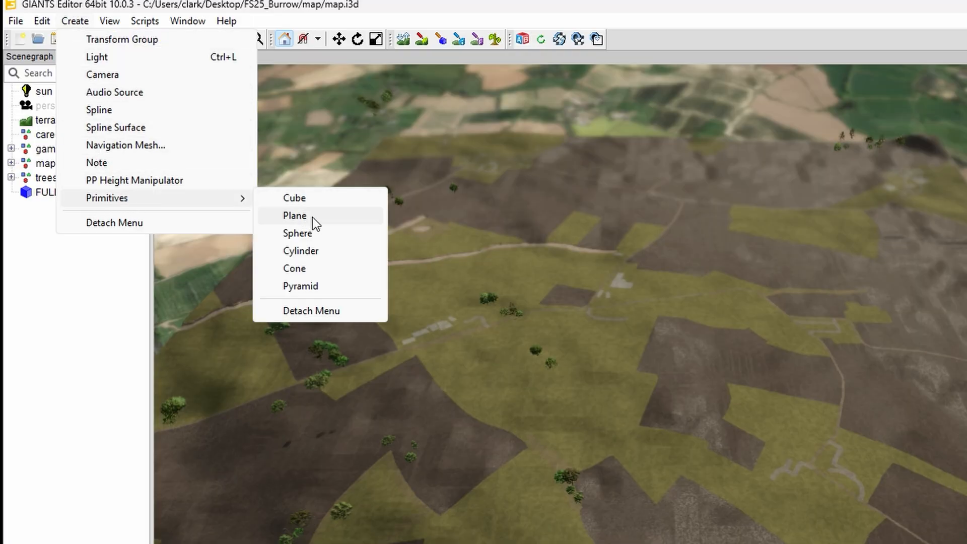
pyautogui.click(294, 215)
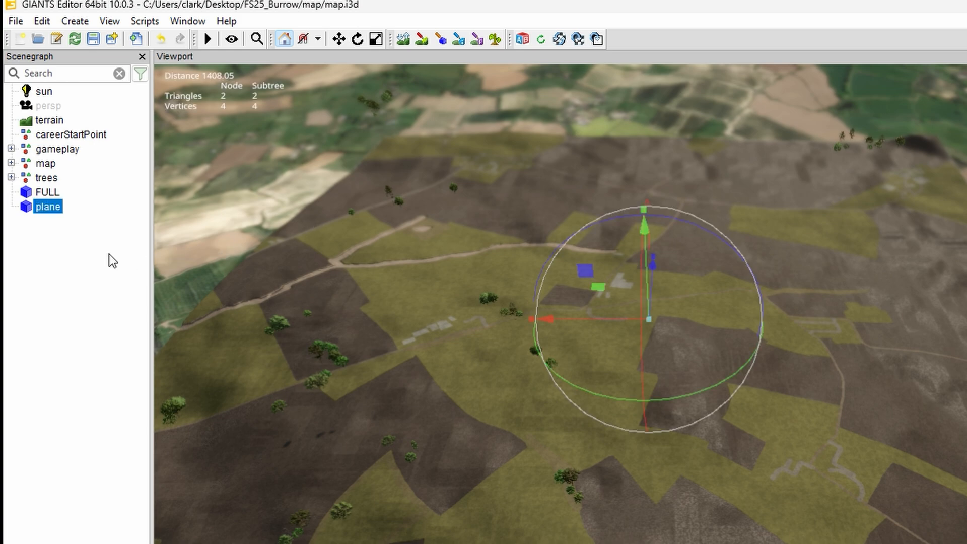
pyautogui.moveTo(393, 379)
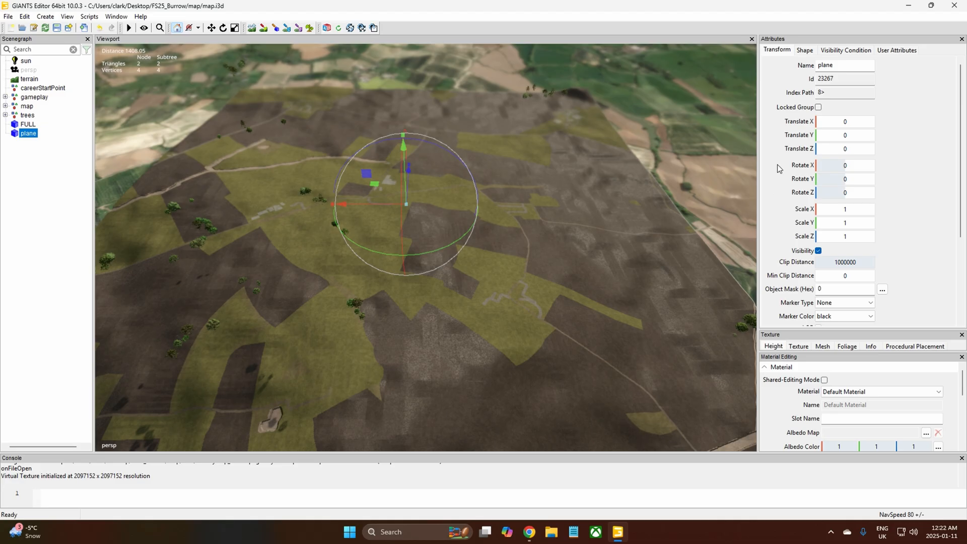
pyautogui.moveTo(786, 233)
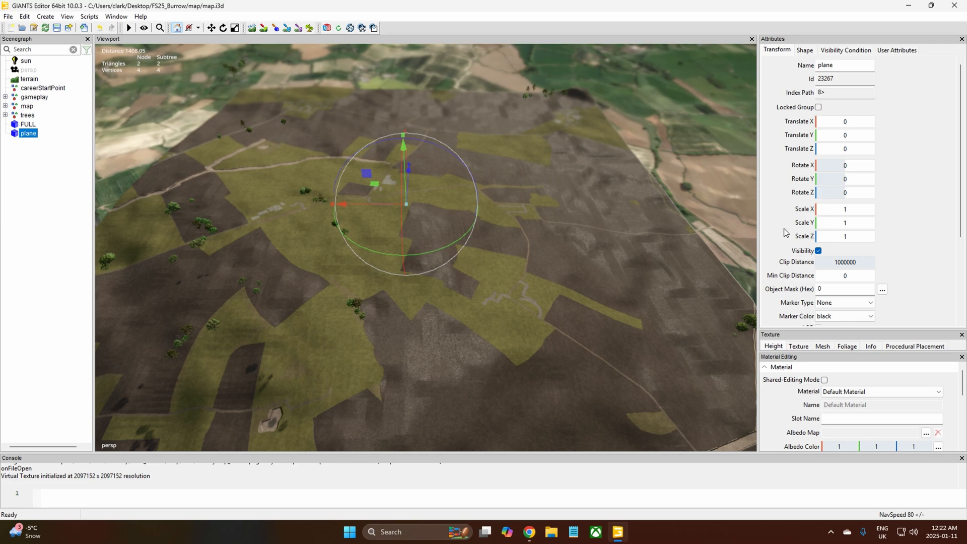
pyautogui.moveTo(196, 154)
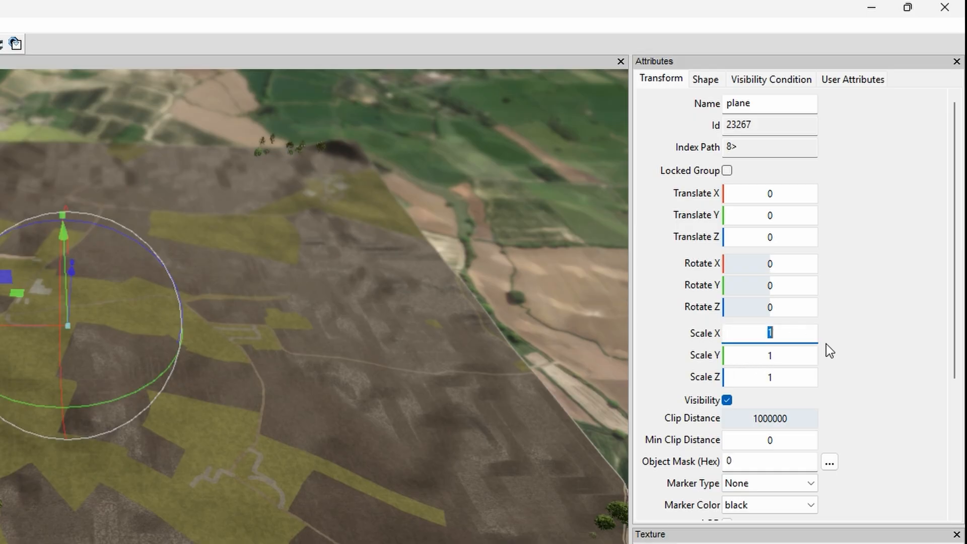
pyautogui.moveTo(893, 368)
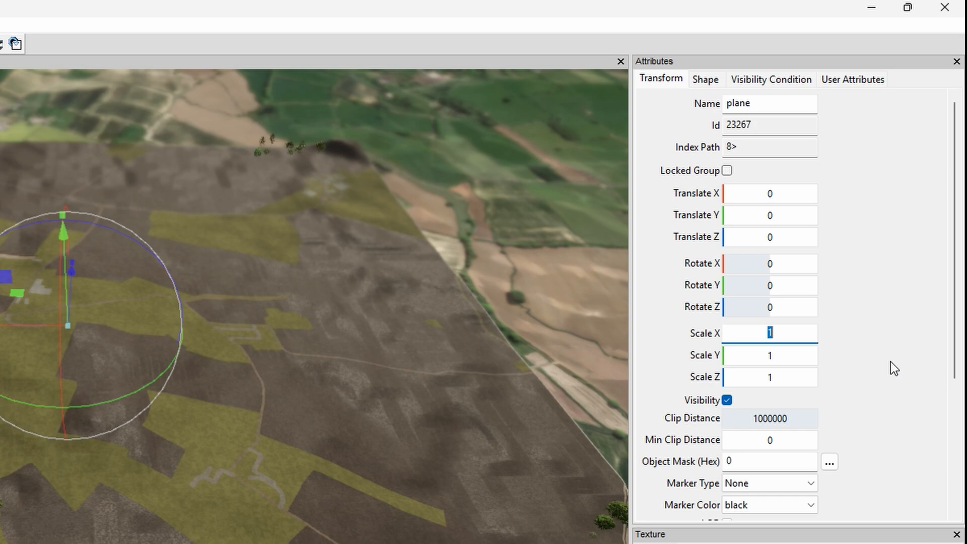
# Set the plane's Scale X and Scale Z to 6144 in the Transform attributes.
pyautogui.write('6144')
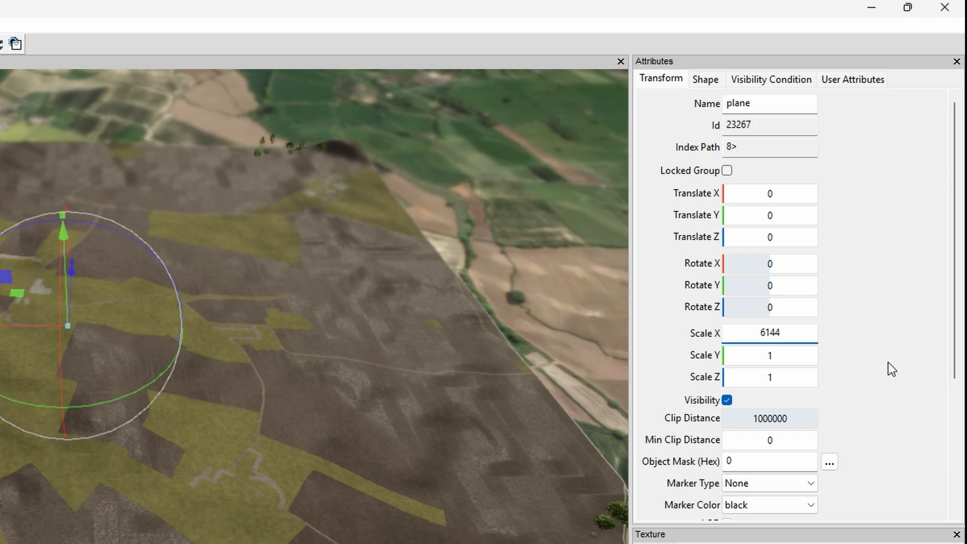
pyautogui.click(769, 376)
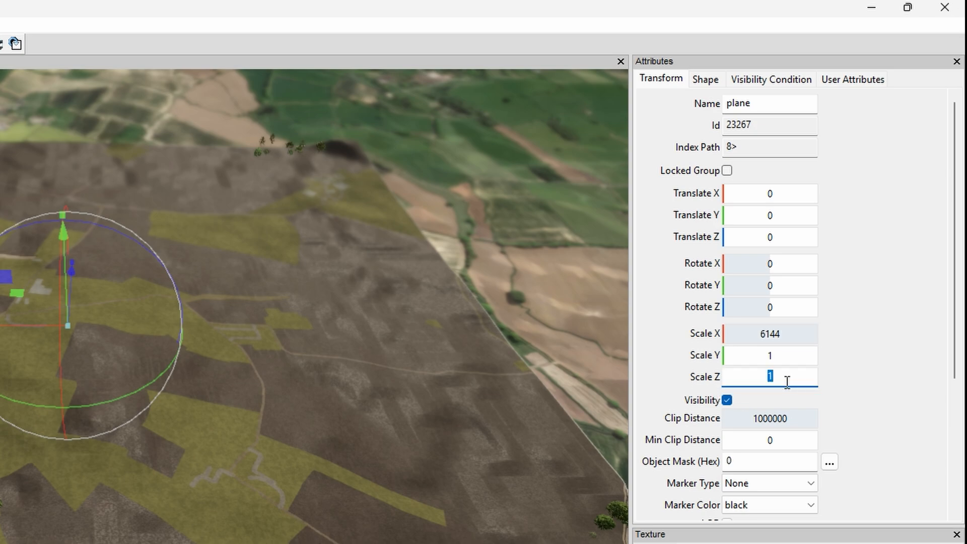
pyautogui.write('6144')
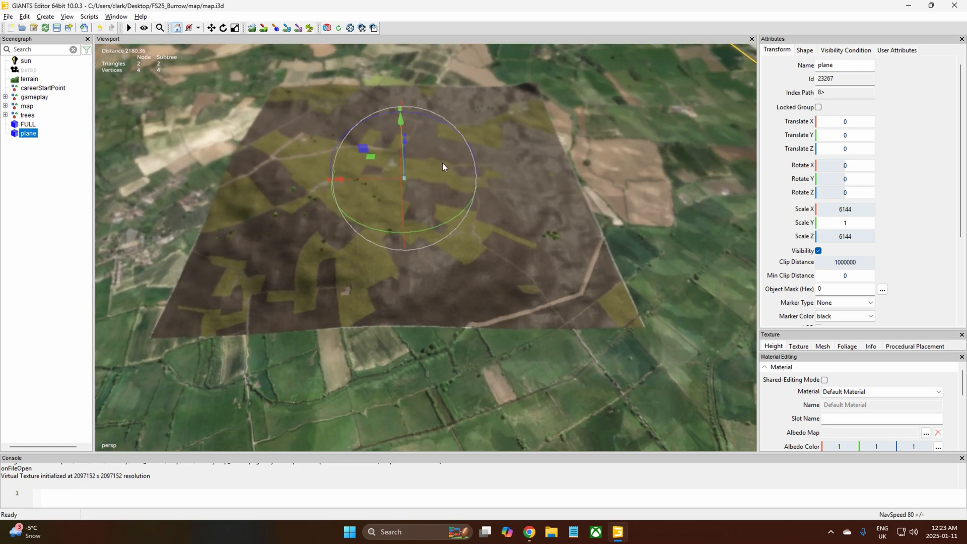
pyautogui.moveTo(585, 170)
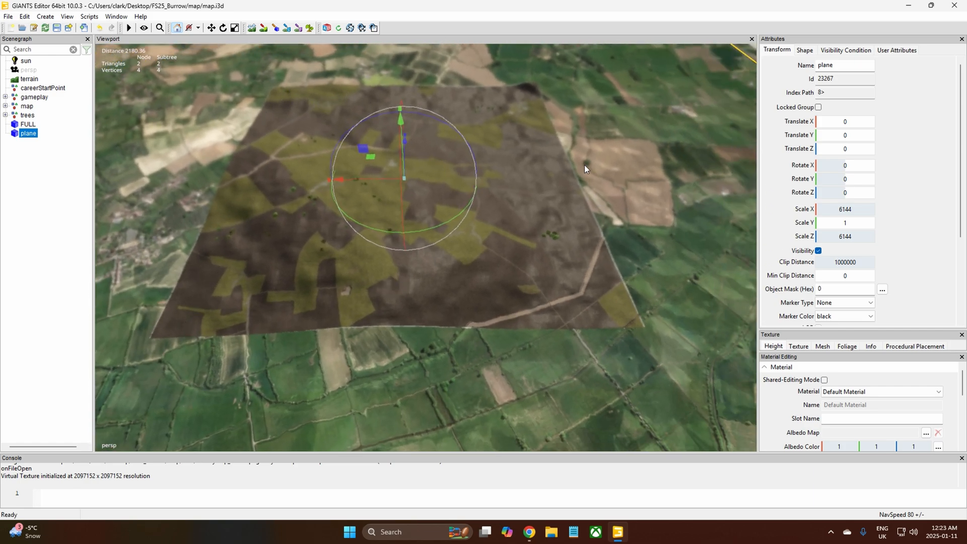
pyautogui.moveTo(544, 324)
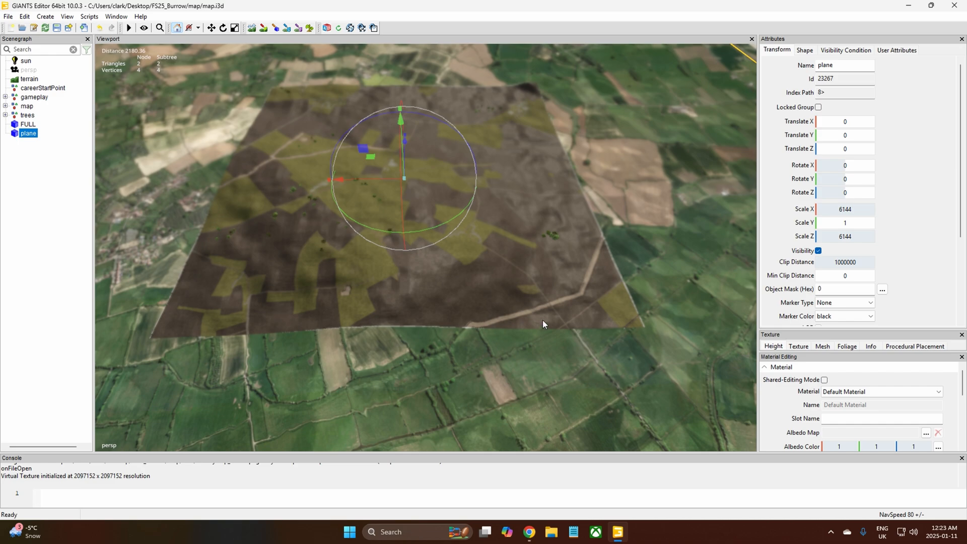
pyautogui.moveTo(509, 302)
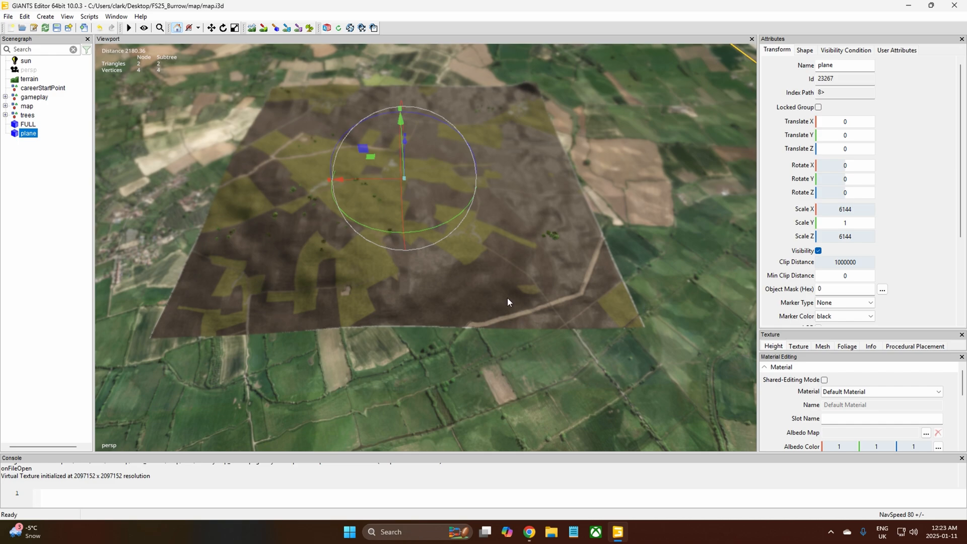
pyautogui.moveTo(412, 203)
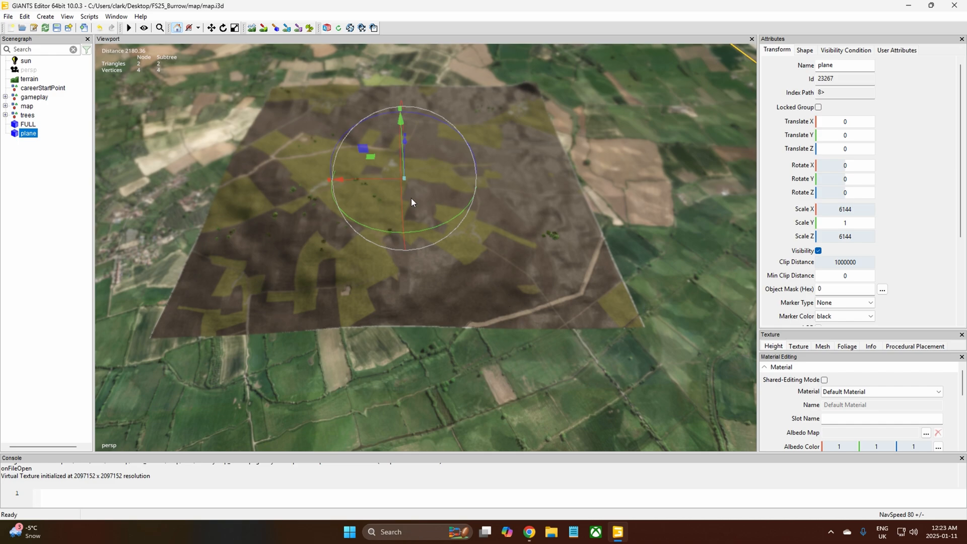
pyautogui.moveTo(295, 260)
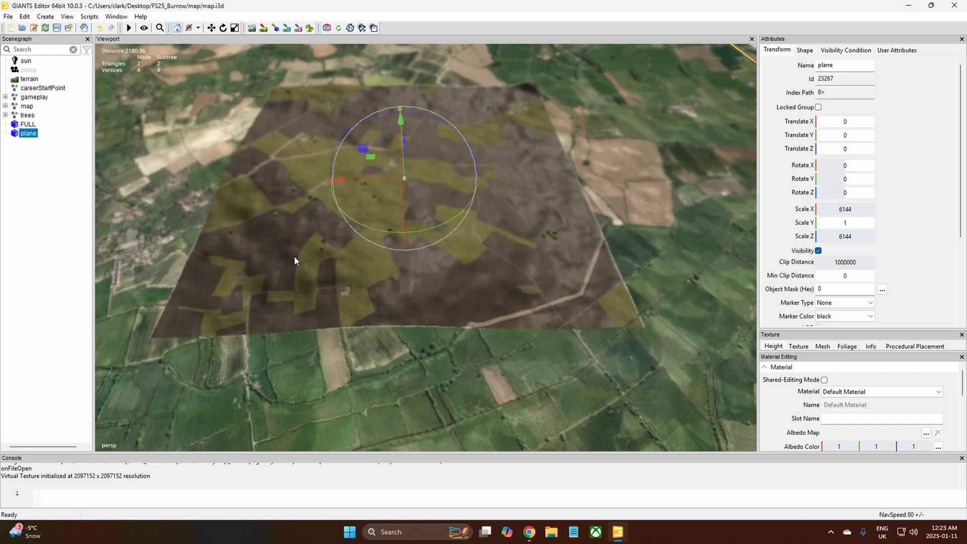
pyautogui.moveTo(349, 338)
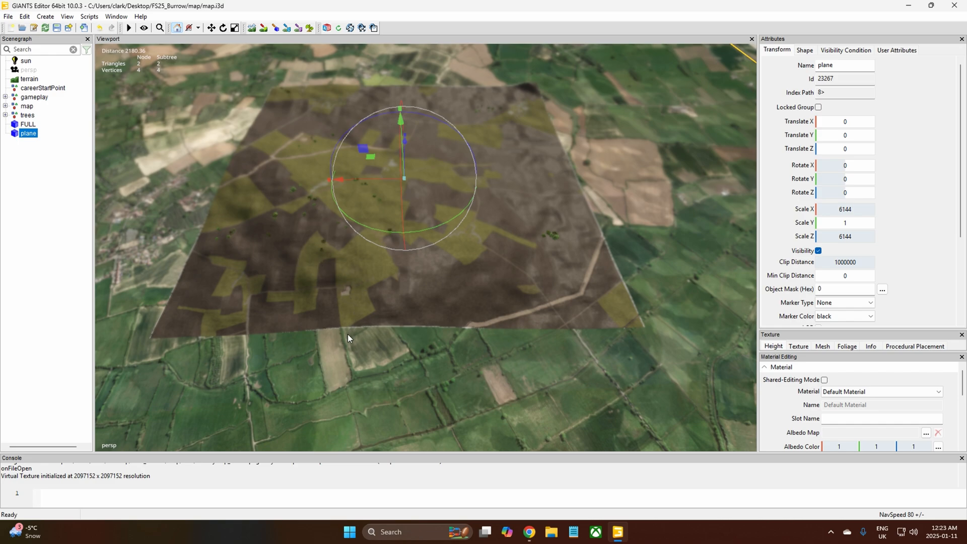
pyautogui.moveTo(509, 339)
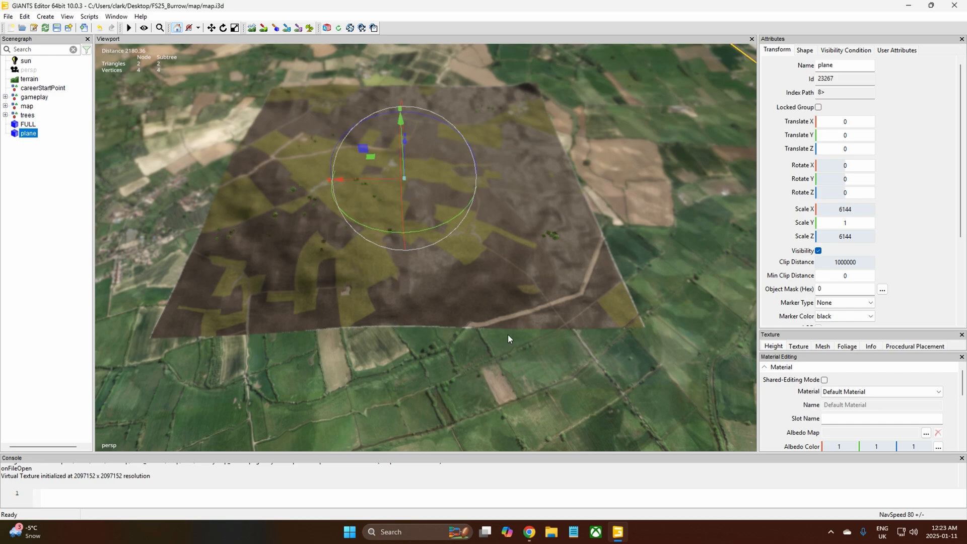
pyautogui.moveTo(521, 338)
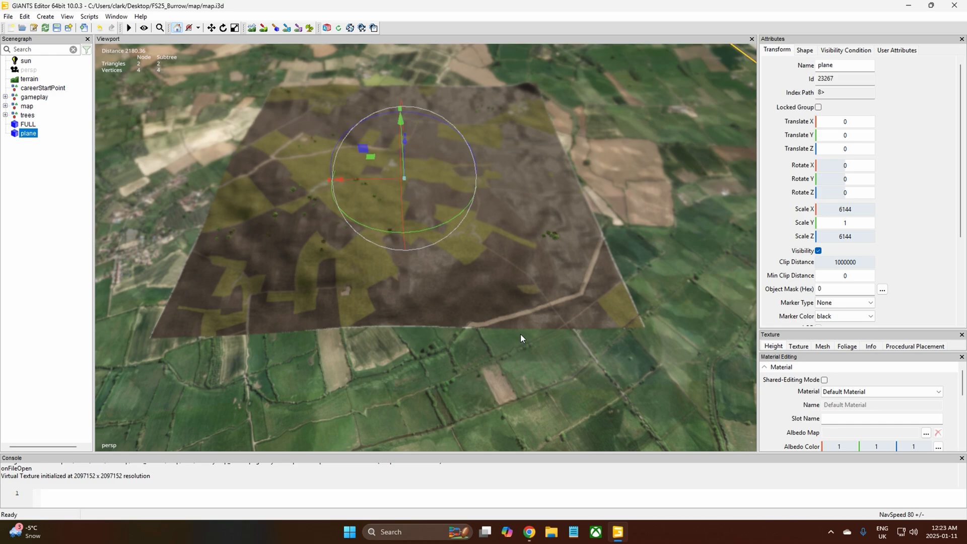
pyautogui.moveTo(519, 308)
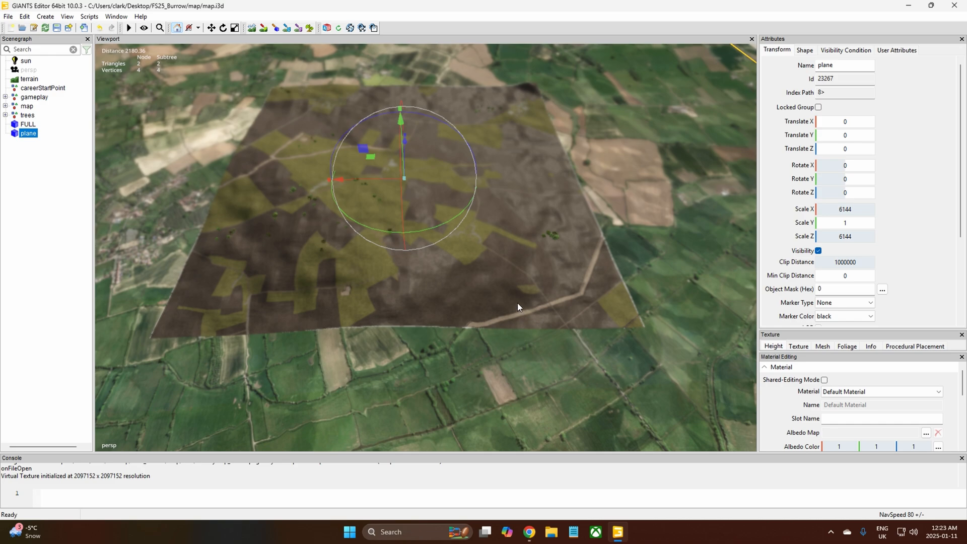
pyautogui.moveTo(518, 305)
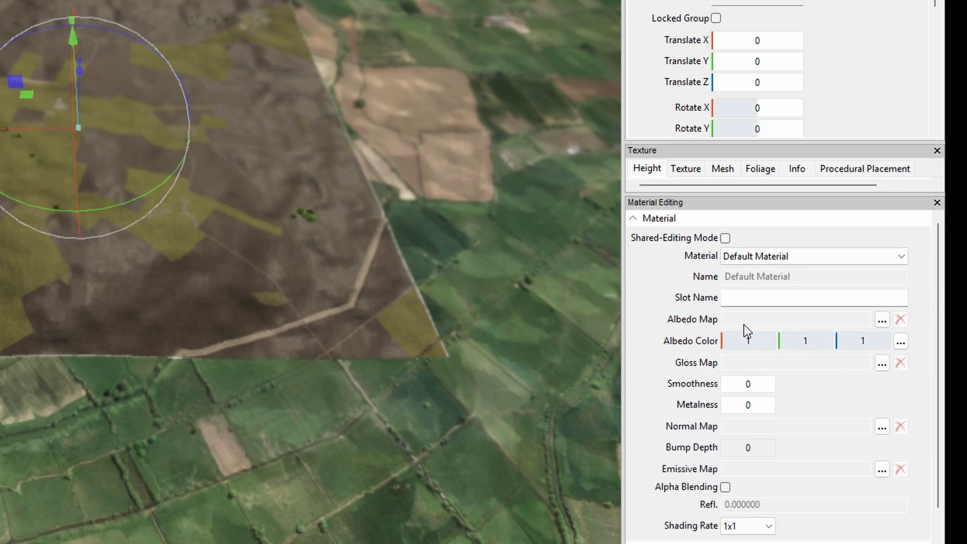
# Browse Mods > Background Files and open Burrow Map Image 6144 as the plane's albedo texture.
pyautogui.click(882, 320)
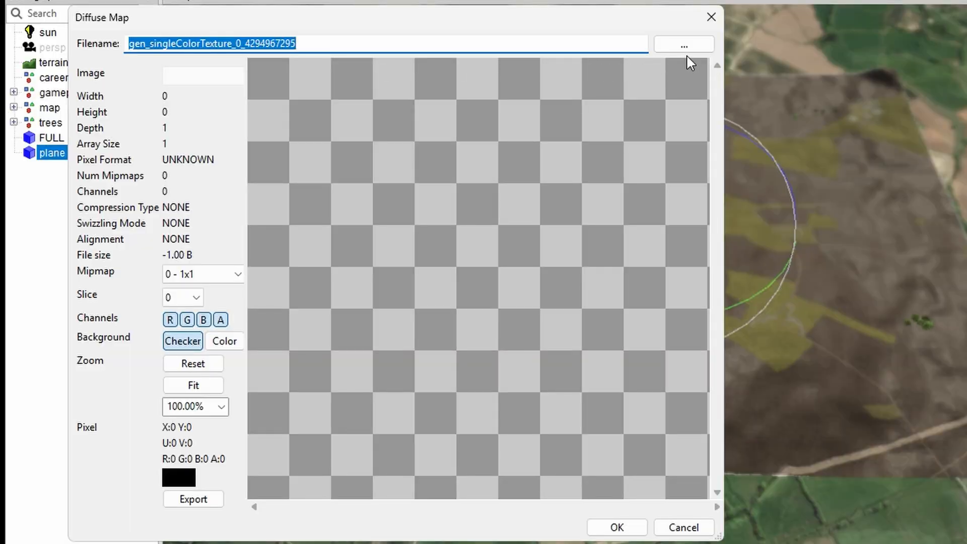
pyautogui.click(683, 44)
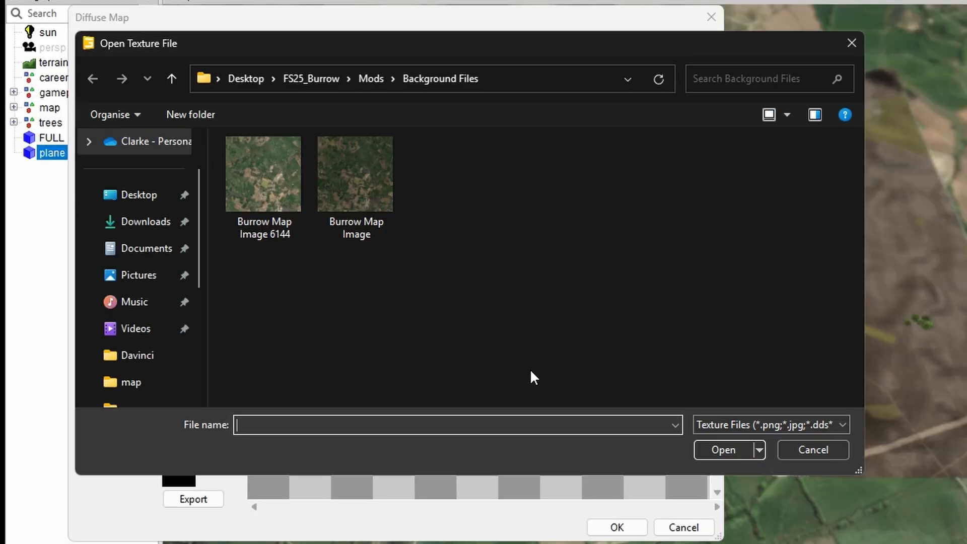
pyautogui.moveTo(552, 157)
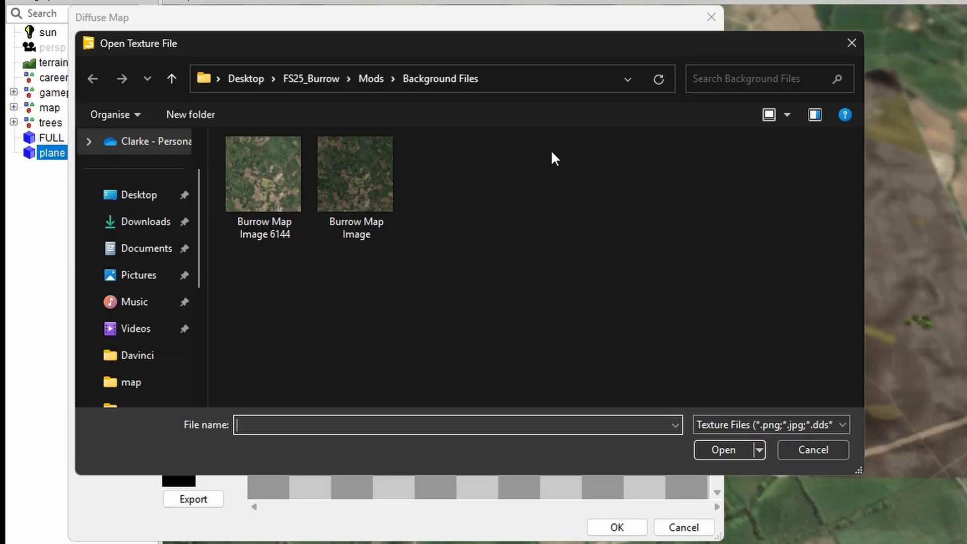
pyautogui.moveTo(432, 335)
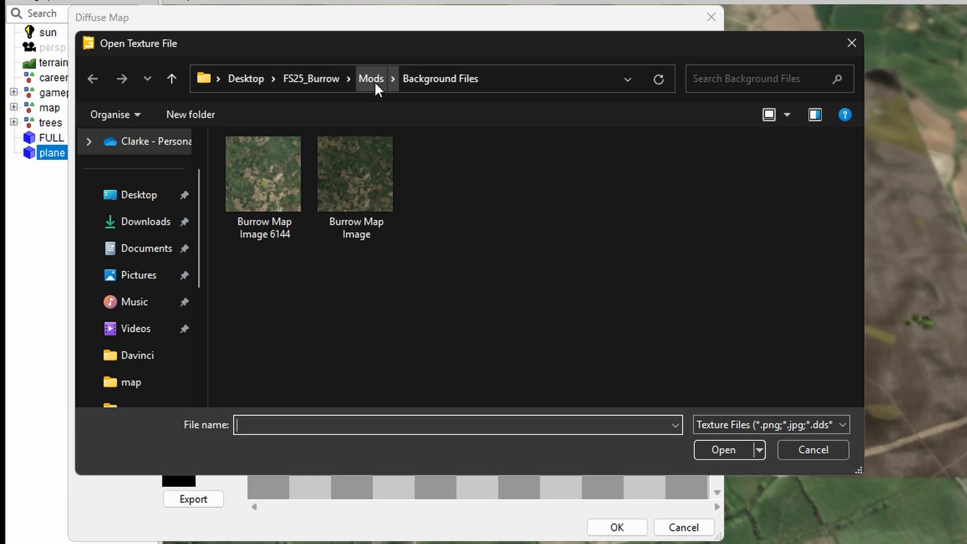
pyautogui.click(370, 79)
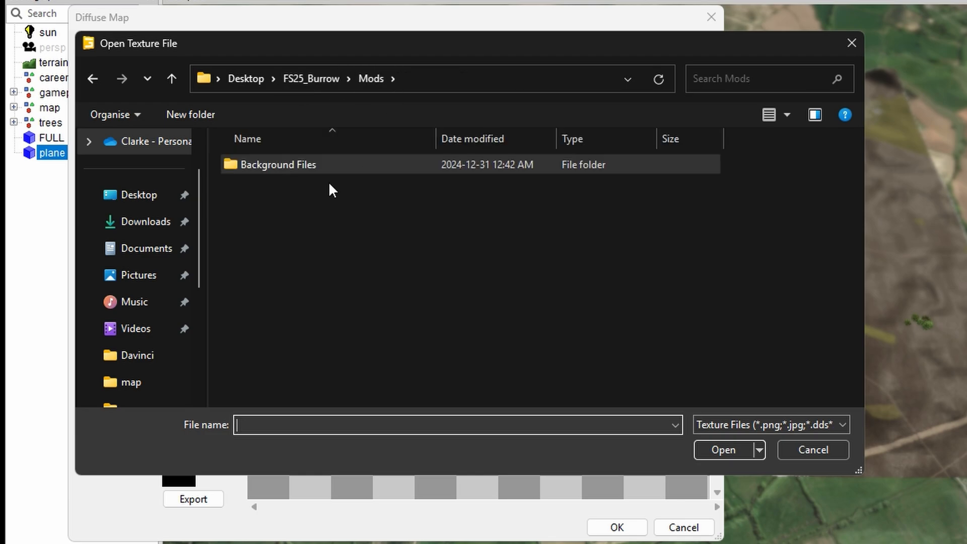
pyautogui.doubleClick(278, 164)
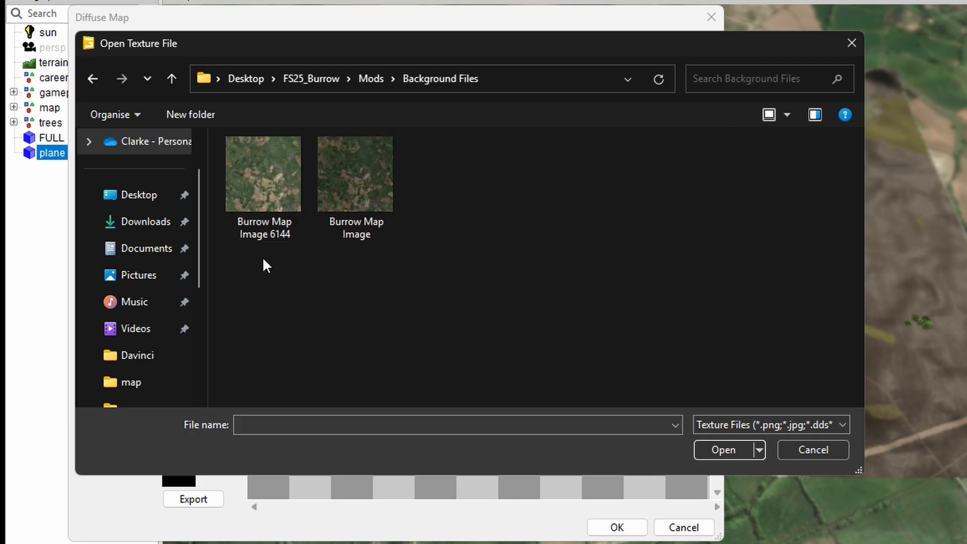
pyautogui.click(263, 174)
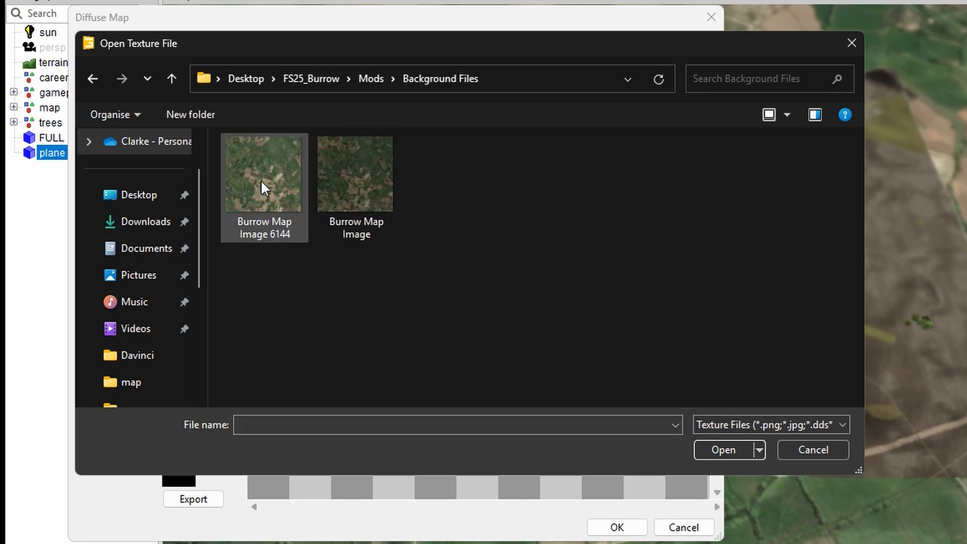
pyautogui.moveTo(264, 188)
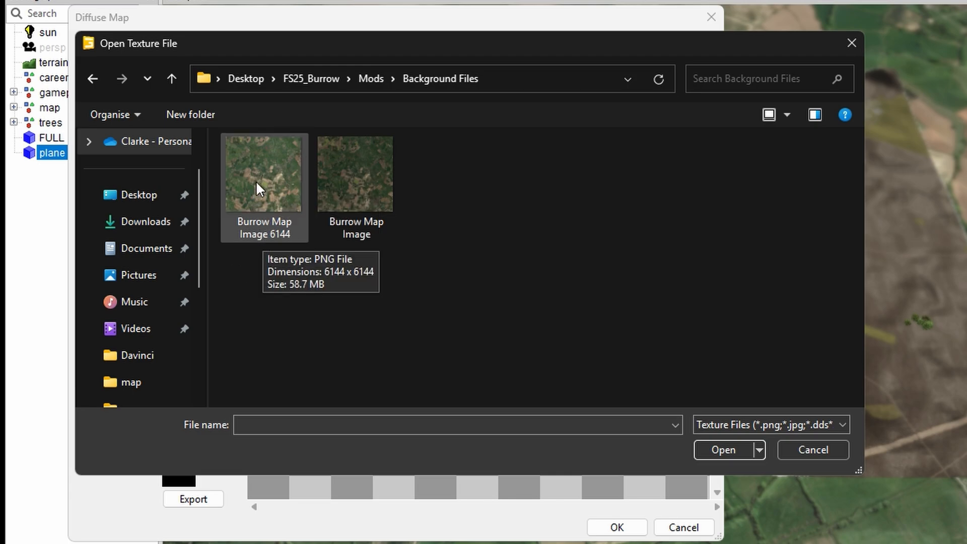
pyautogui.moveTo(275, 188)
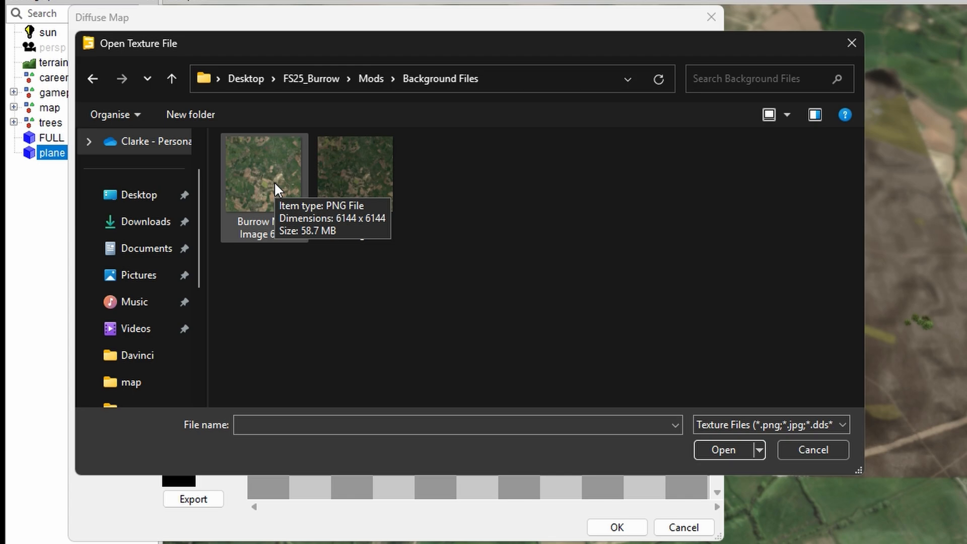
pyautogui.click(264, 173)
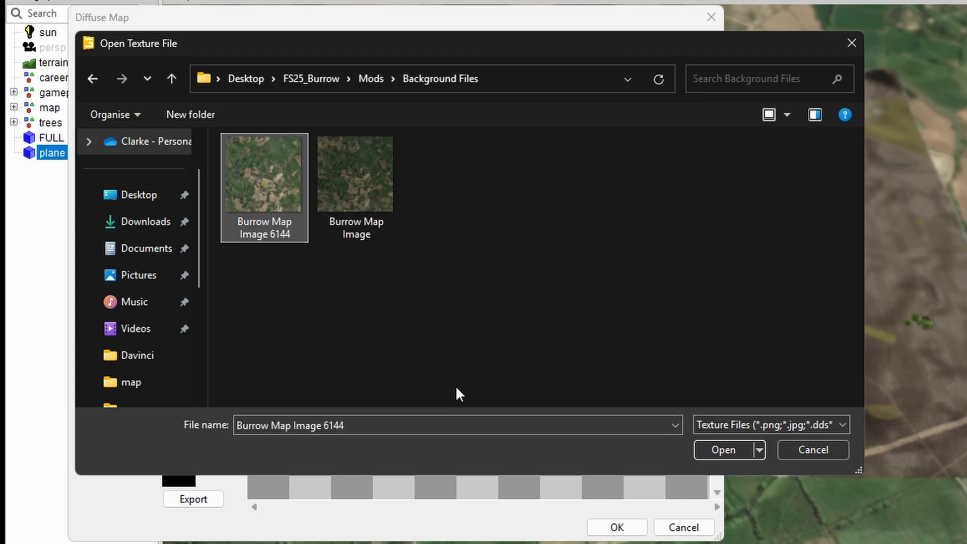
pyautogui.click(721, 448)
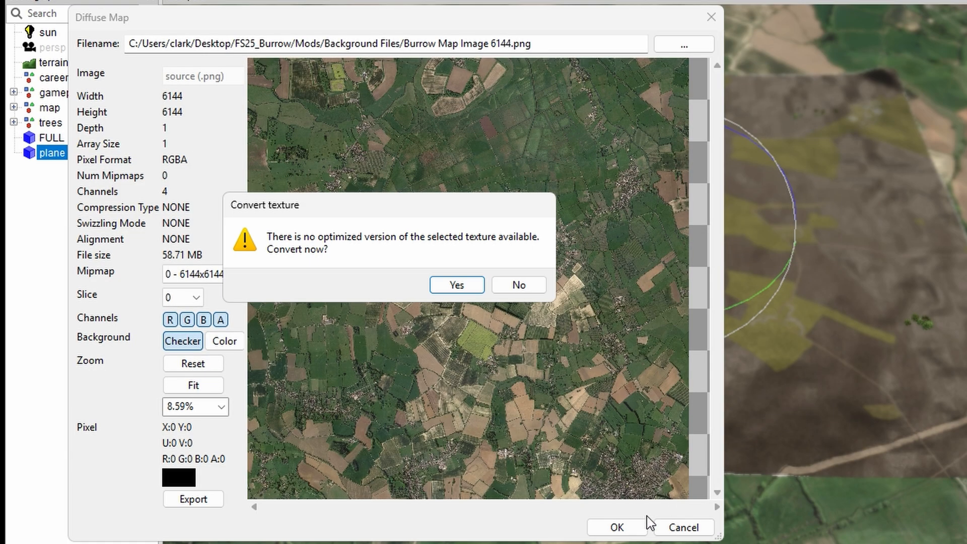
pyautogui.moveTo(278, 289)
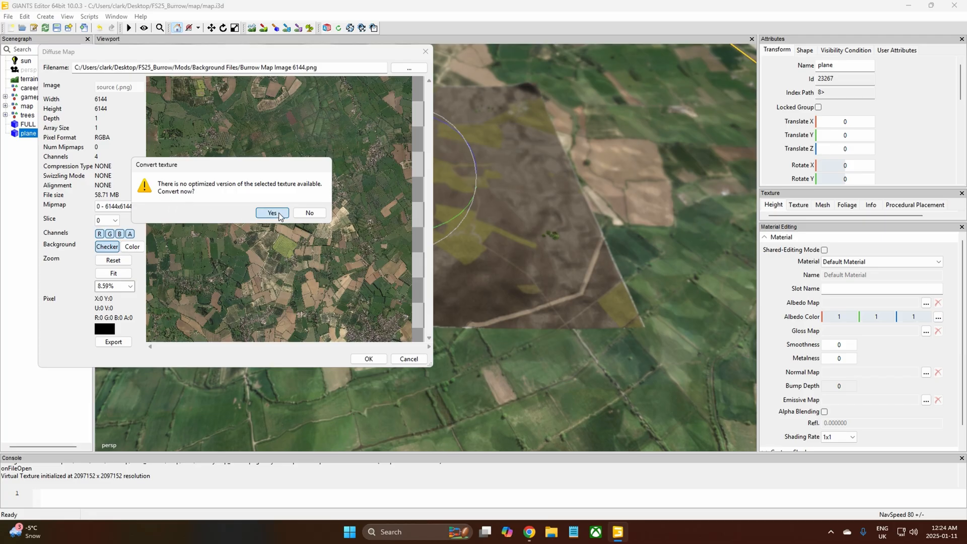
# Accept converting Burrow Map Image 6144 and confirm it as the diffuse map.
pyautogui.click(272, 212)
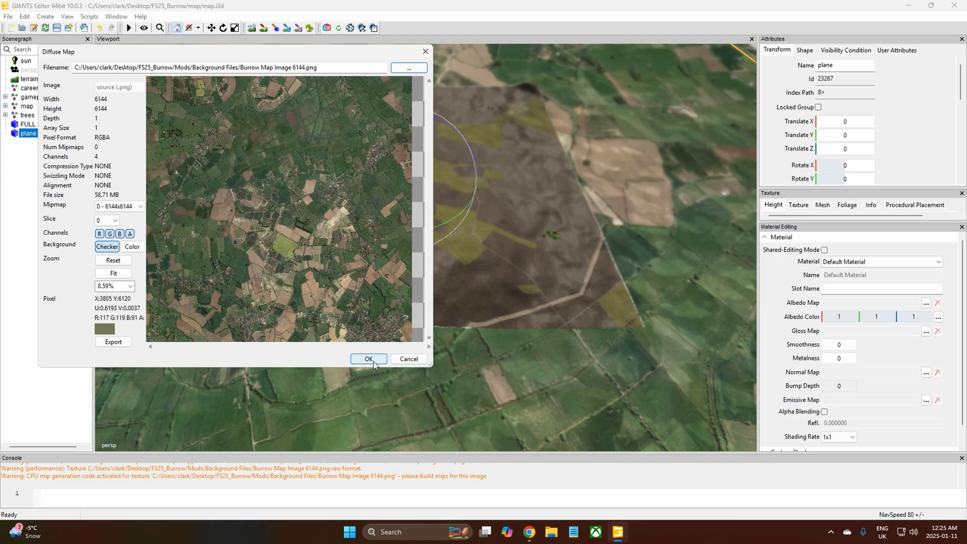
pyautogui.click(368, 358)
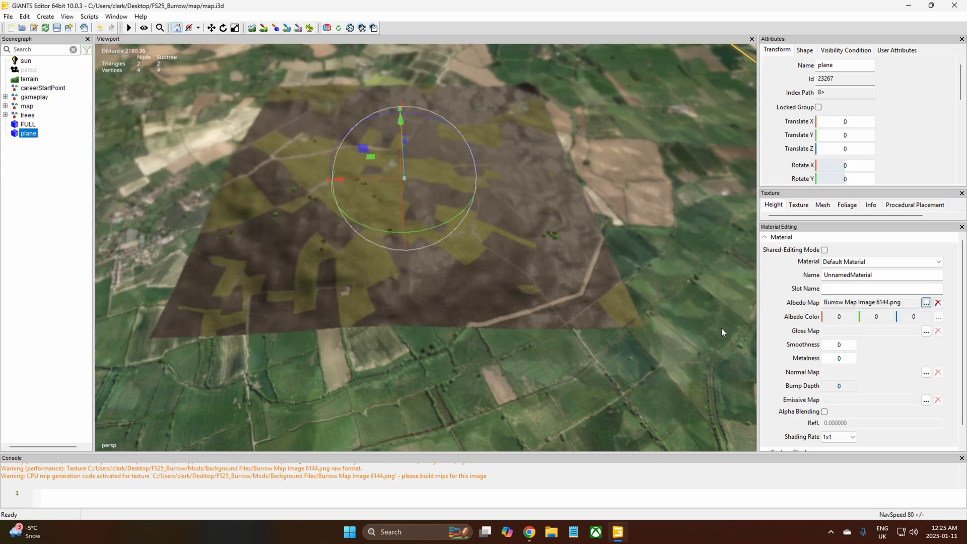
pyautogui.moveTo(368, 259)
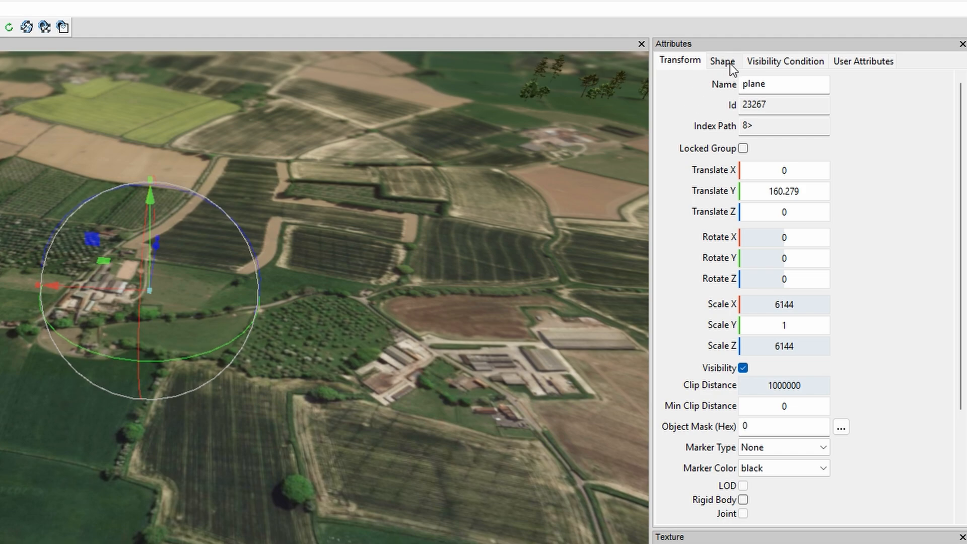
# Enable Terrain Decal in the satellite plane's Shape attributes so the image drapes over terrain.
pyautogui.click(722, 60)
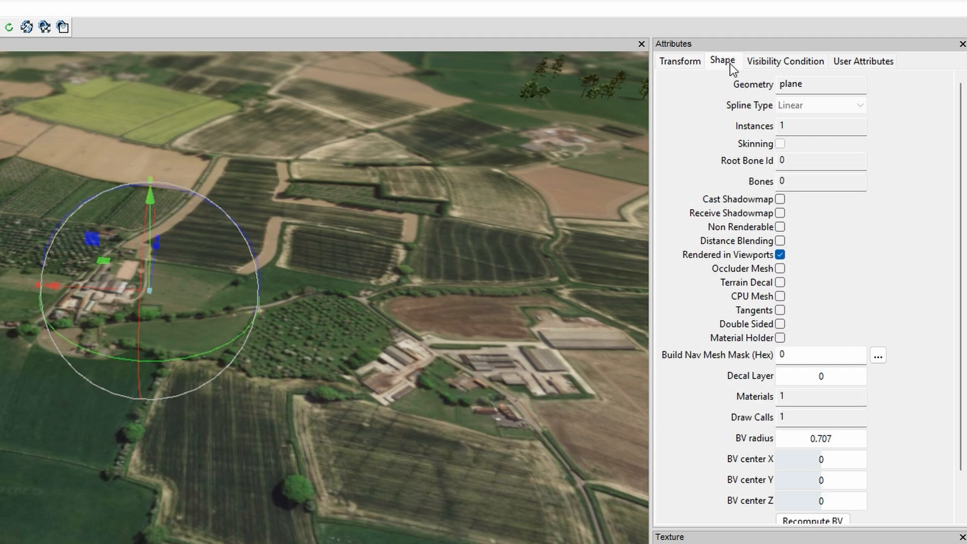
pyautogui.moveTo(696, 264)
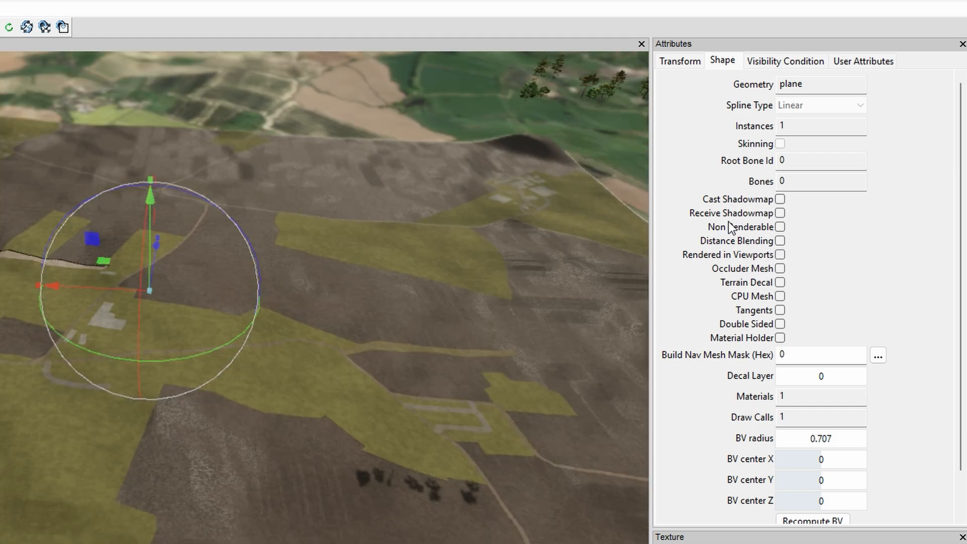
pyautogui.moveTo(776, 293)
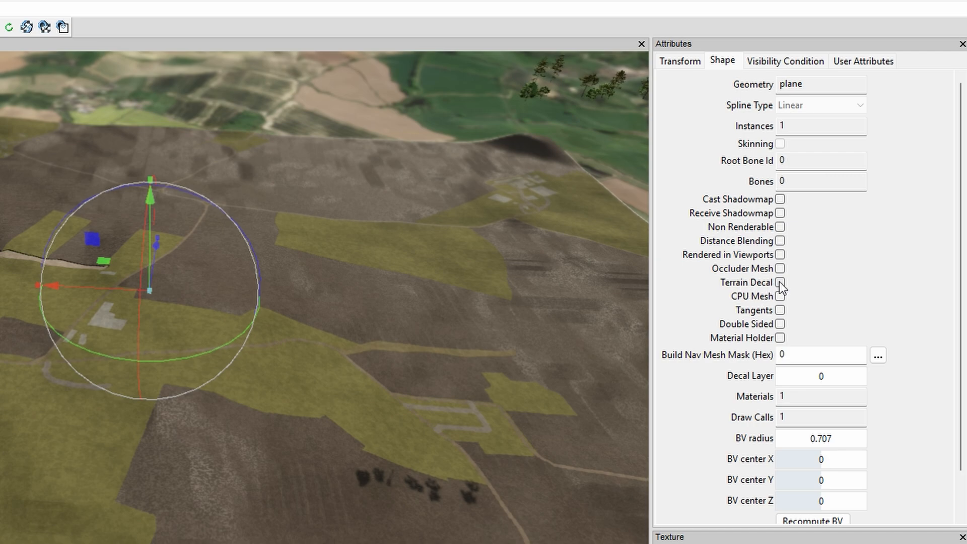
pyautogui.click(779, 282)
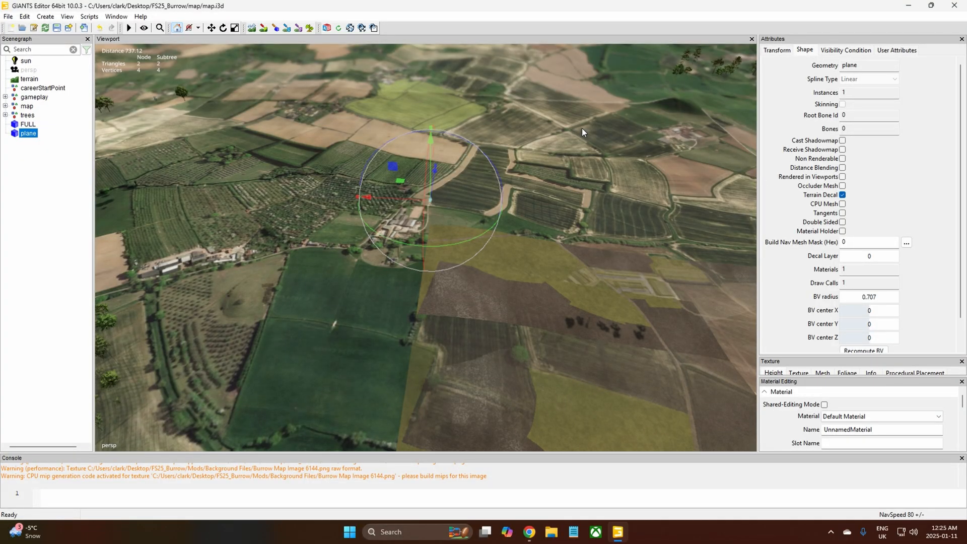
pyautogui.moveTo(386, 190)
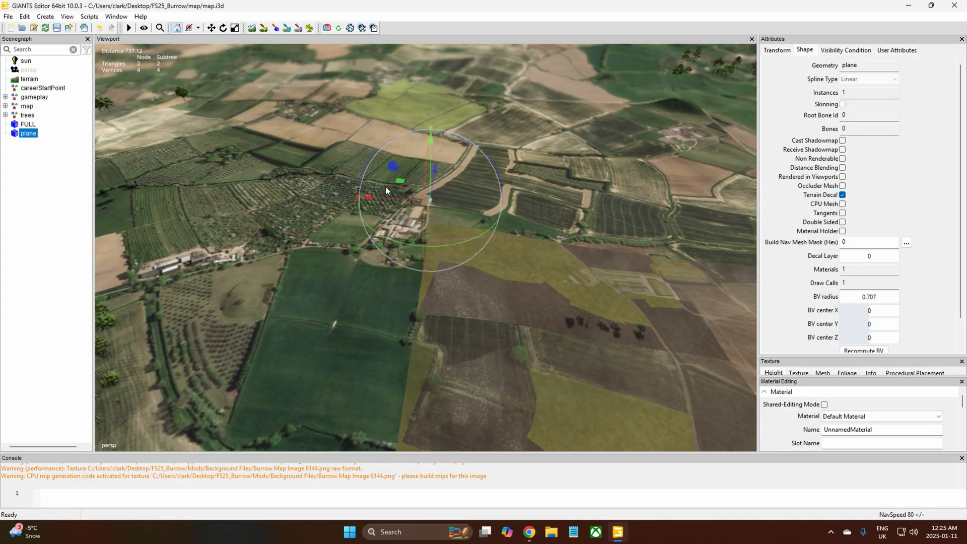
pyautogui.moveTo(31, 88)
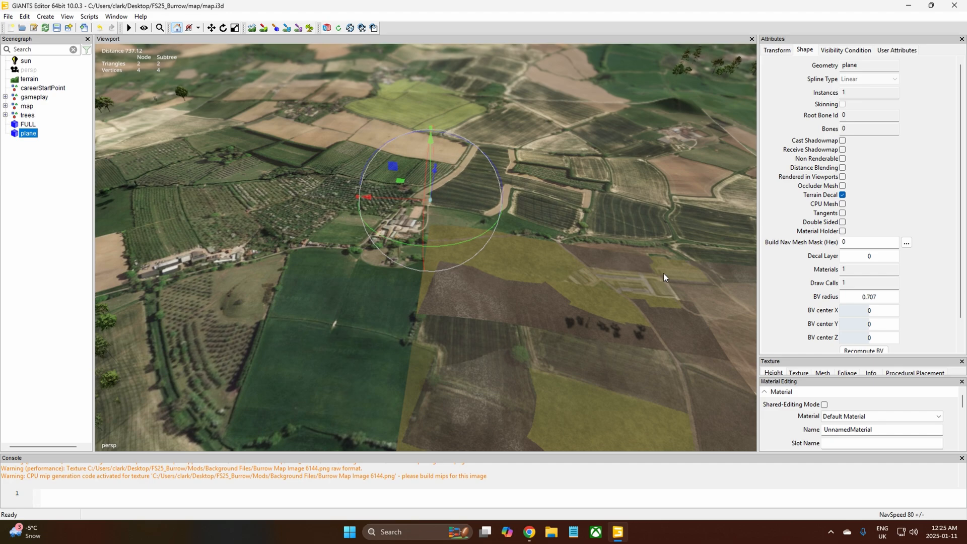
pyautogui.moveTo(753, 247)
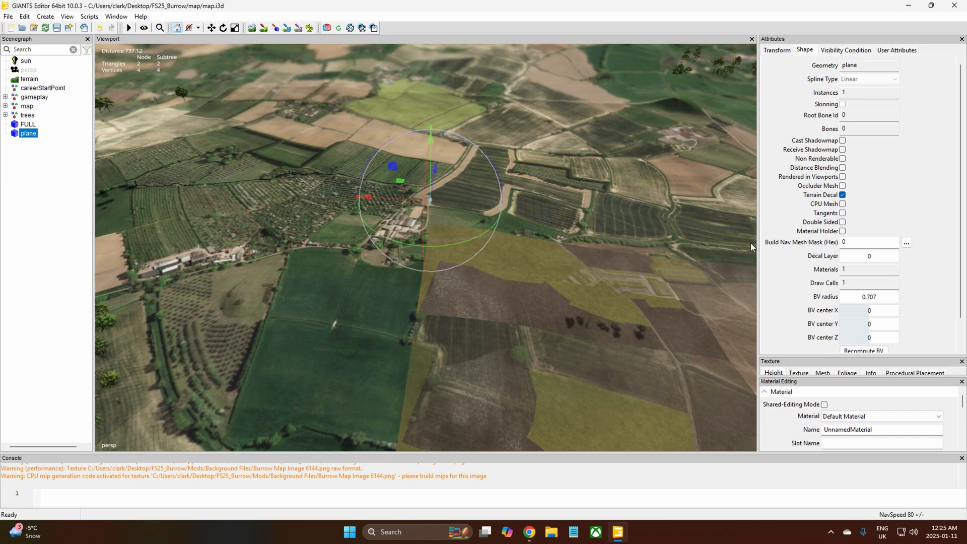
pyautogui.moveTo(782, 56)
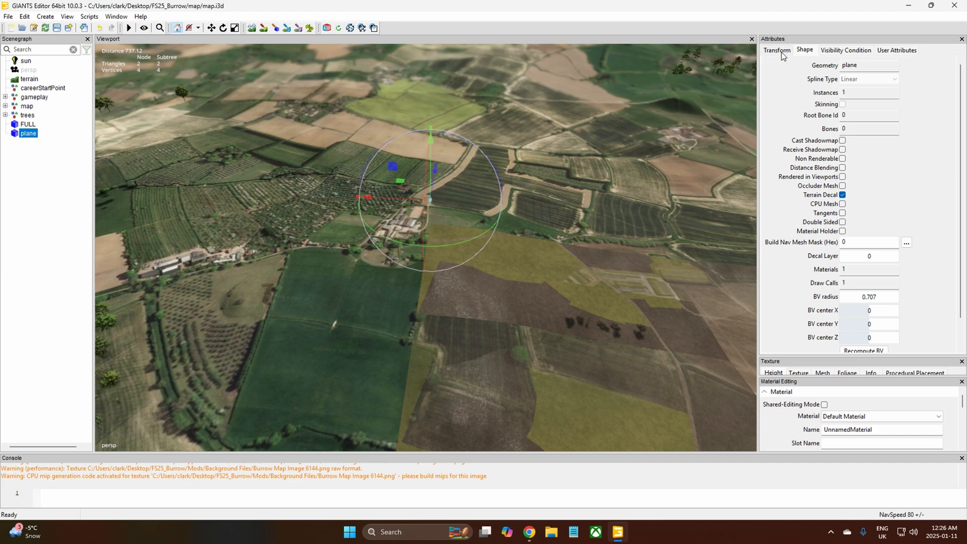
# Hide the satellite plane to view the bare terrain, then make it visible again.
pyautogui.click(776, 50)
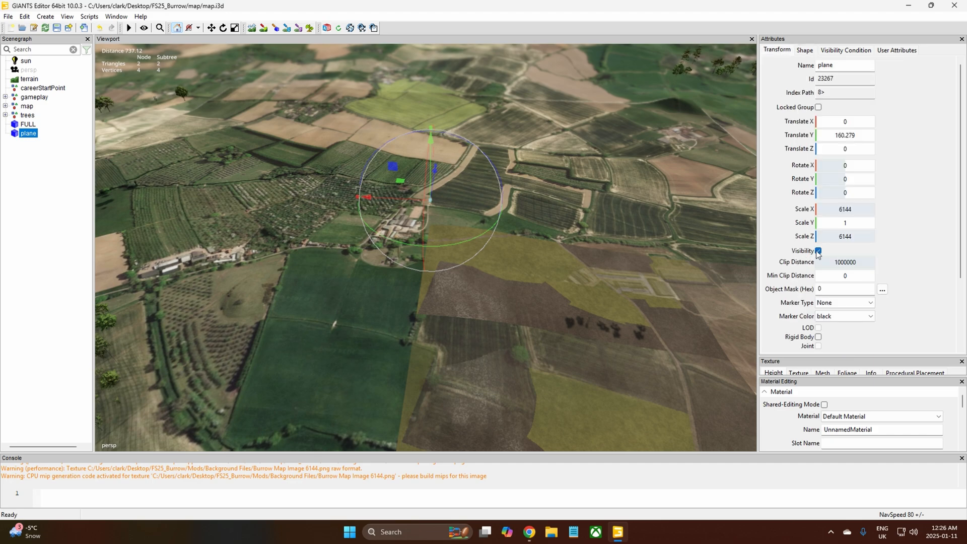
pyautogui.click(818, 251)
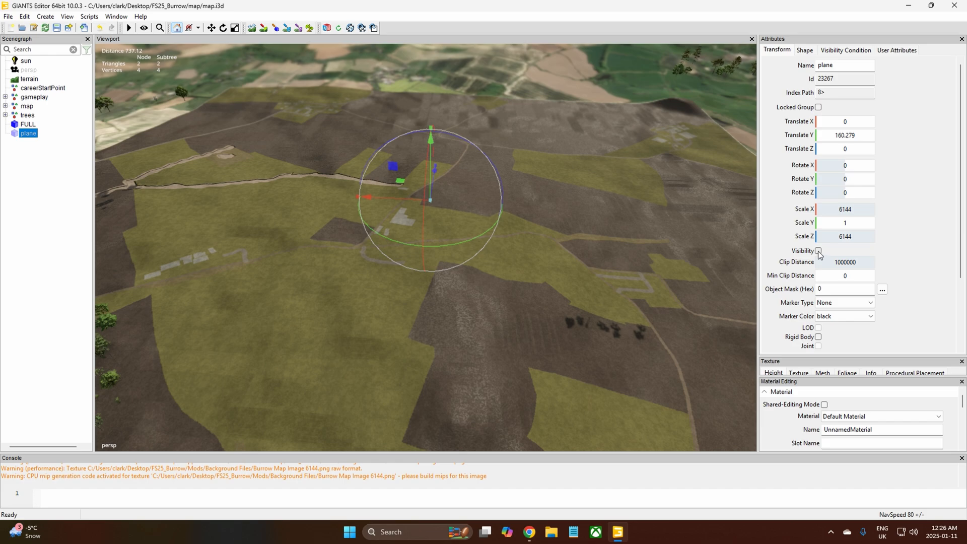
pyautogui.click(819, 251)
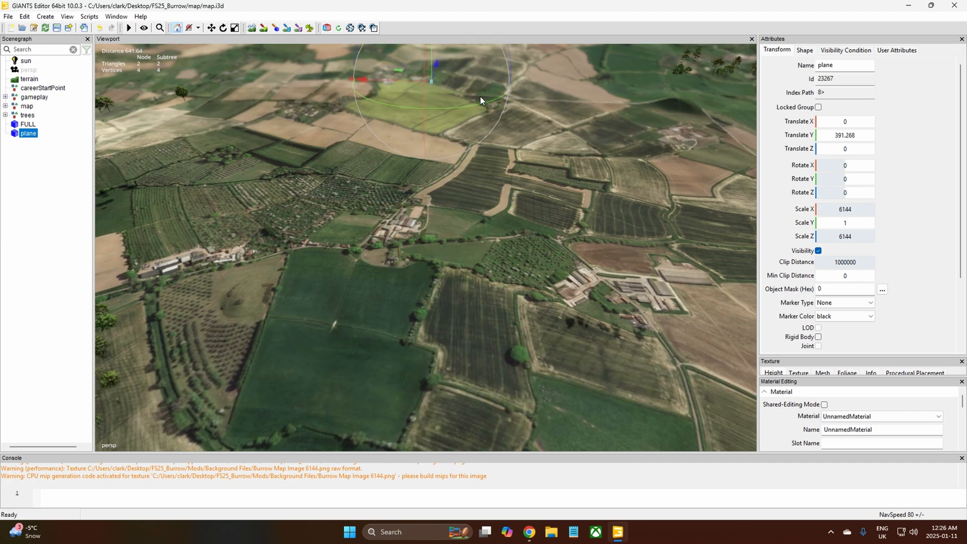
pyautogui.moveTo(427, 356)
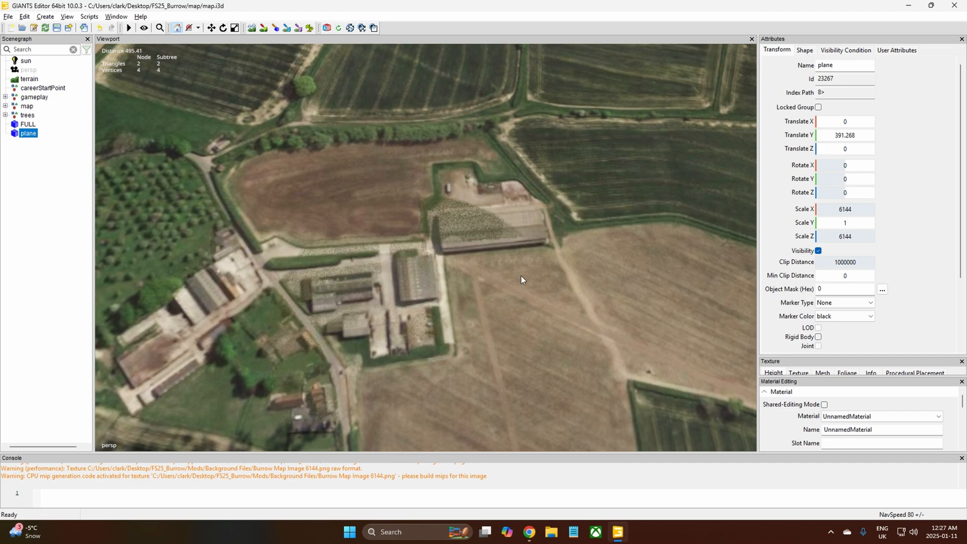
pyautogui.scroll(-3)
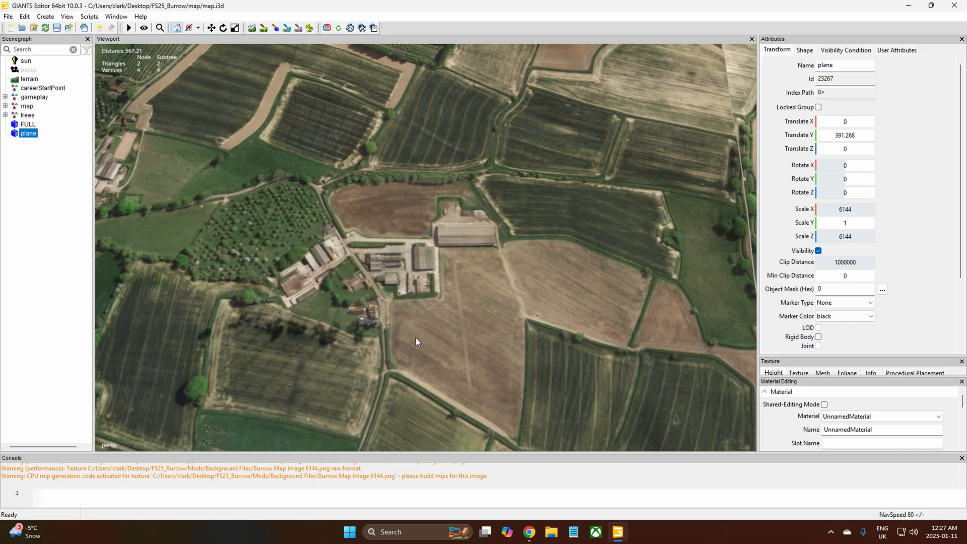
pyautogui.scroll(-3)
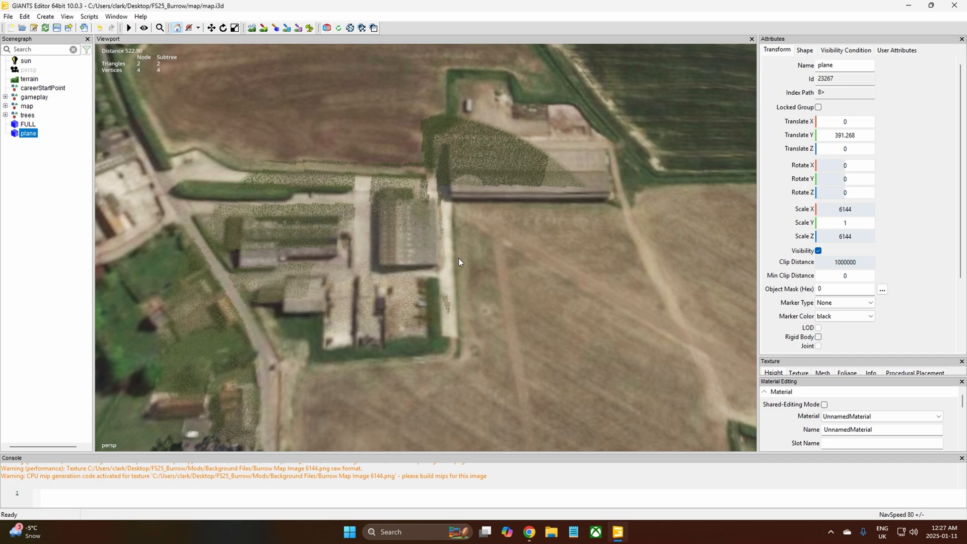
pyautogui.moveTo(610, 198)
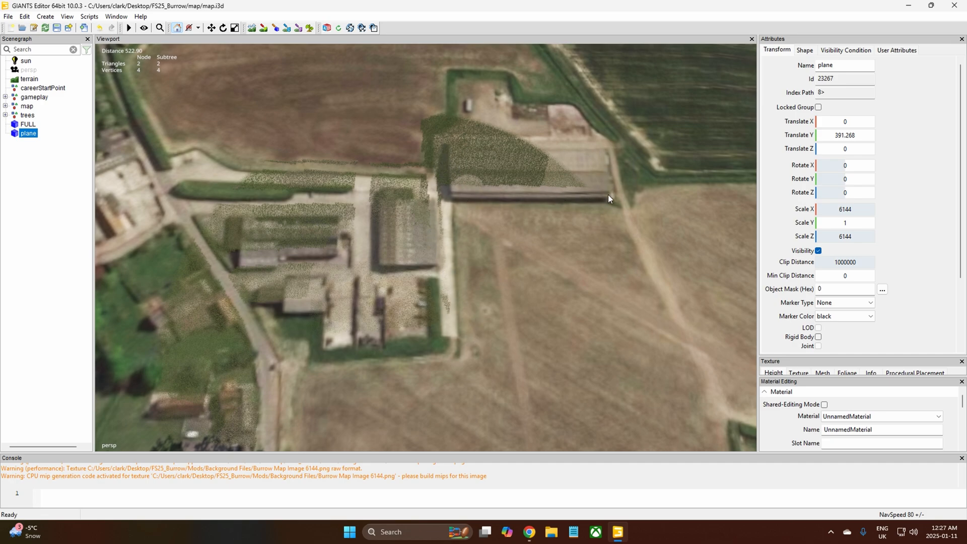
pyautogui.moveTo(467, 161)
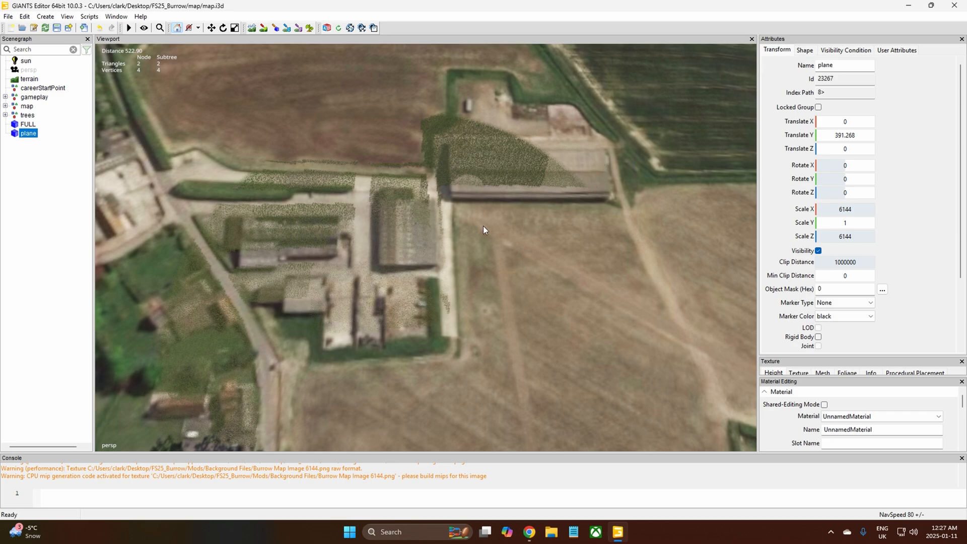
pyautogui.moveTo(322, 230)
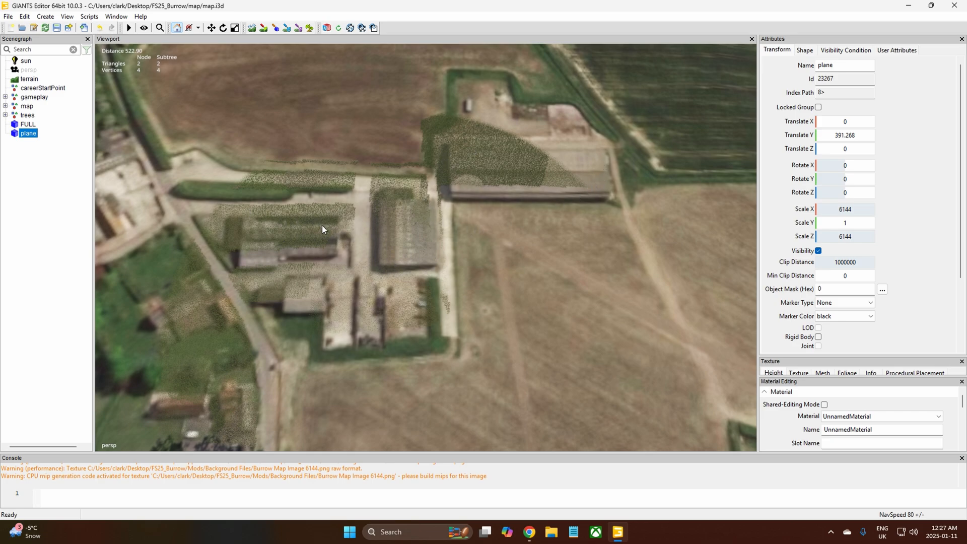
pyautogui.moveTo(481, 245)
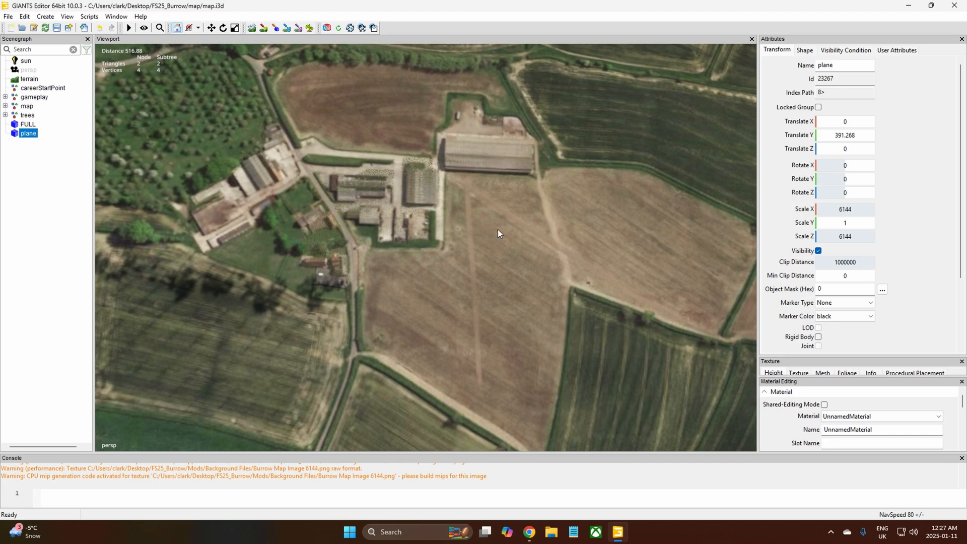
pyautogui.moveTo(557, 183)
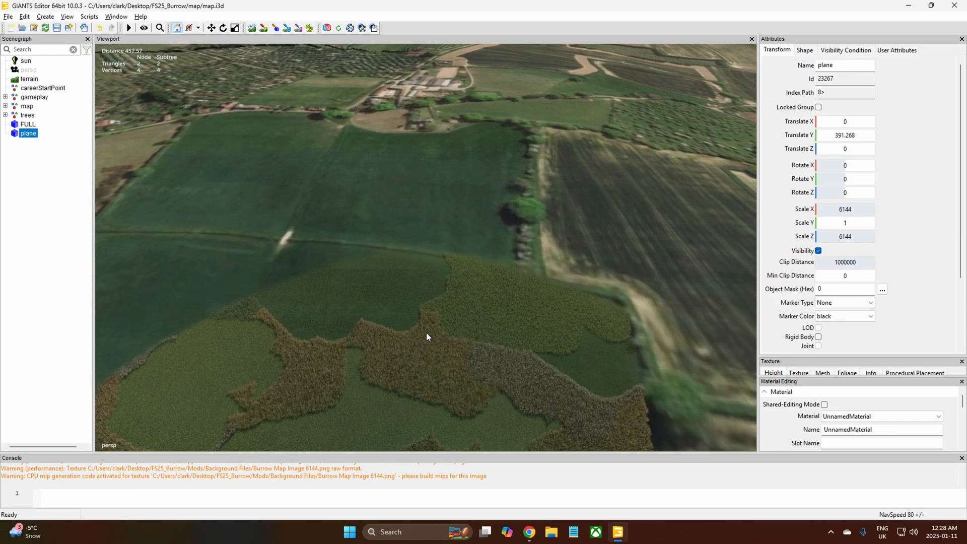
pyautogui.scroll(-3)
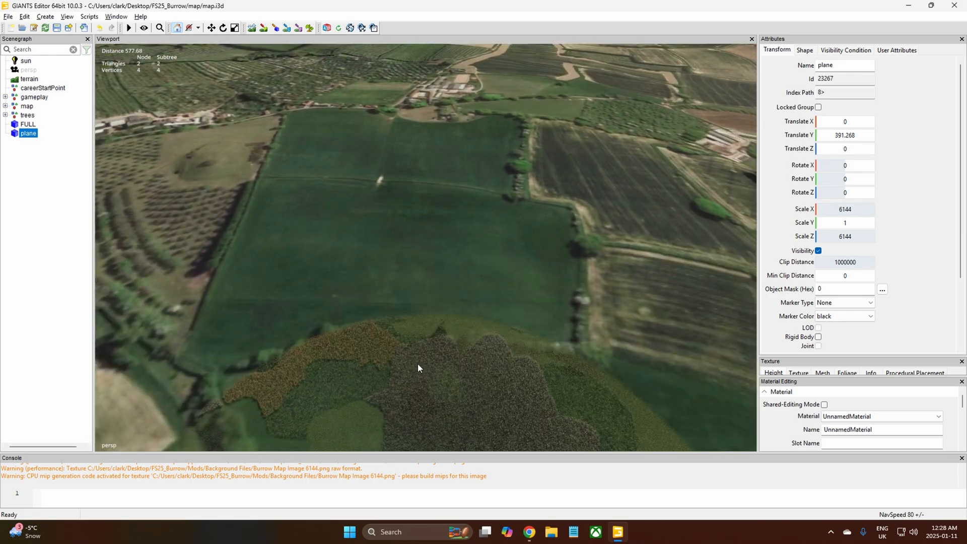
pyautogui.moveTo(382, 384)
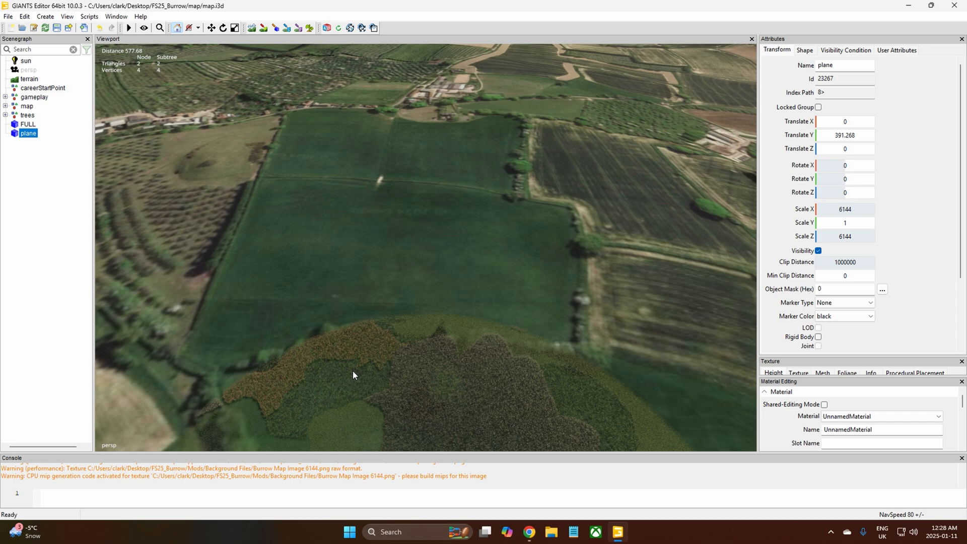
pyautogui.moveTo(350, 375)
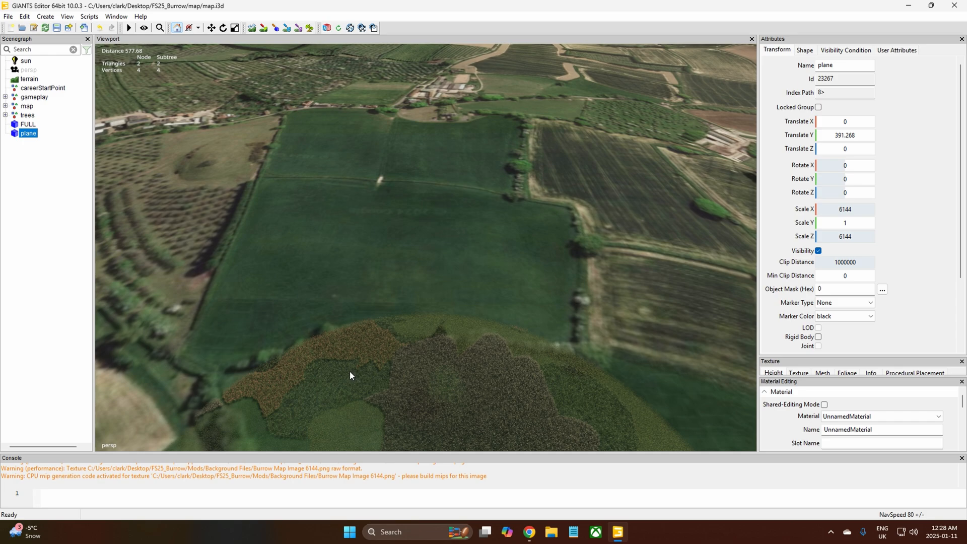
pyautogui.moveTo(349, 378)
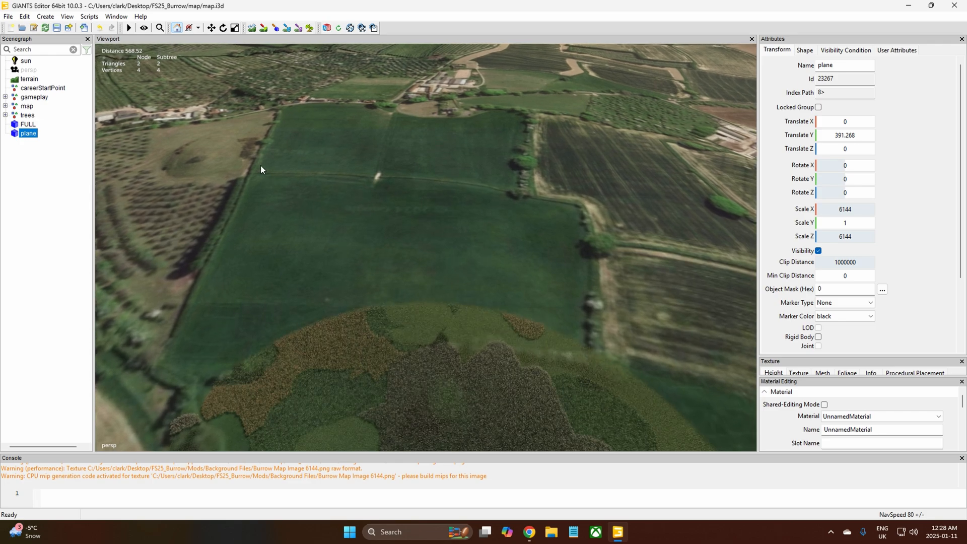
pyautogui.moveTo(222, 280)
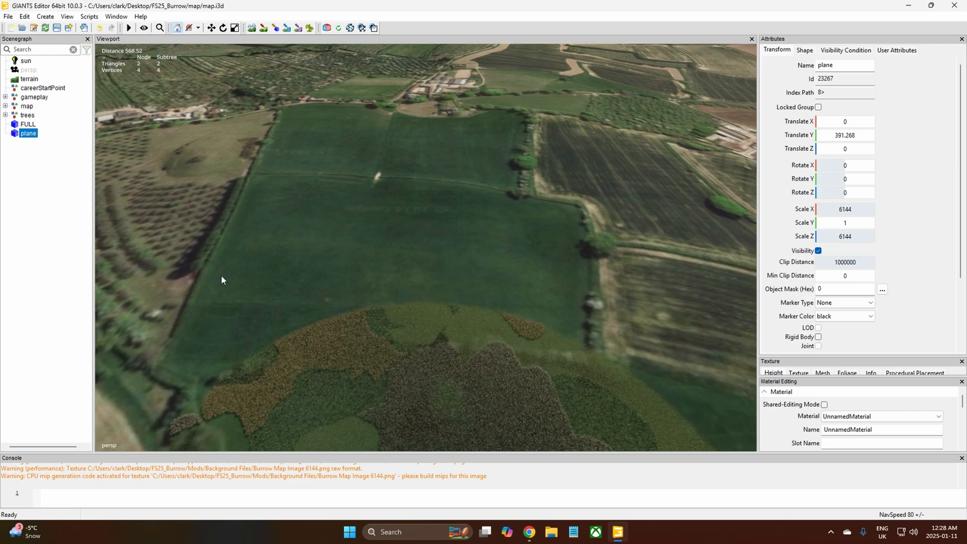
pyautogui.moveTo(226, 206)
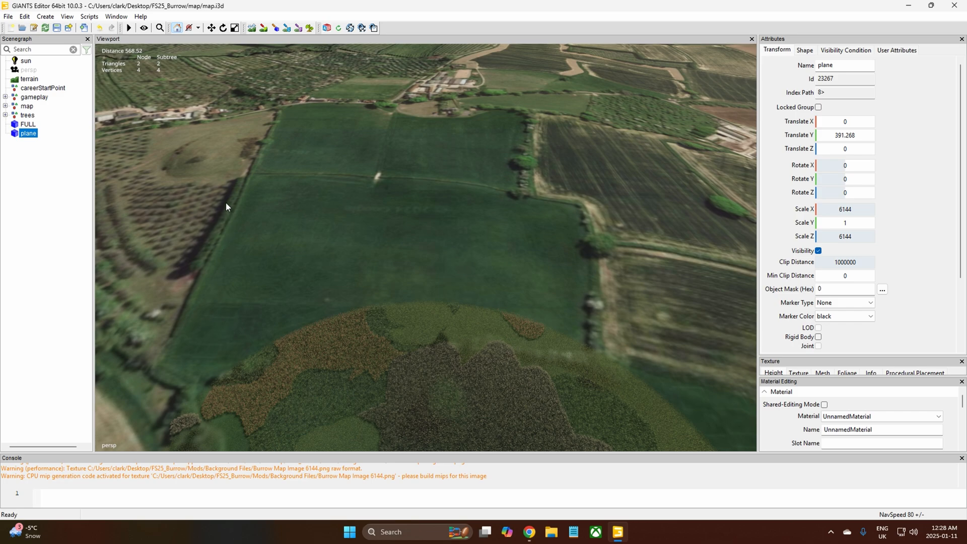
pyautogui.moveTo(286, 239)
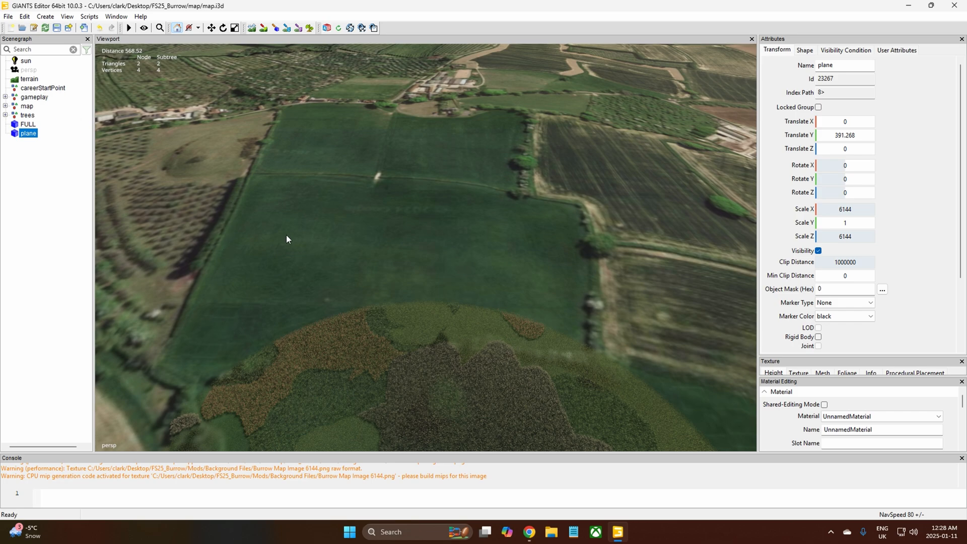
pyautogui.moveTo(225, 333)
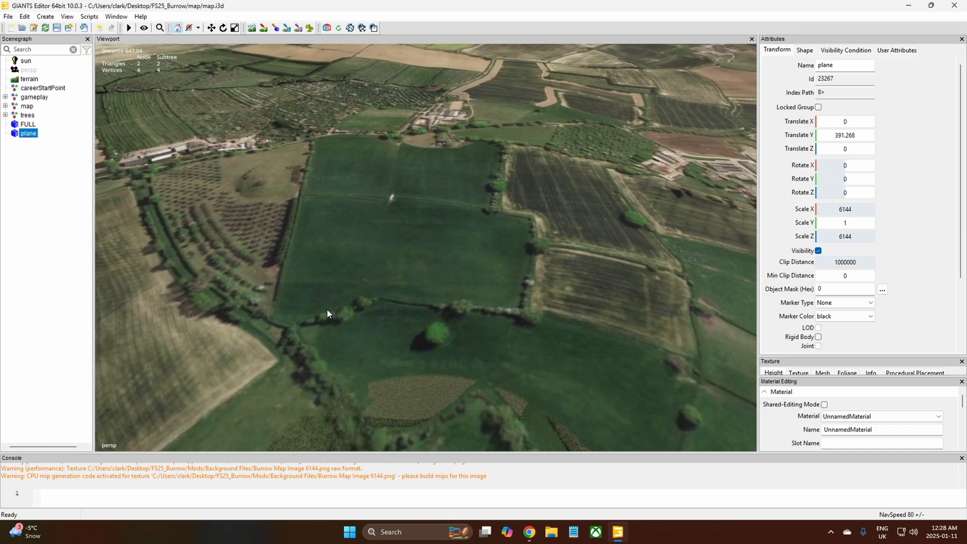
pyautogui.moveTo(305, 187)
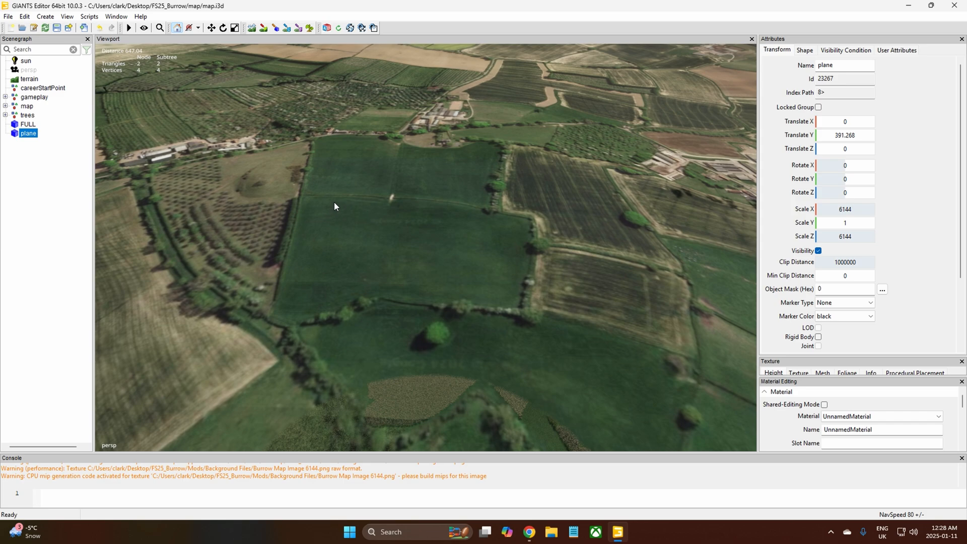
pyautogui.moveTo(347, 241)
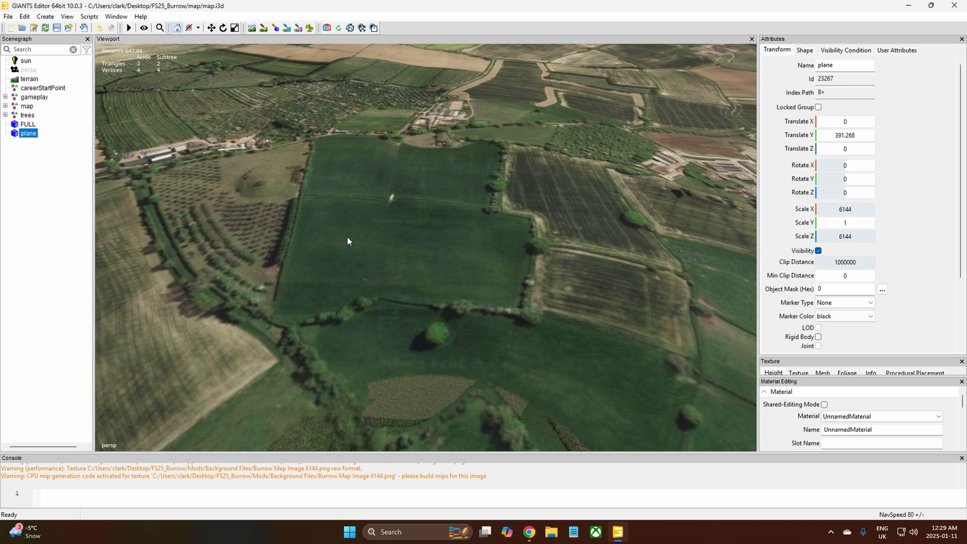
pyautogui.moveTo(458, 184)
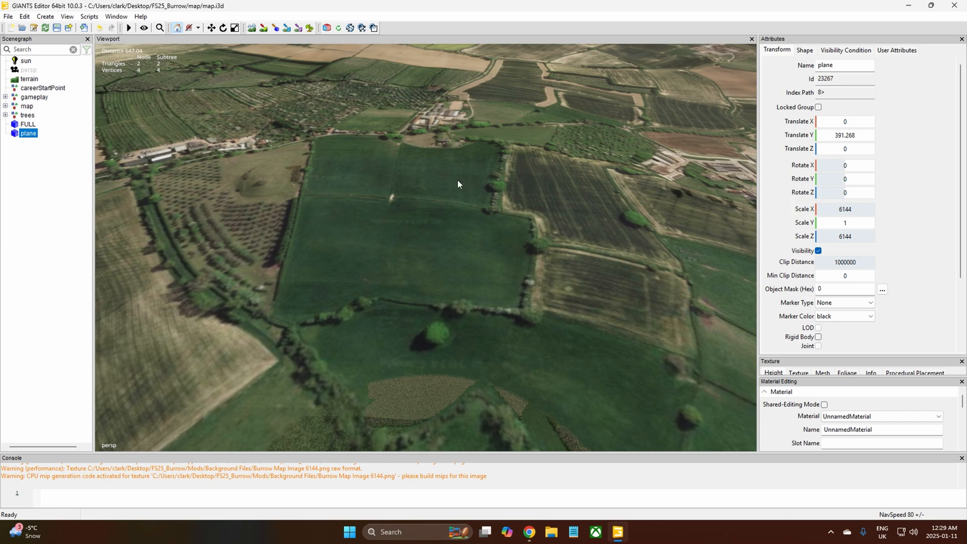
pyautogui.moveTo(313, 303)
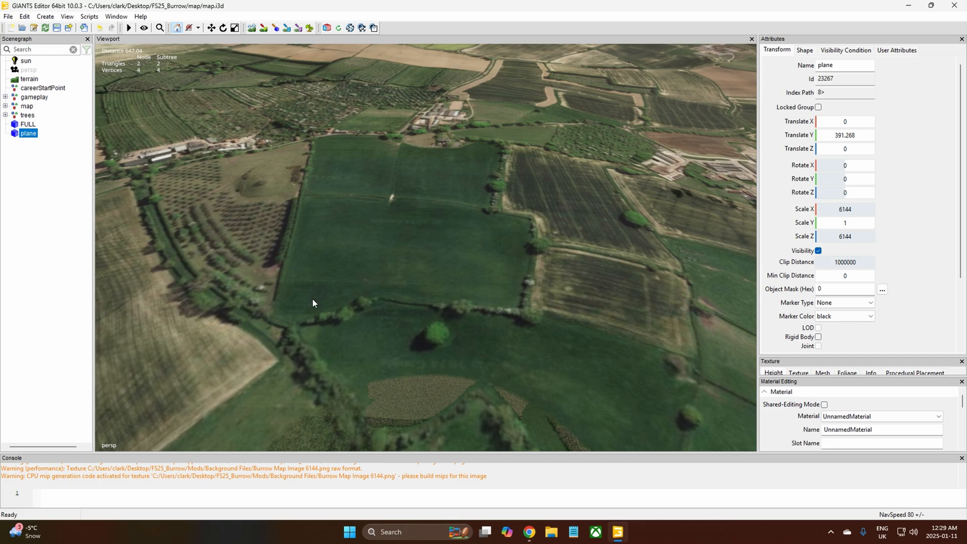
pyautogui.moveTo(314, 302)
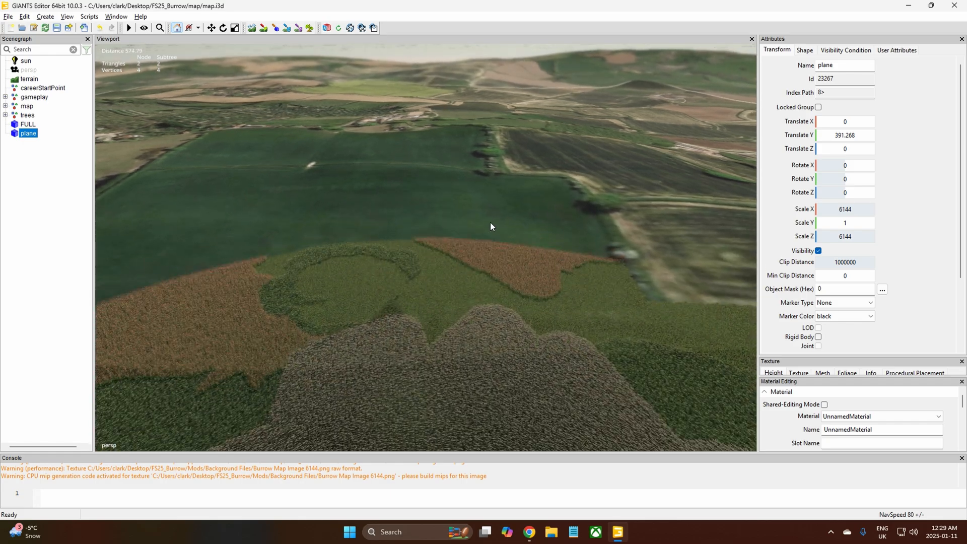
pyautogui.moveTo(490, 227); pyautogui.dragTo(445, 233)
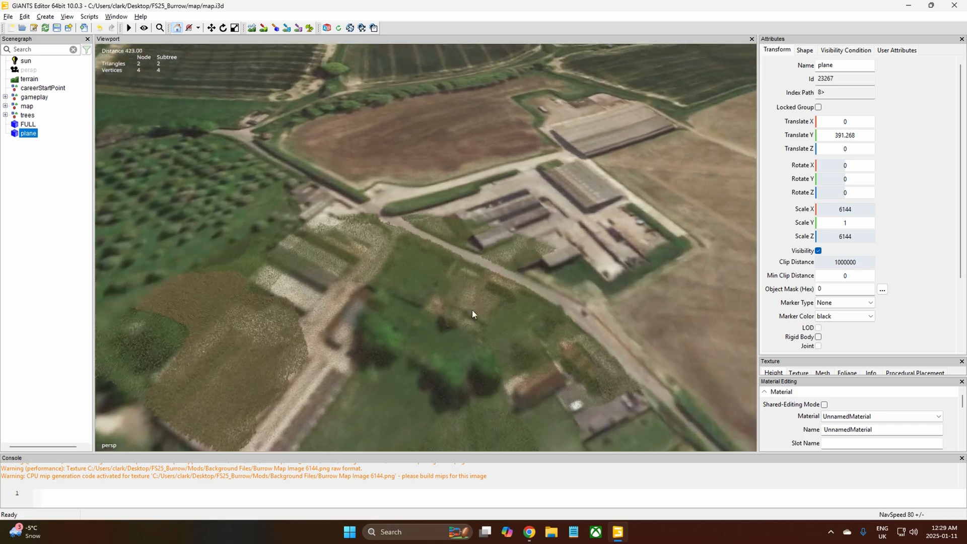
pyautogui.scroll(-3)
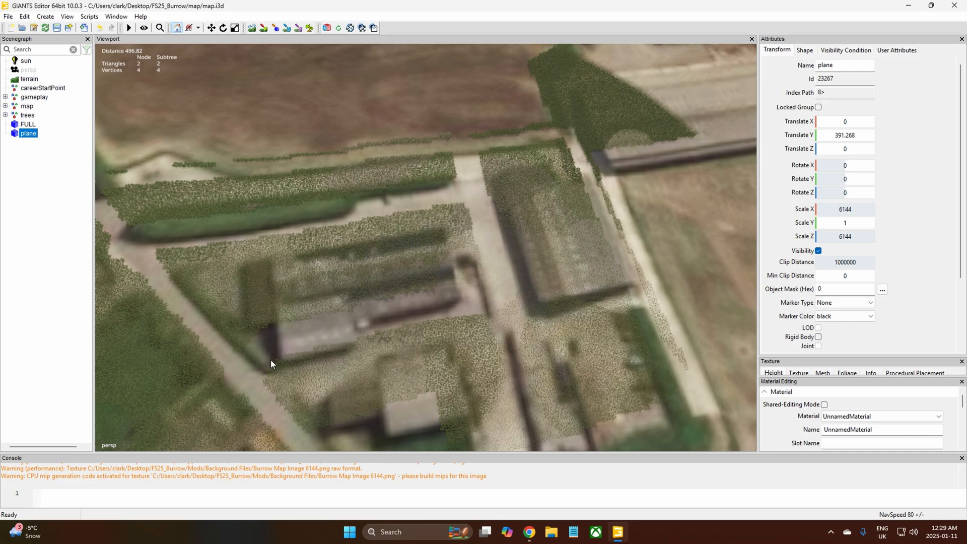
pyautogui.moveTo(500, 358)
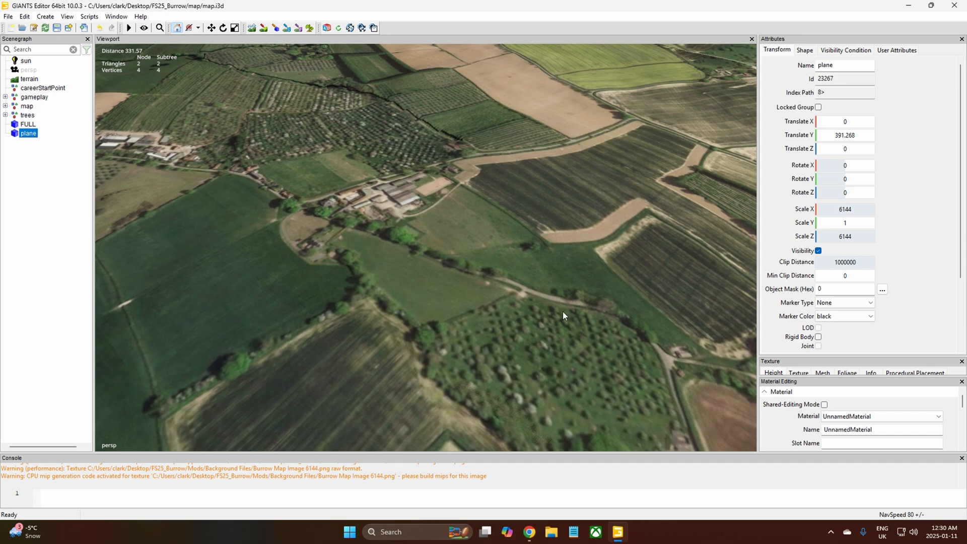
pyautogui.moveTo(213, 141)
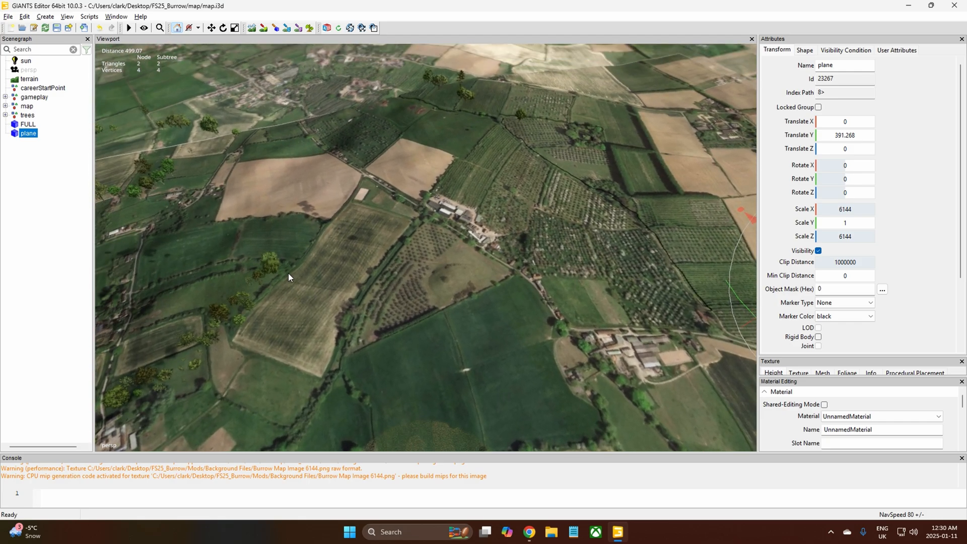
pyautogui.moveTo(290, 277); pyautogui.dragTo(487, 123)
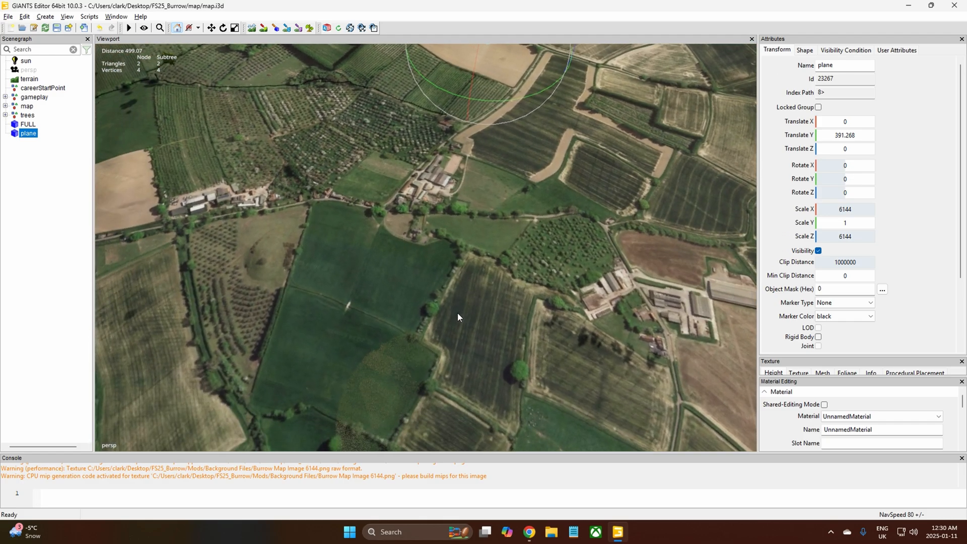
pyautogui.moveTo(458, 317); pyautogui.dragTo(344, 316)
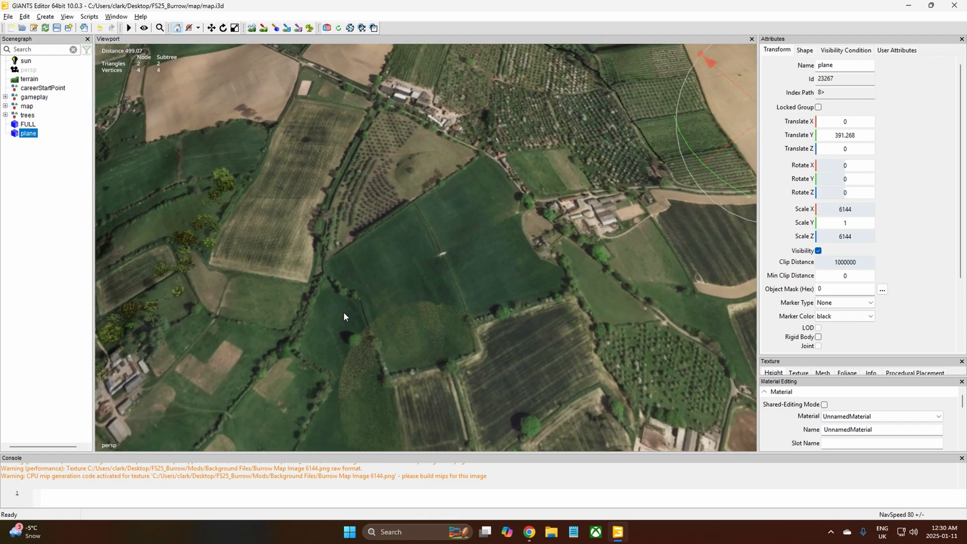
pyautogui.moveTo(344, 316); pyautogui.dragTo(250, 268)
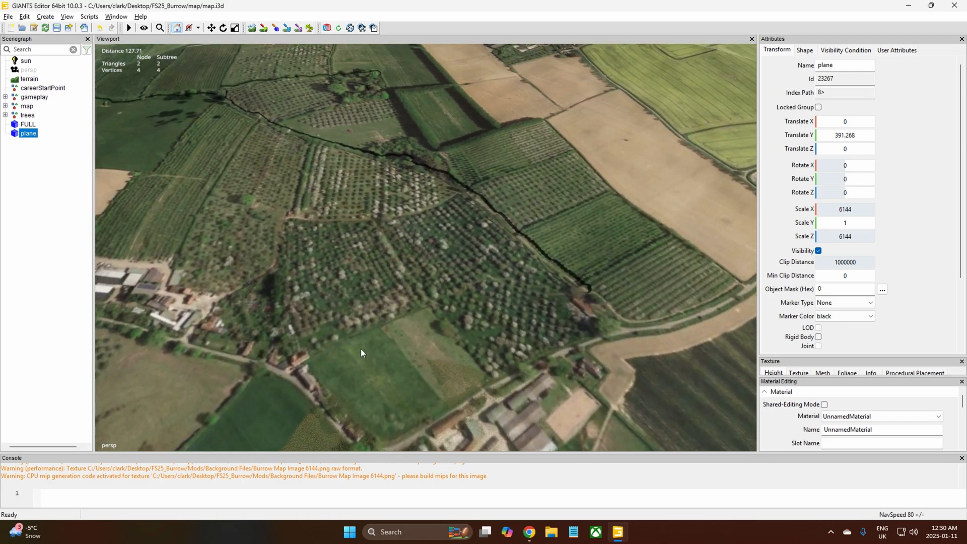
pyautogui.scroll(-3)
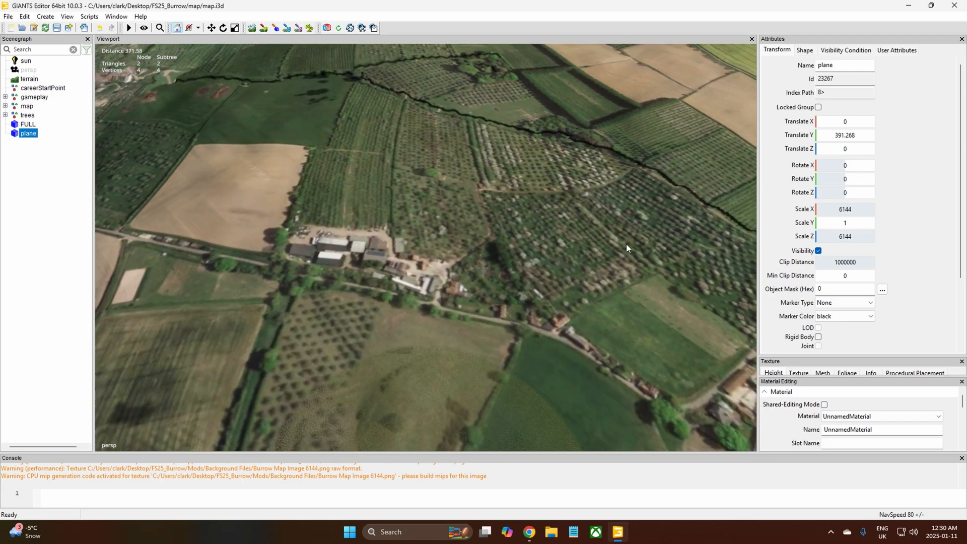
pyautogui.moveTo(551, 308)
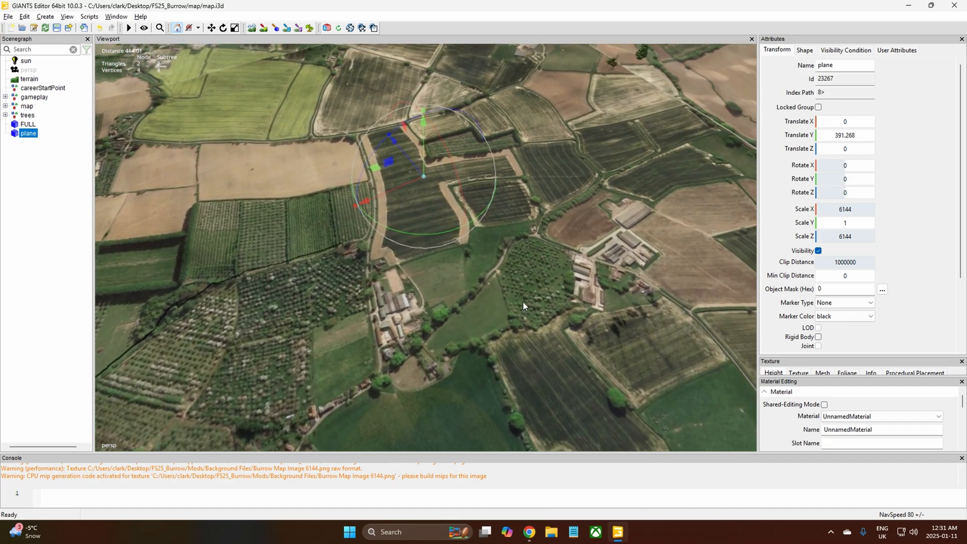
pyautogui.moveTo(523, 306); pyautogui.dragTo(356, 263)
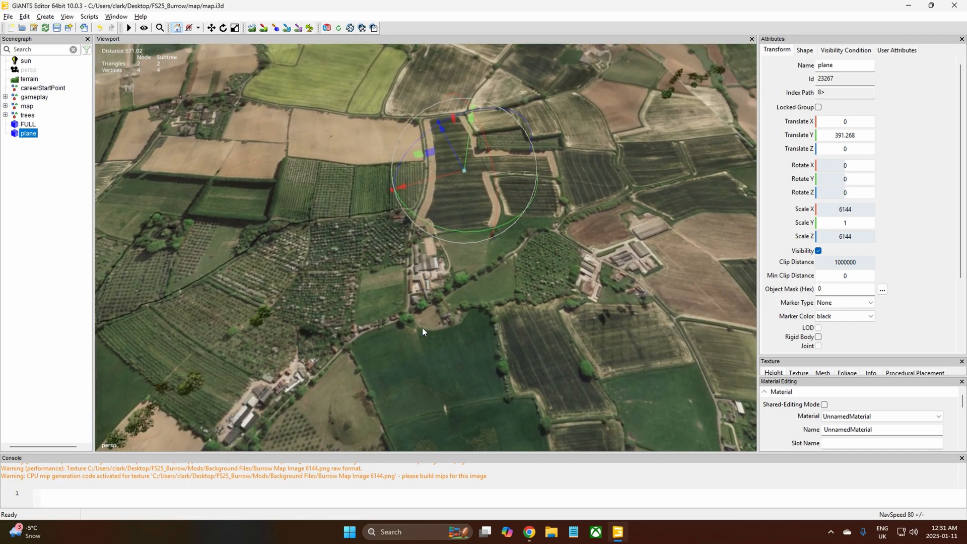
pyautogui.scroll(-3)
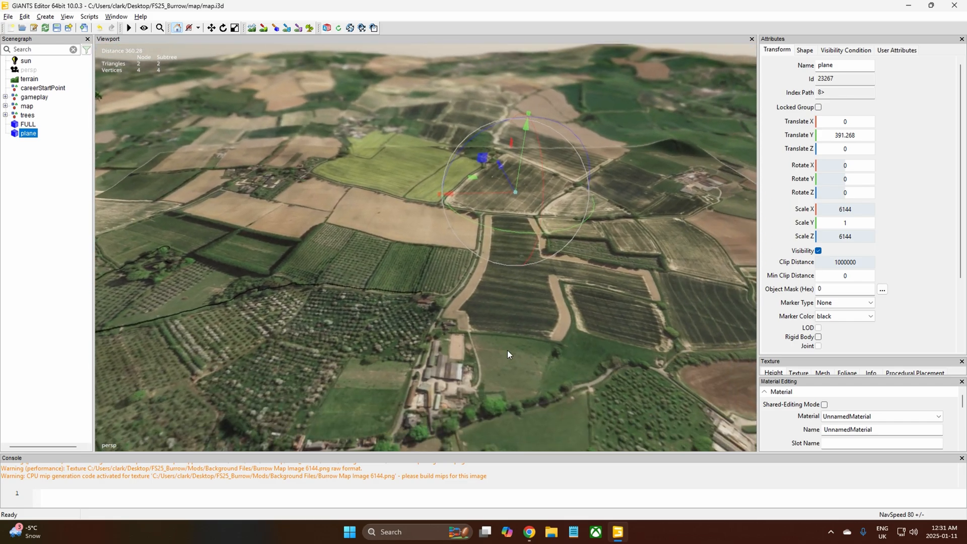
pyautogui.moveTo(508, 355); pyautogui.dragTo(494, 382)
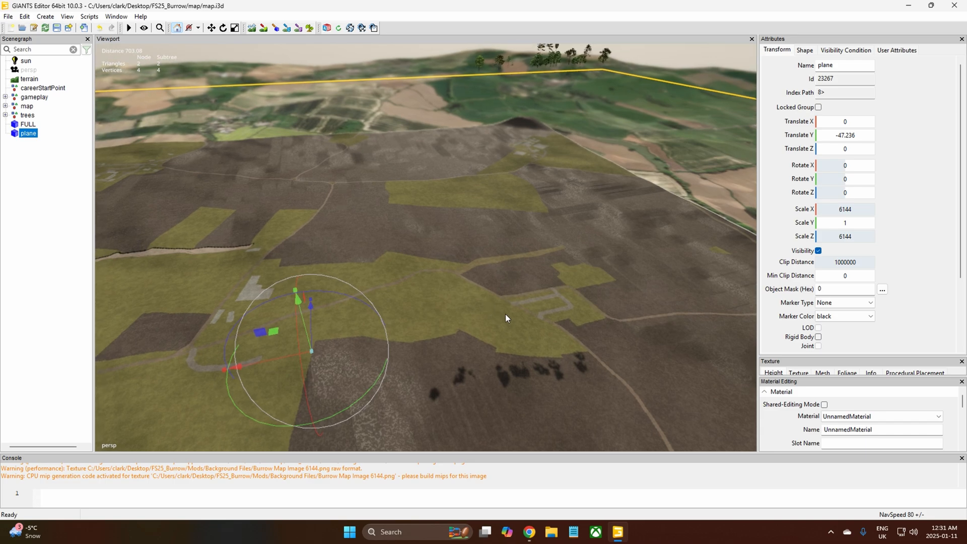
pyautogui.moveTo(507, 318)
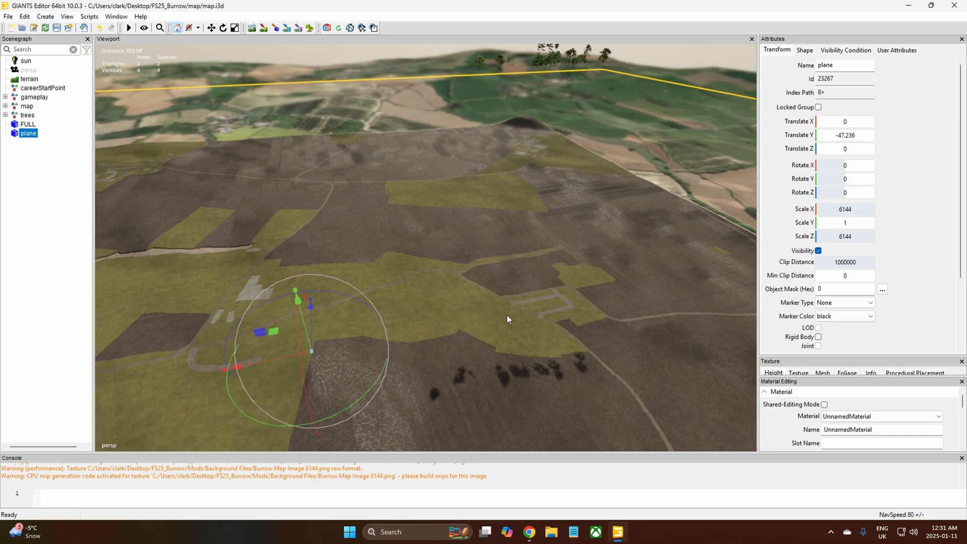
pyautogui.moveTo(228, 60)
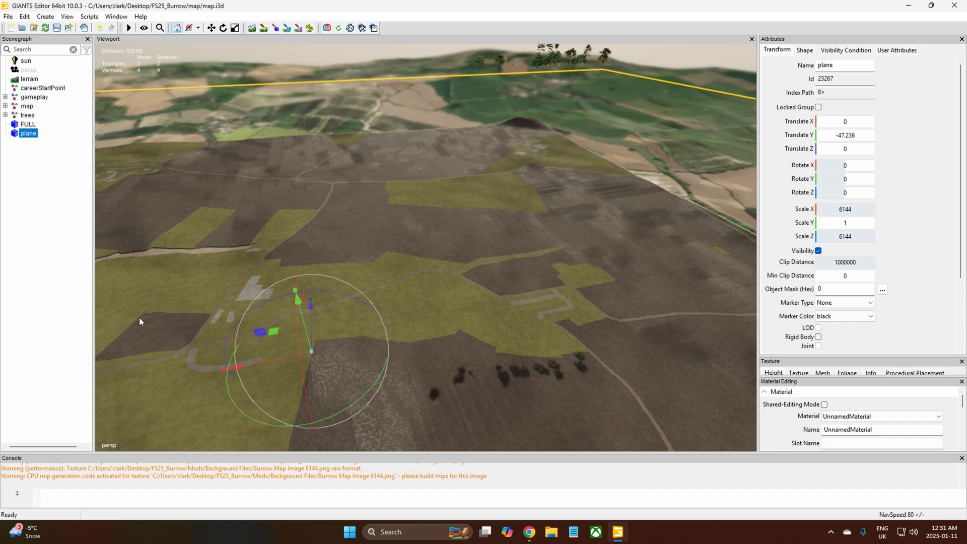
pyautogui.moveTo(454, 429)
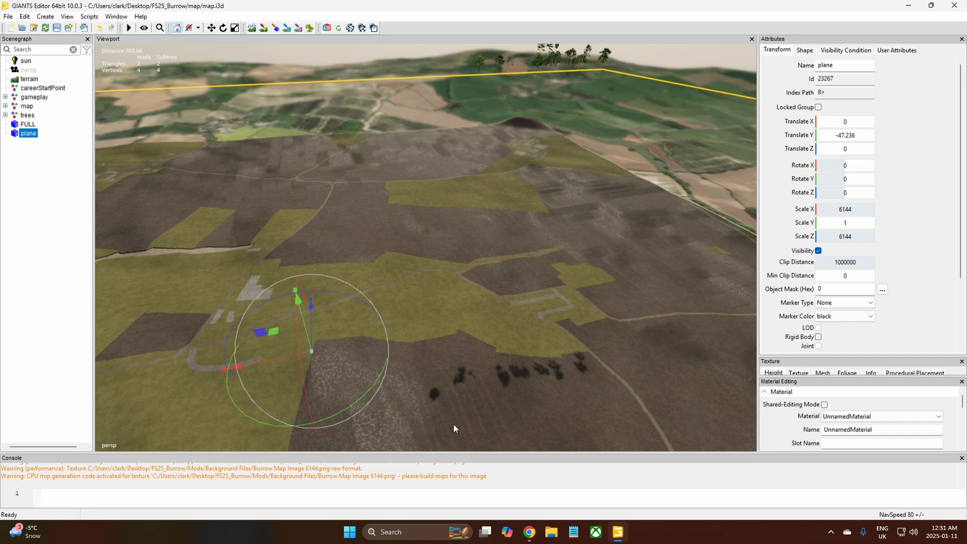